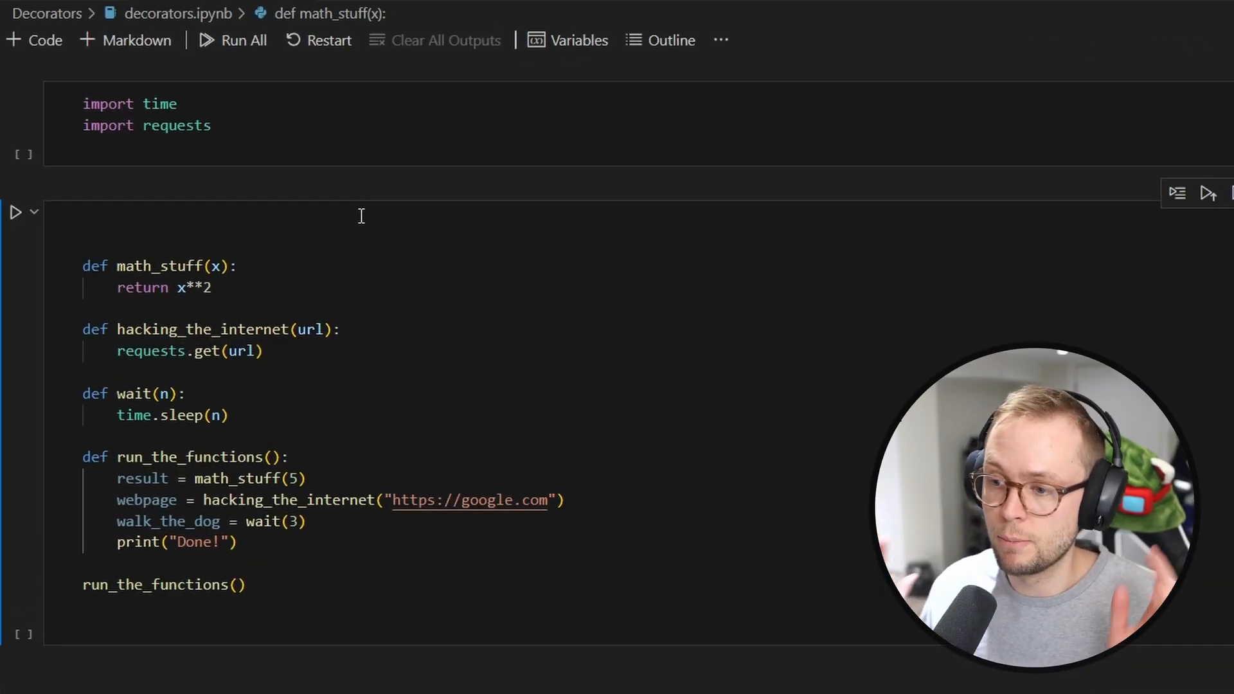
mouse_move(322, 404)
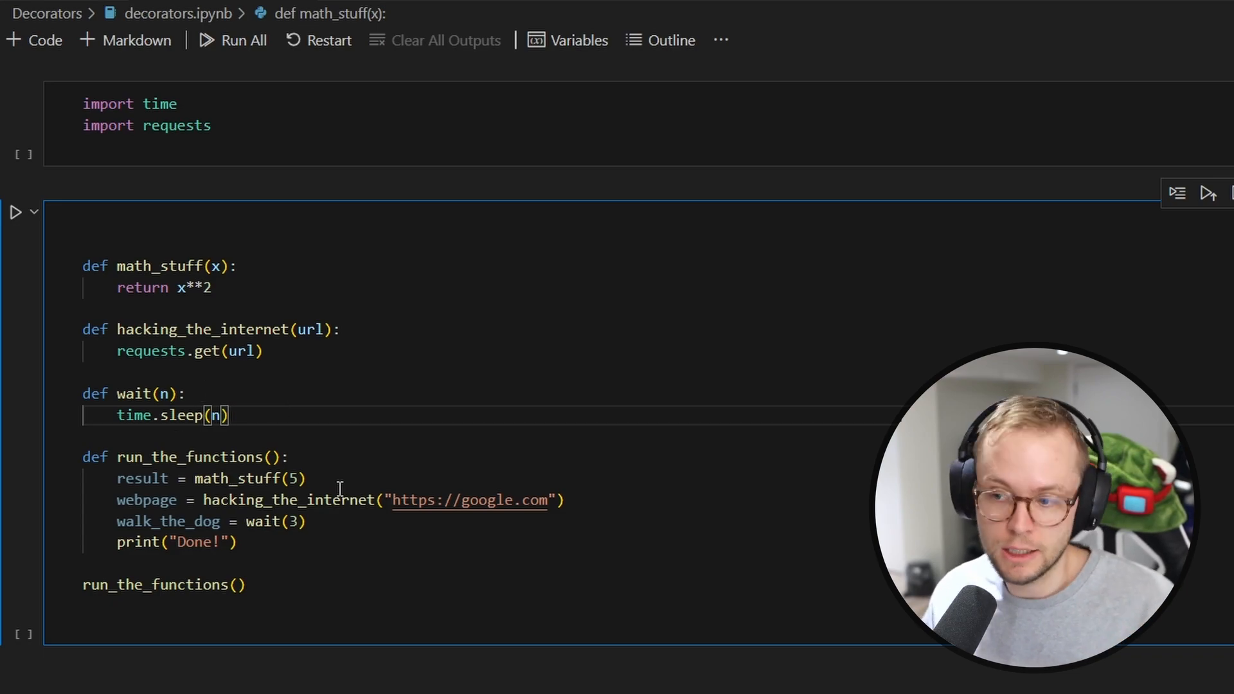
mouse_move(287, 425)
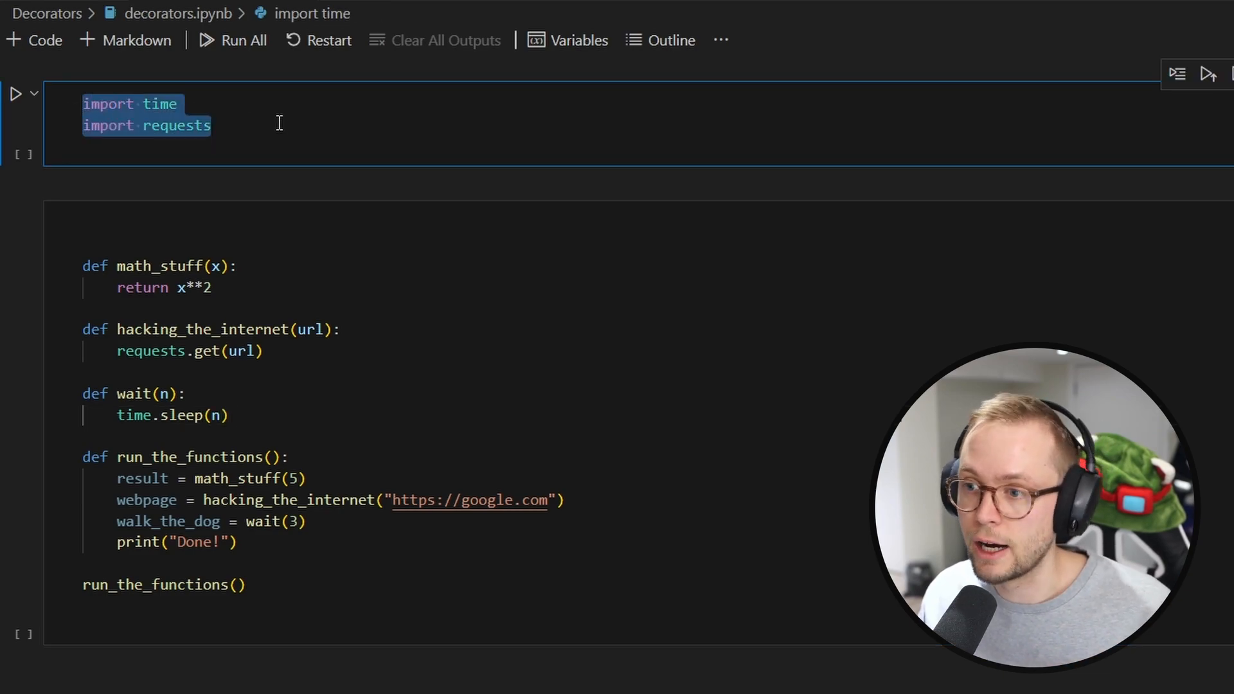
Review the imports and example functions, then run the cell so run_the_functions() prints Done!
click(234, 225)
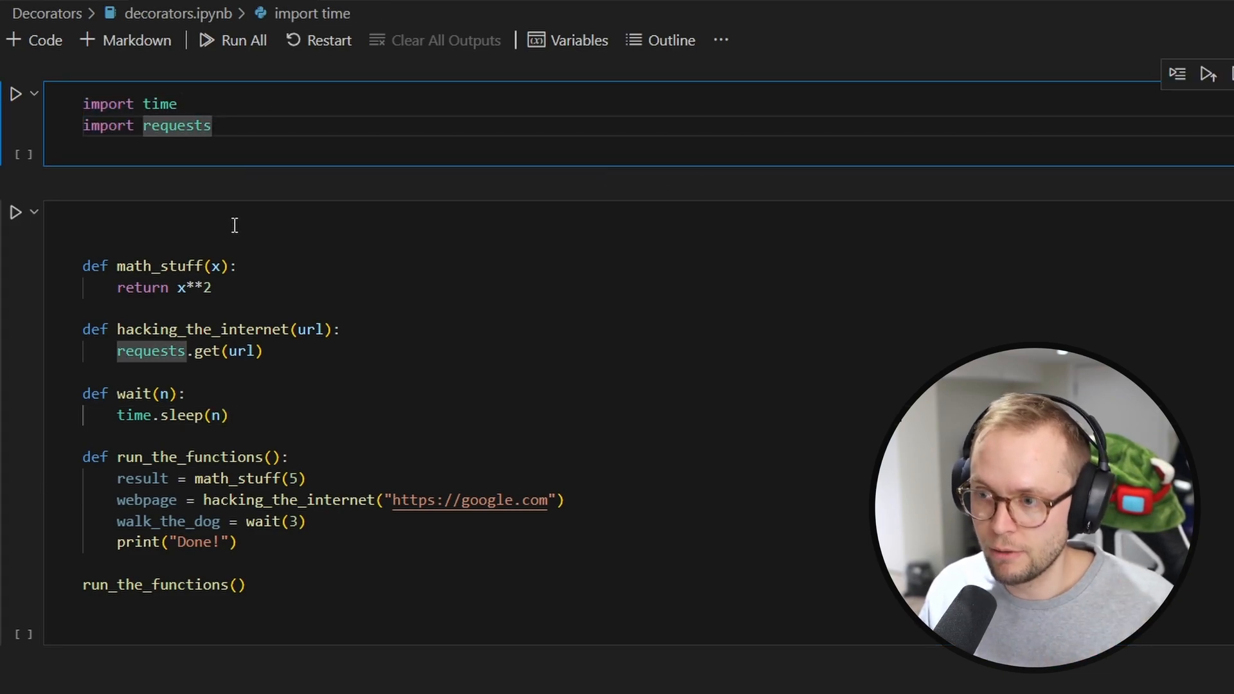
mouse_move(204, 204)
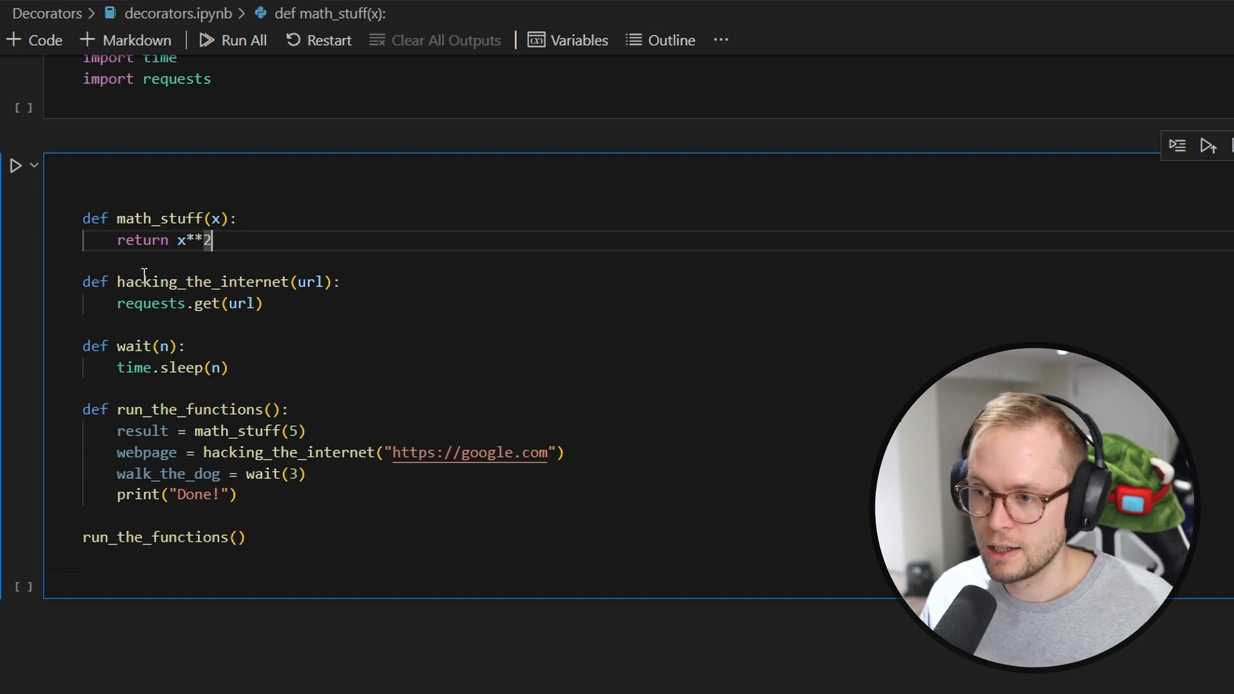
click(247, 303)
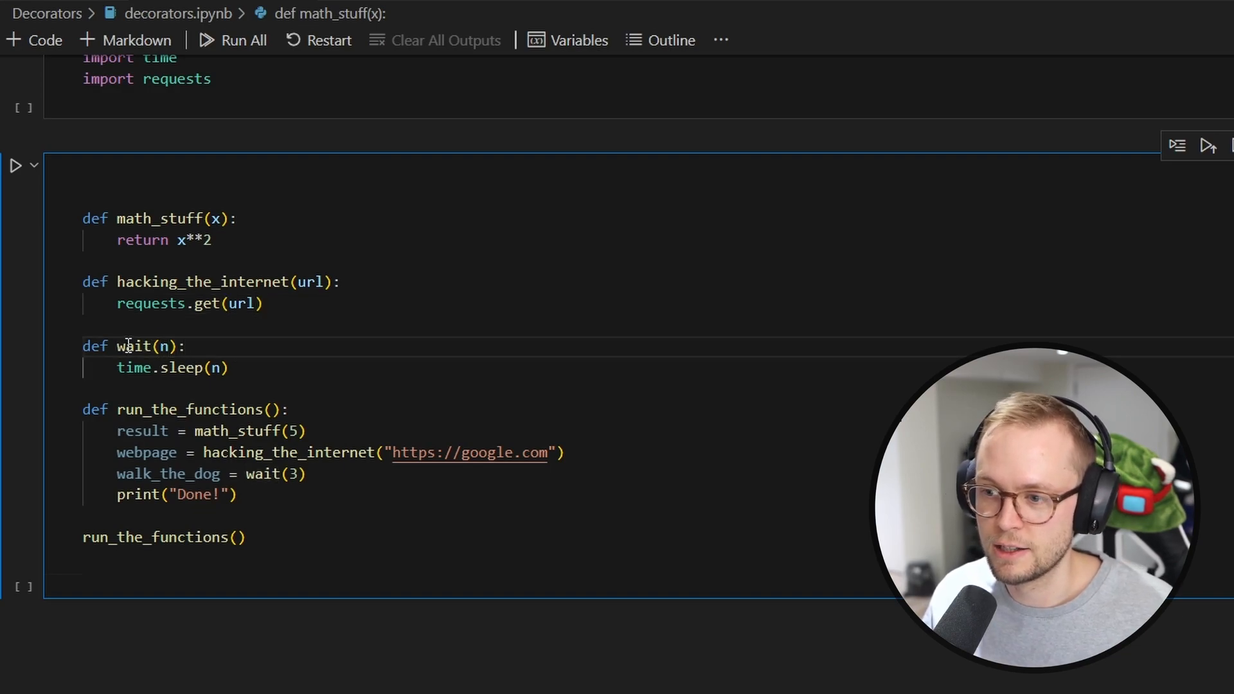
double_click(164, 346)
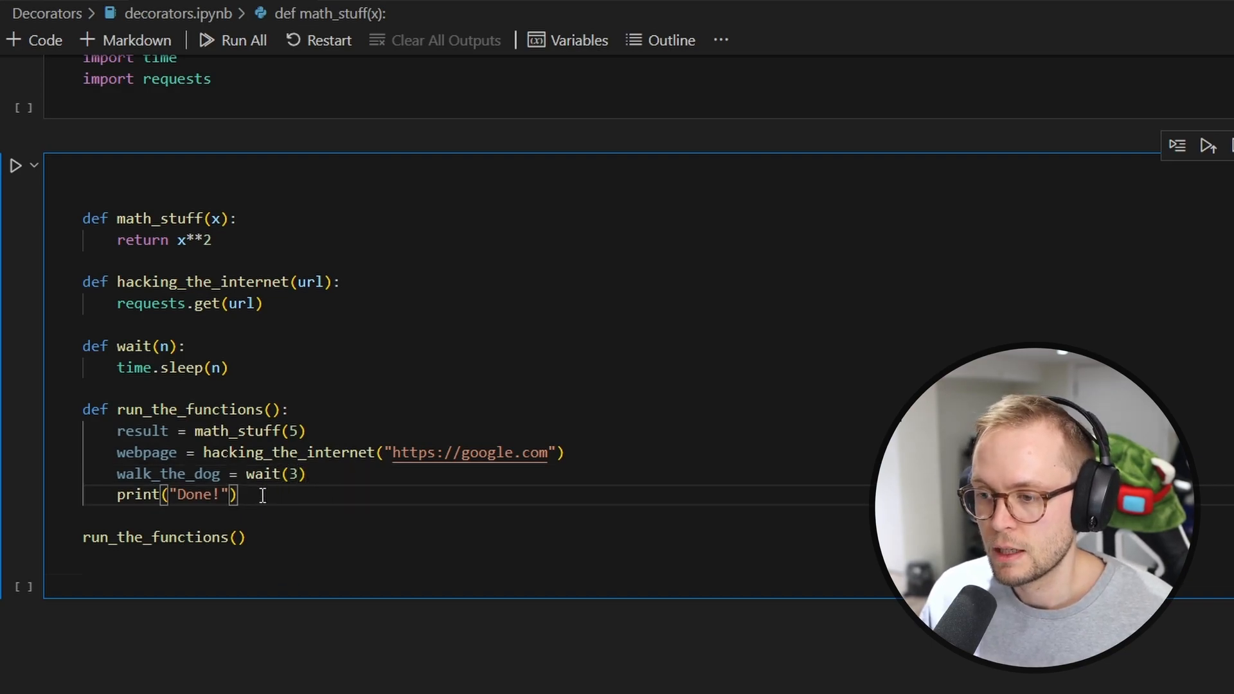
double_click(155, 538)
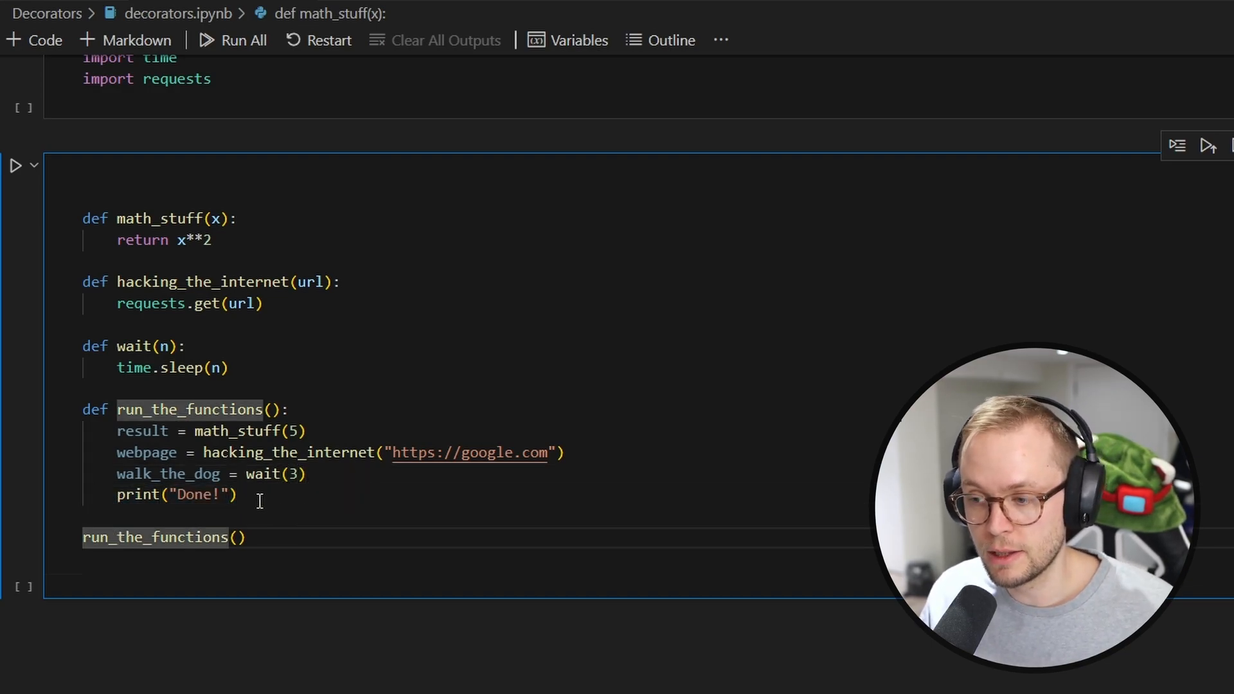
click(18, 166)
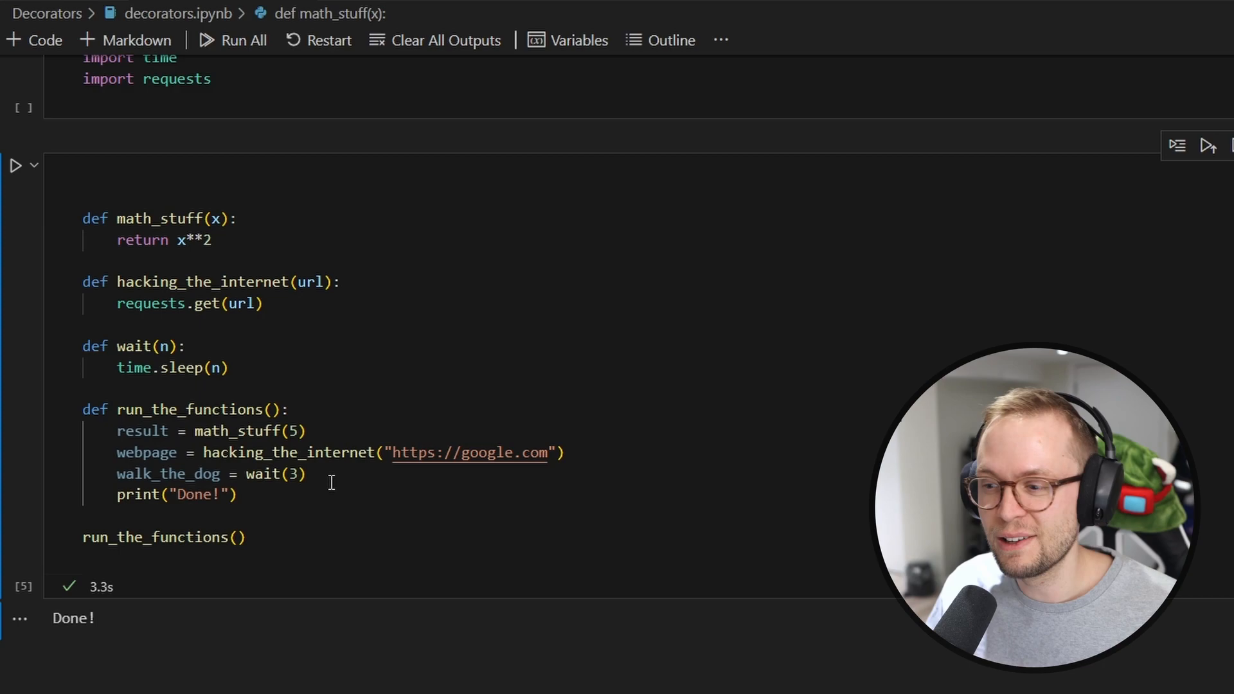
Wrap the math call with start_time/end_time = time.time() and an f-string printing the elapsed seconds
click(305, 475)
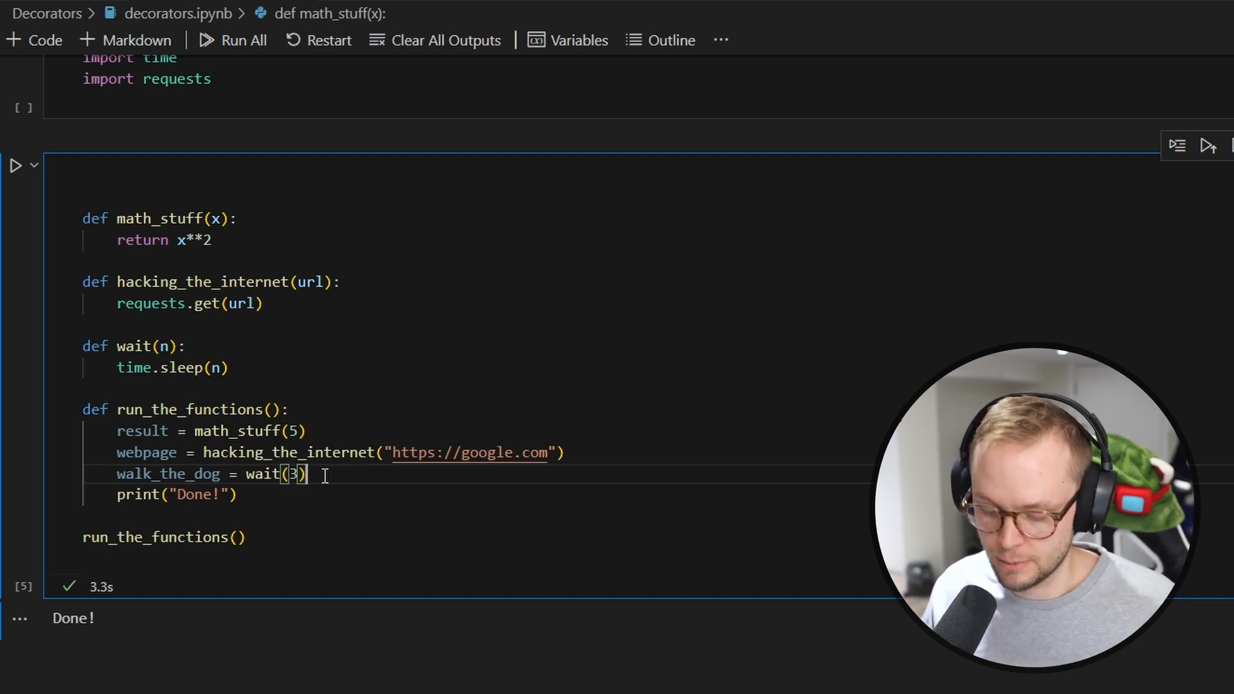
click(313, 431)
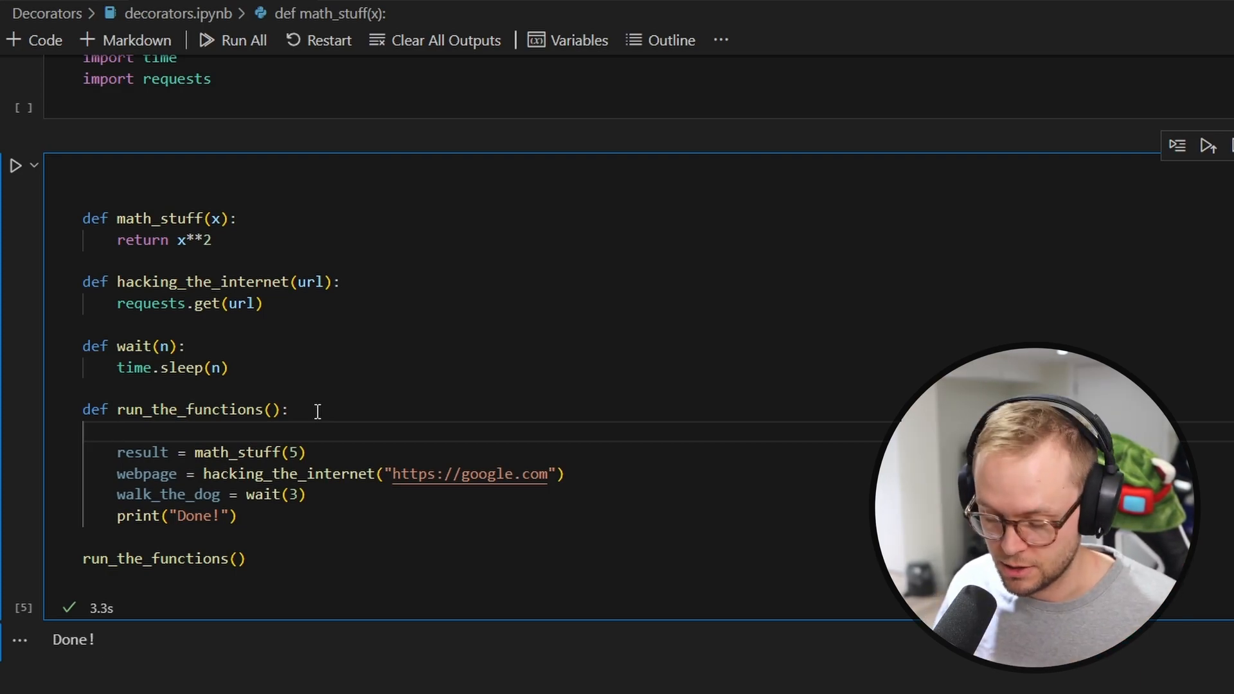
text(start_time = time.time()
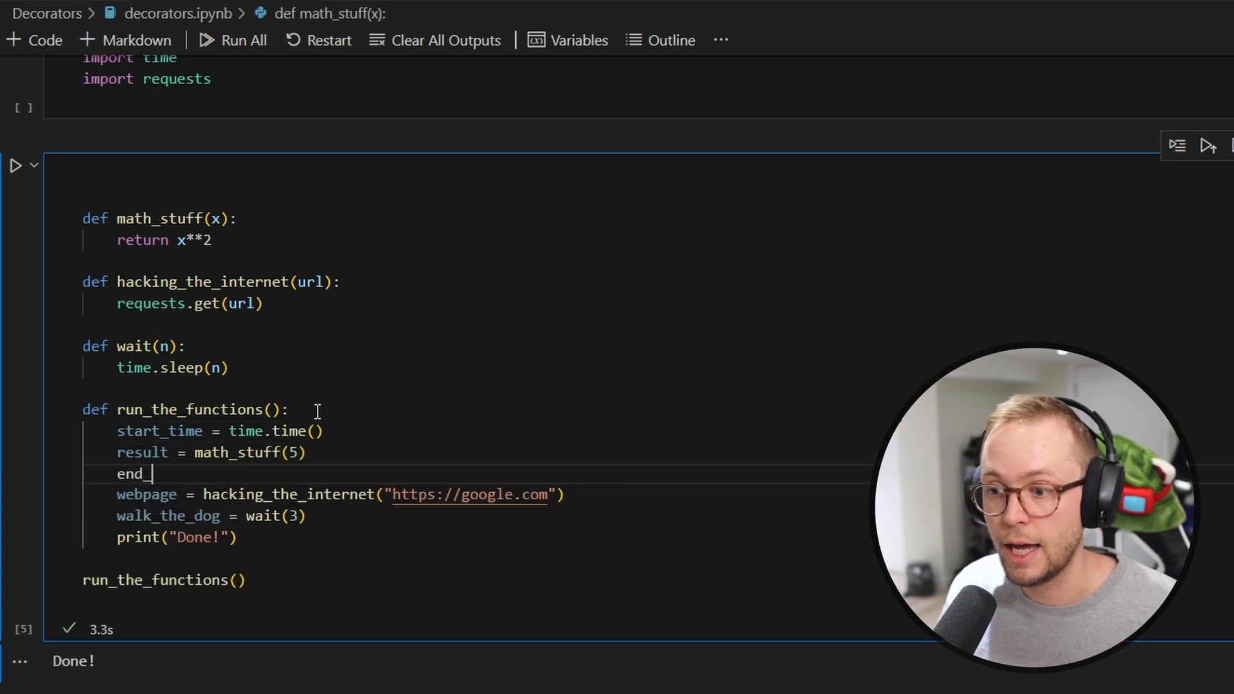
text(time = time.time())
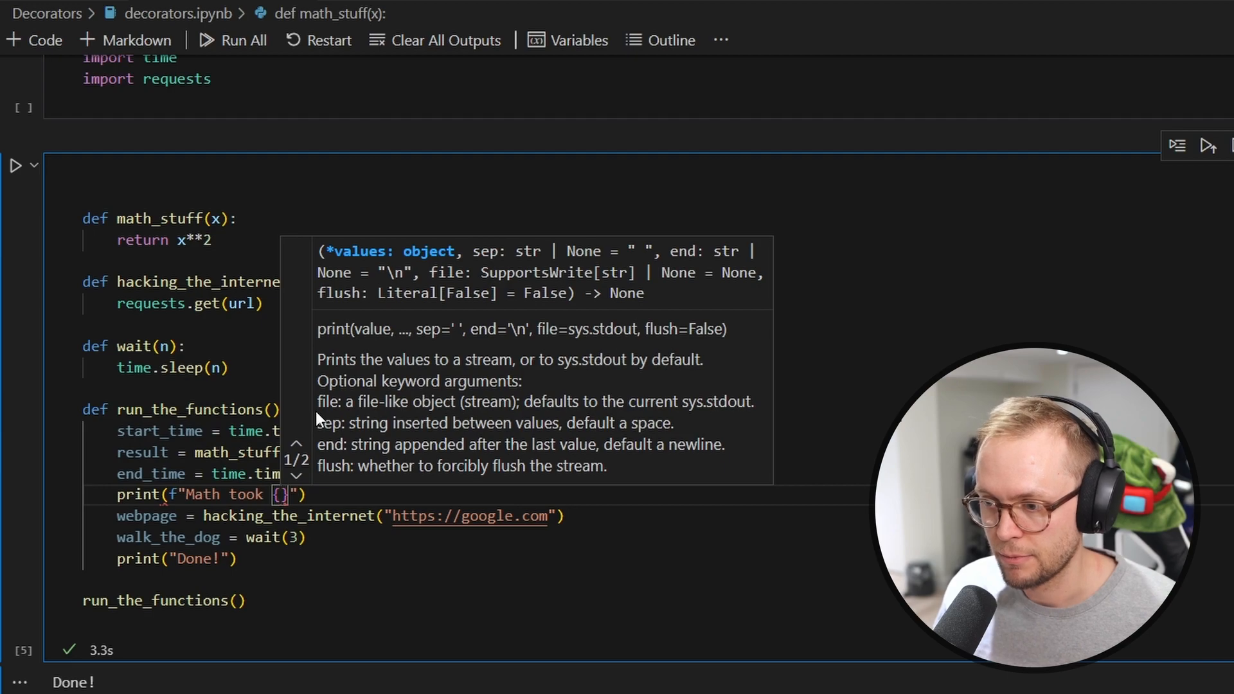
text(end_time -)
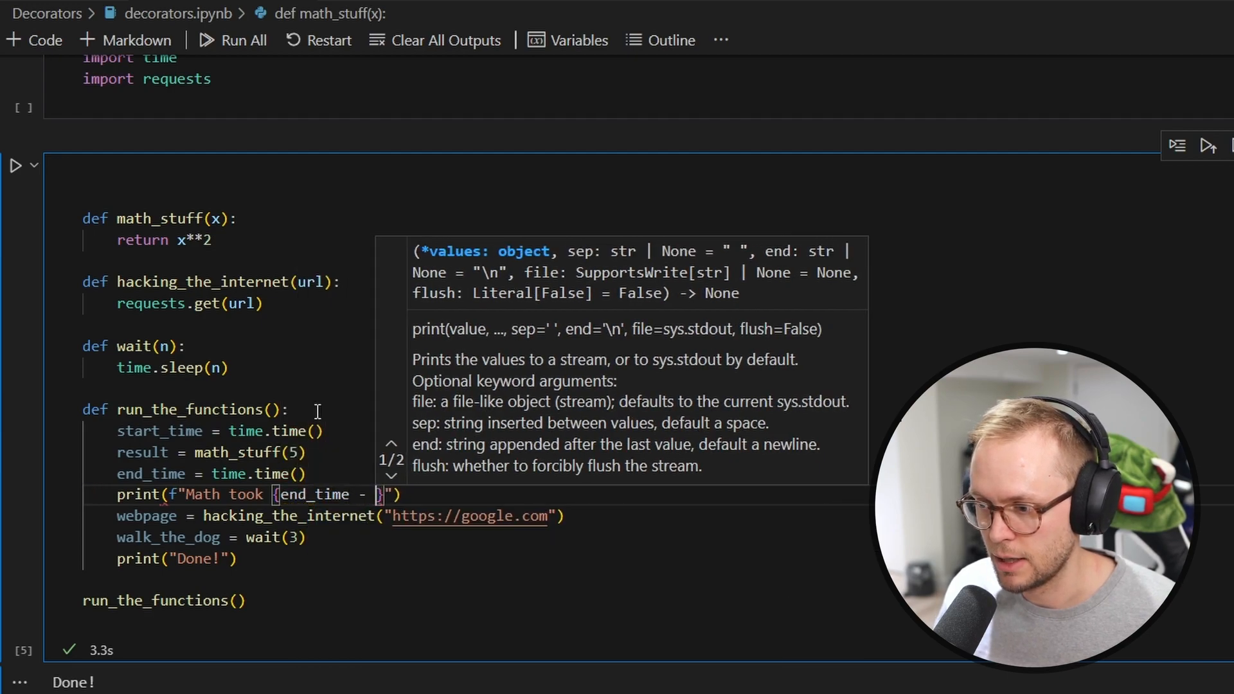
text(start_time} seconds.)
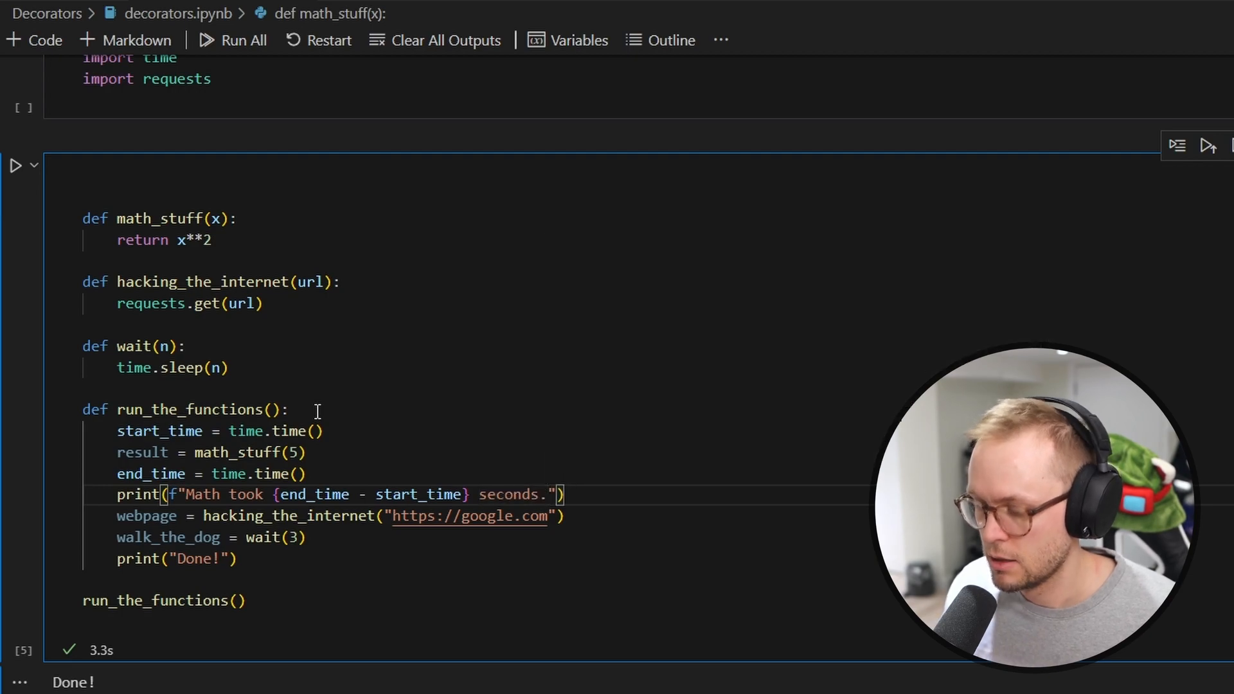
Copy the timing and print lines around the hacking and walking-the-dog calls
drag(117, 474, 563, 494)
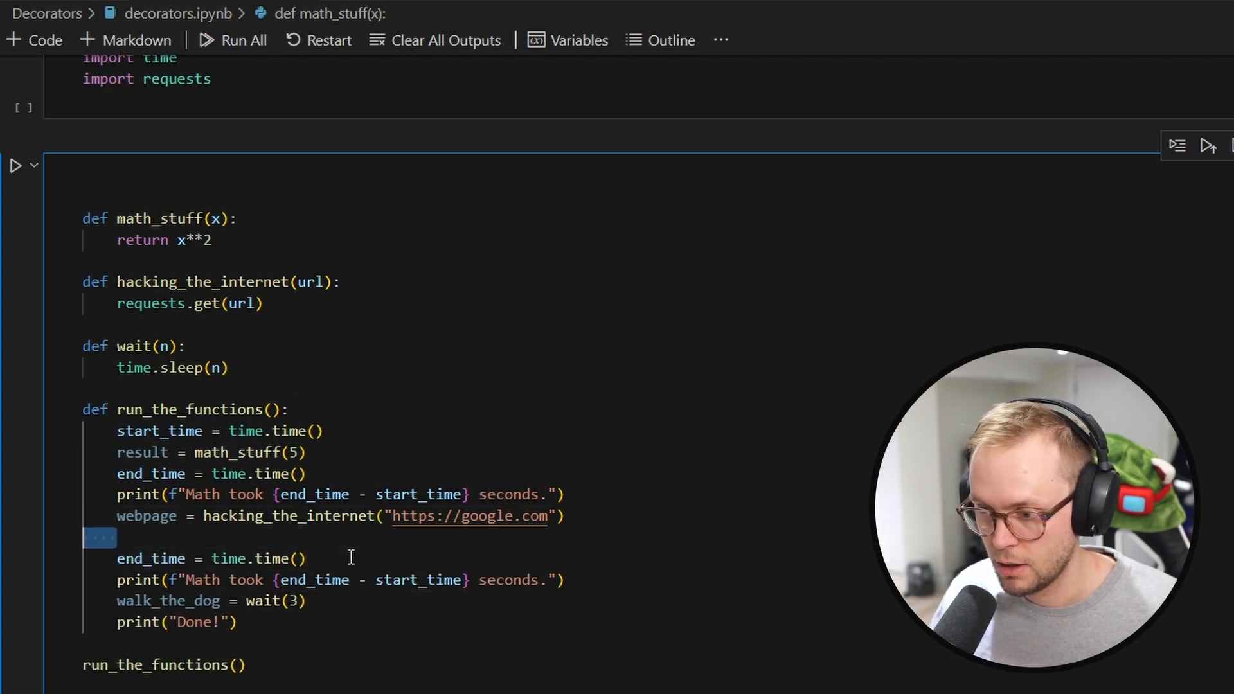
text(start_time = time.time())
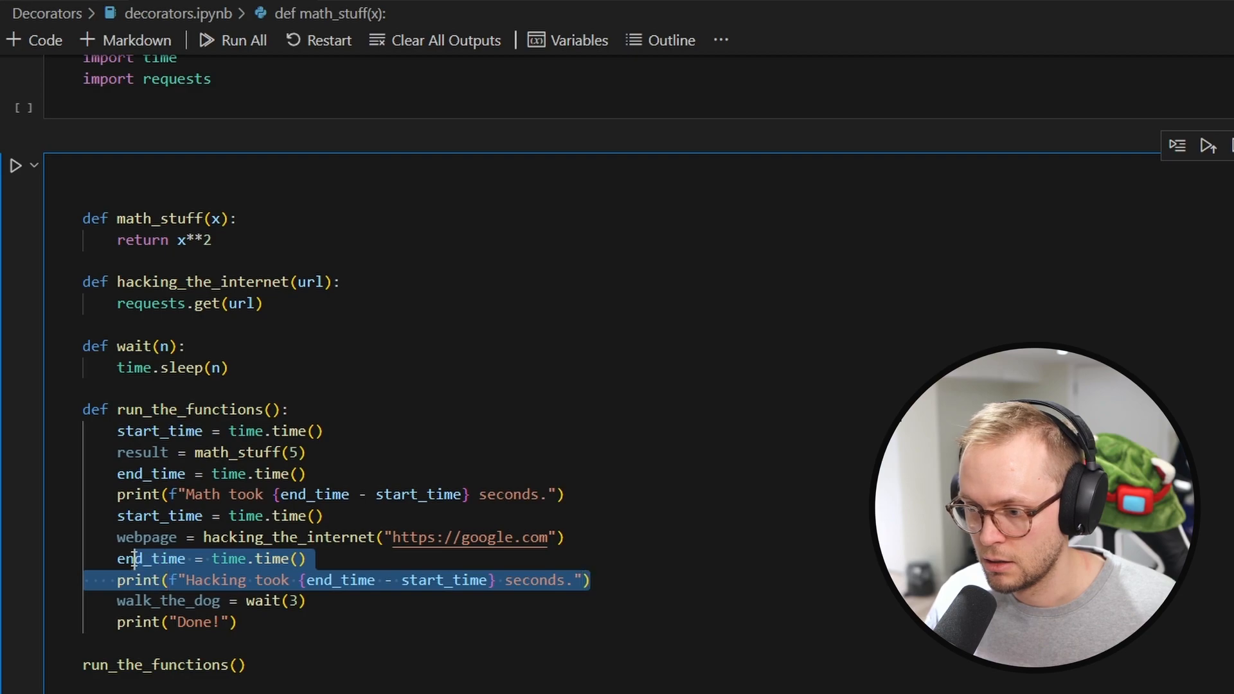
click(613, 519)
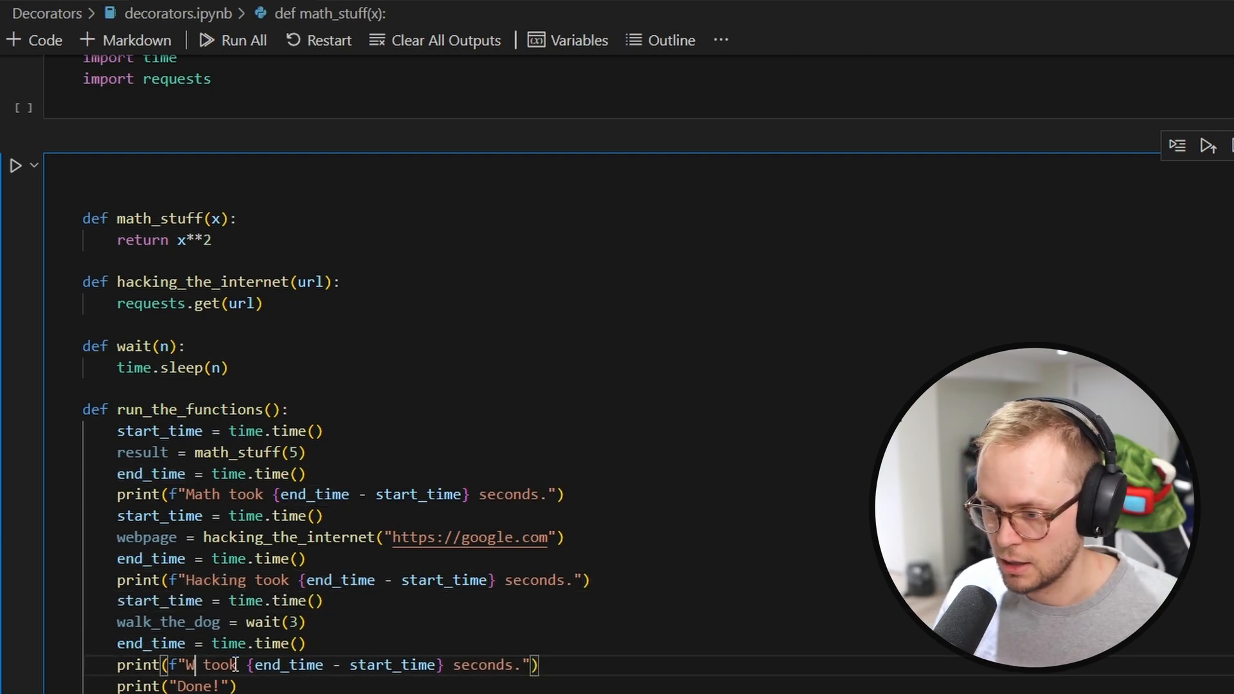
text(alking the dog)
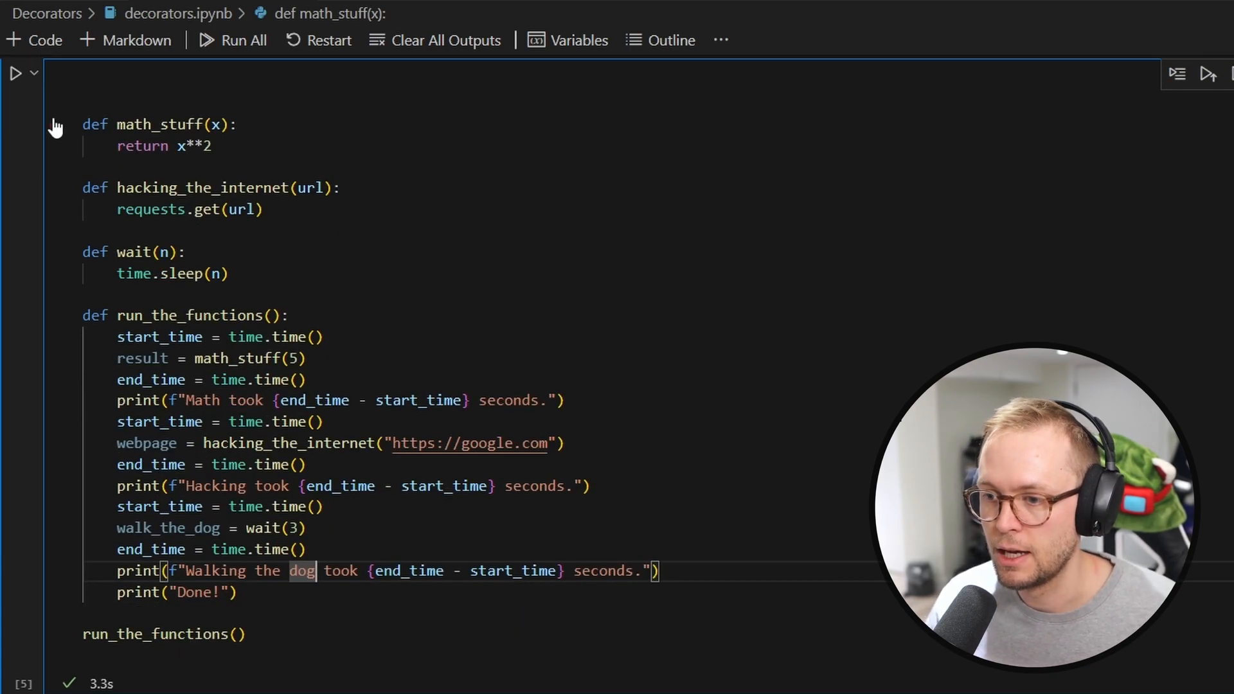
Run the timed functions and inspect the printed hacking and dog-walk durations
click(16, 72)
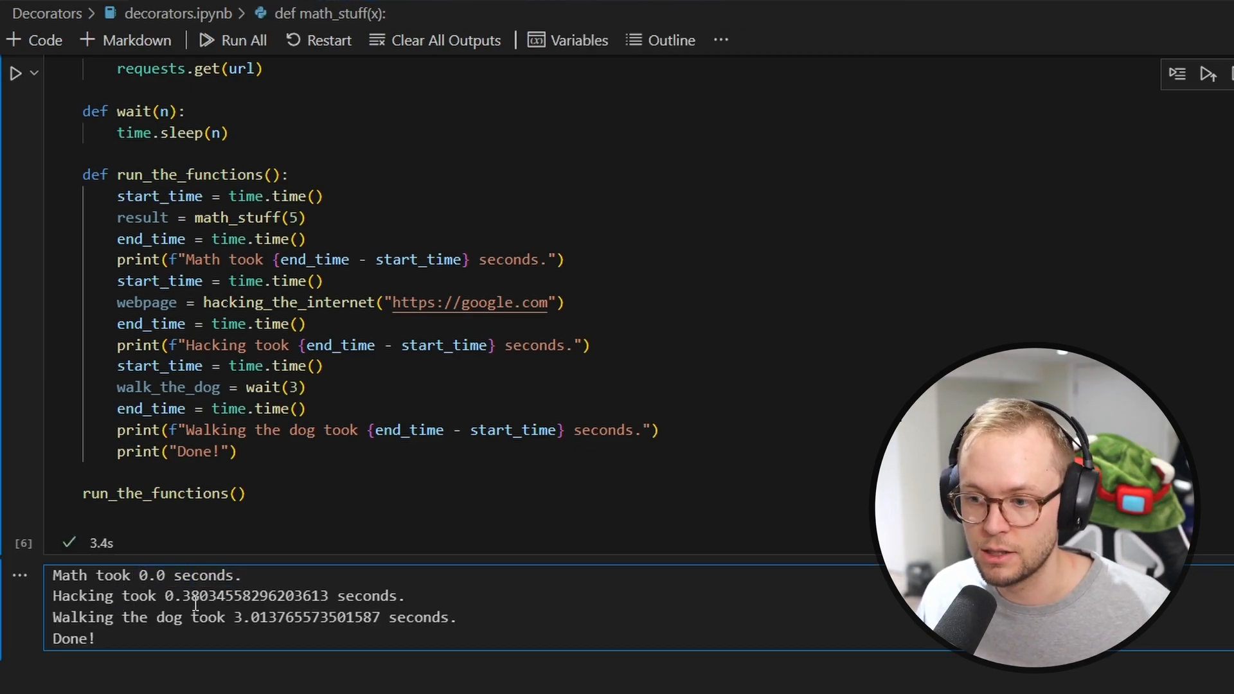
double_click(205, 597)
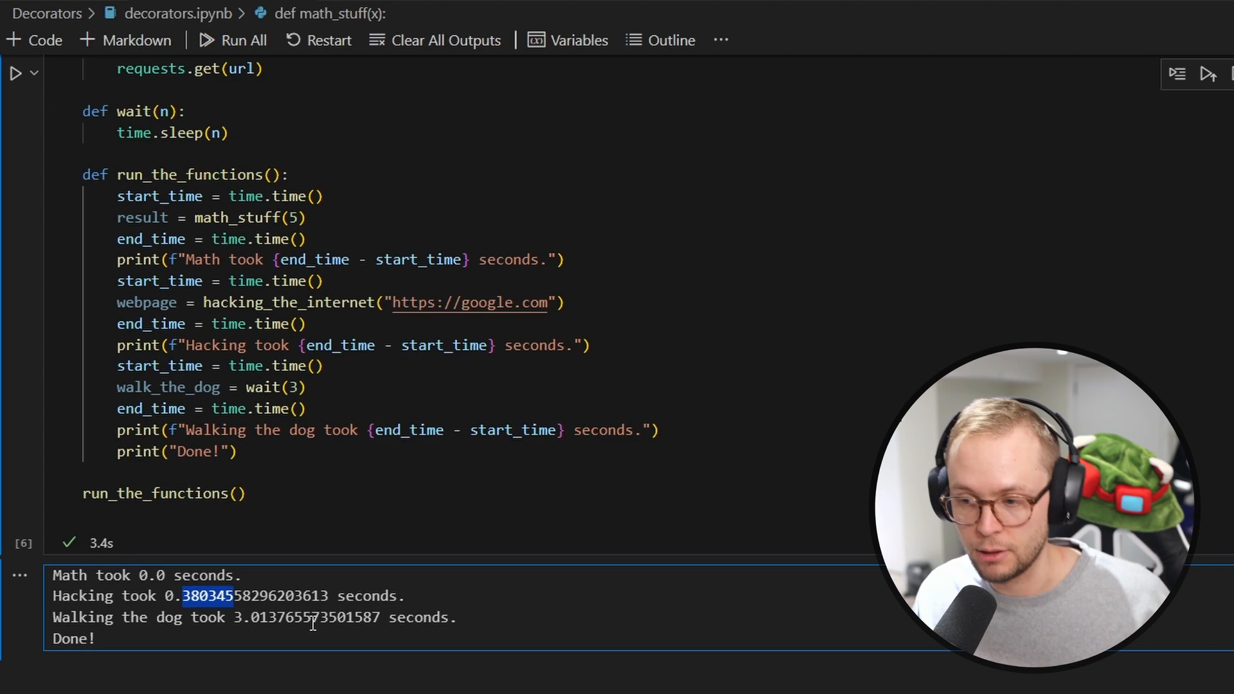
mouse_move(169, 596)
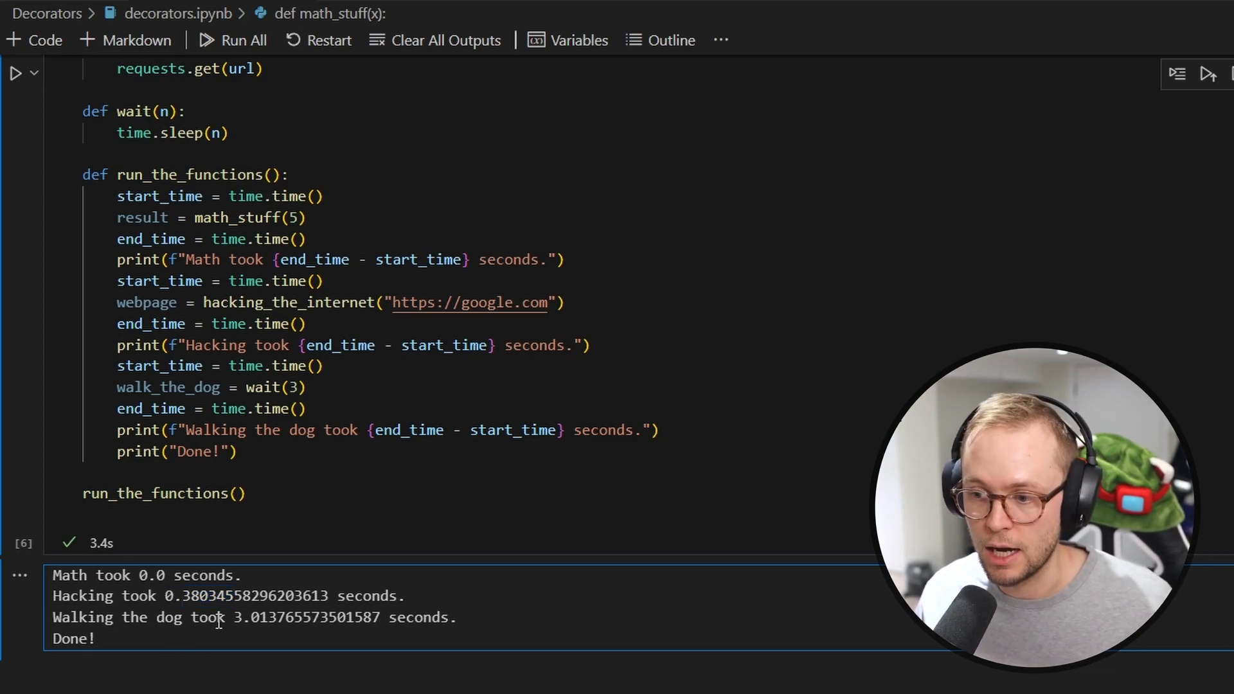
drag(234, 618, 344, 617)
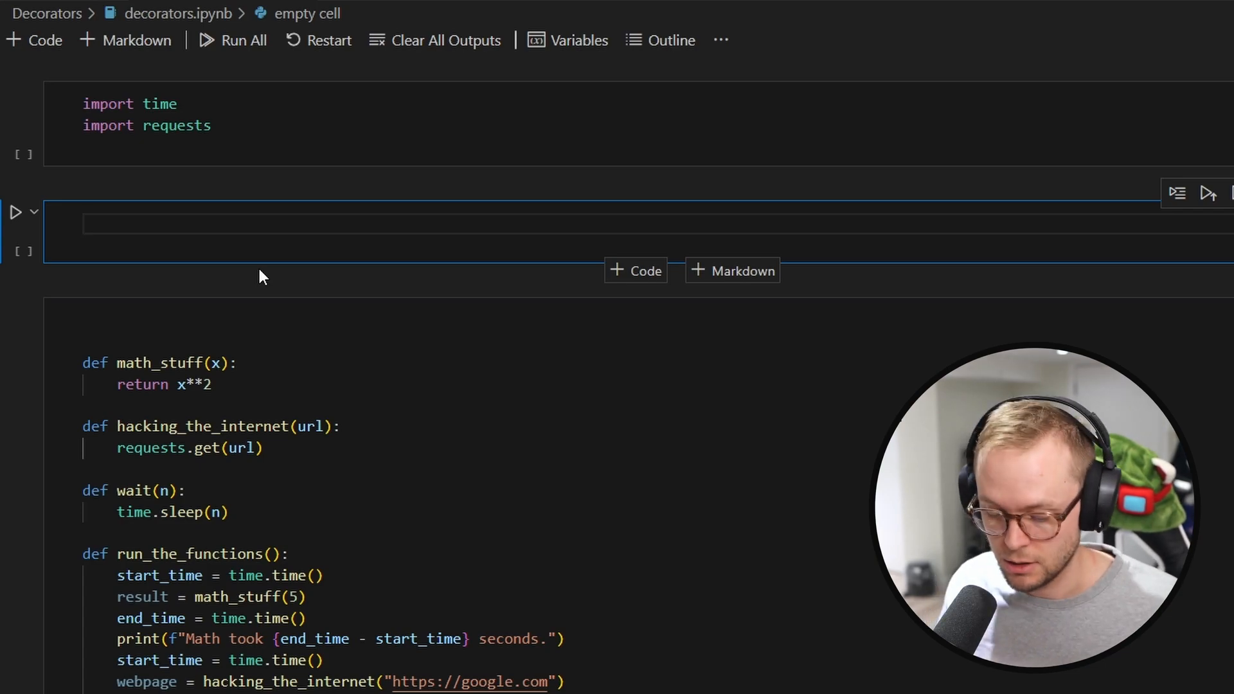
Define timeit(f) with a nested wrapper(*arg, **kwargs) that records start_time = time.time()
text(def timeit())
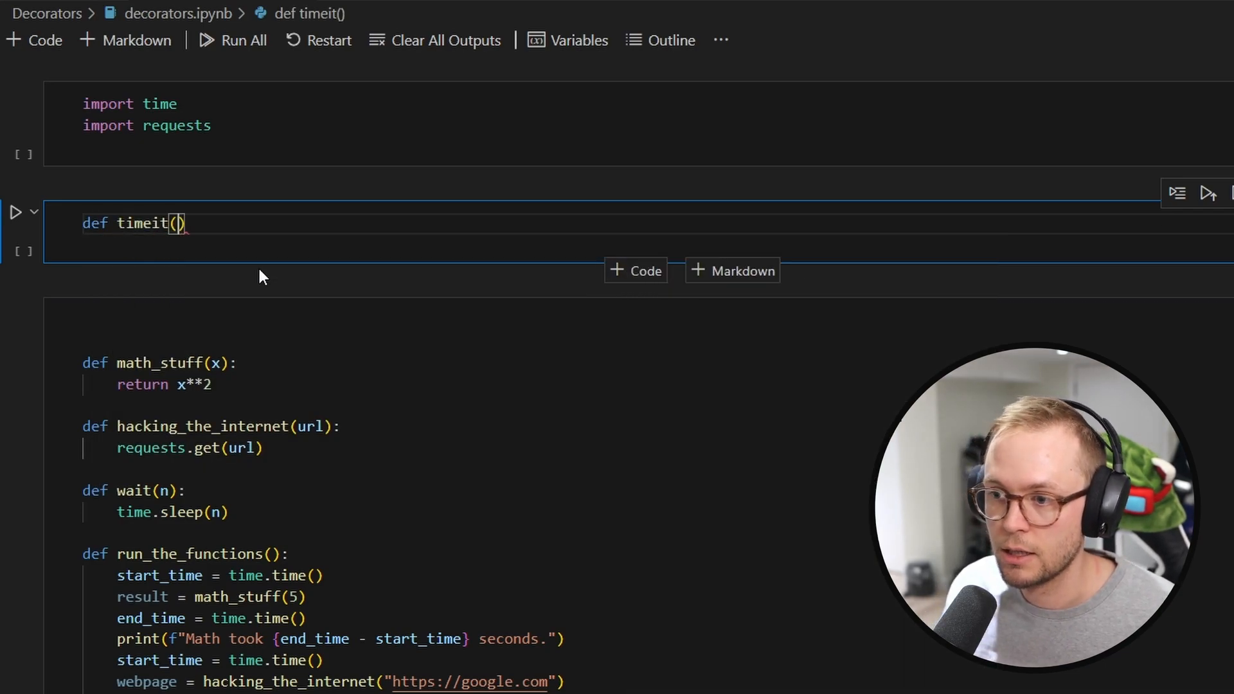
text(f:)
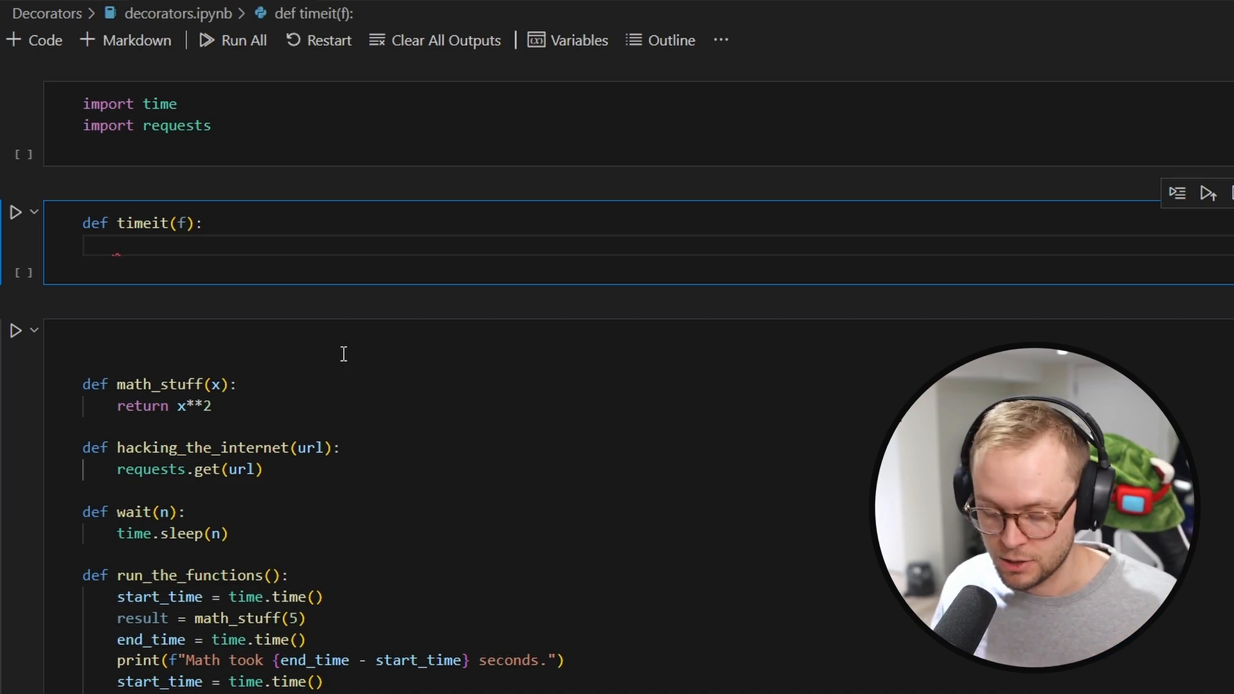
text(def wr)
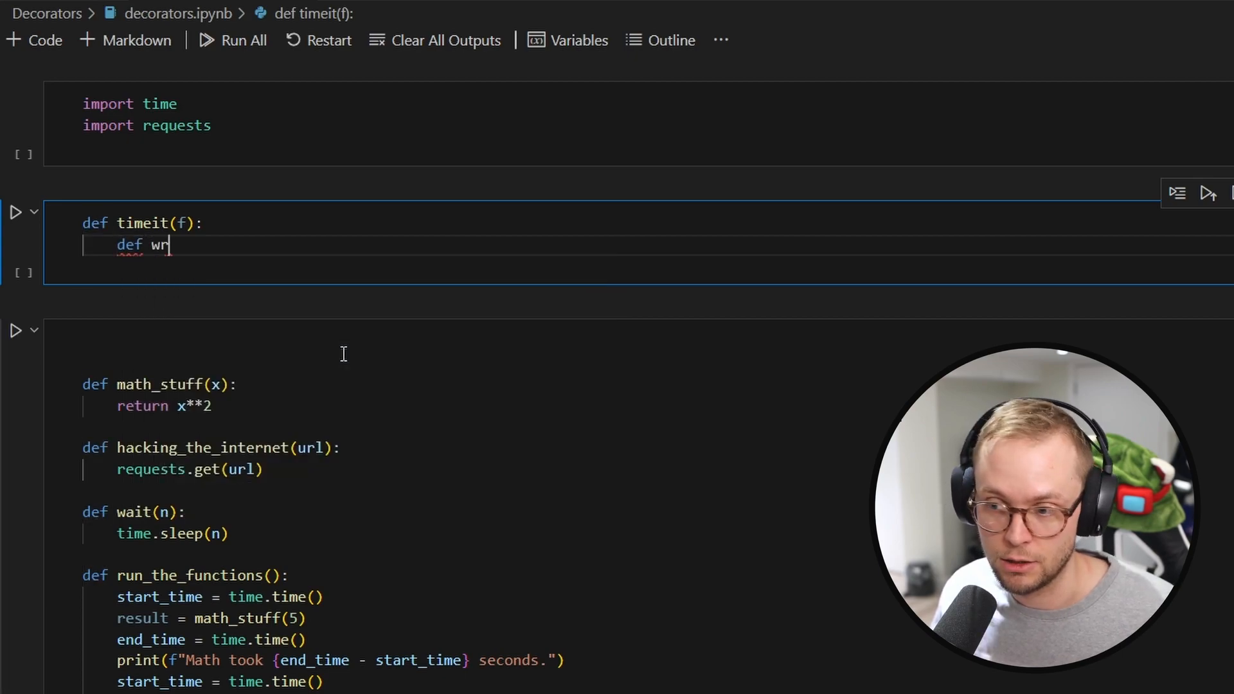
text(apper(*arg, **kwargs)
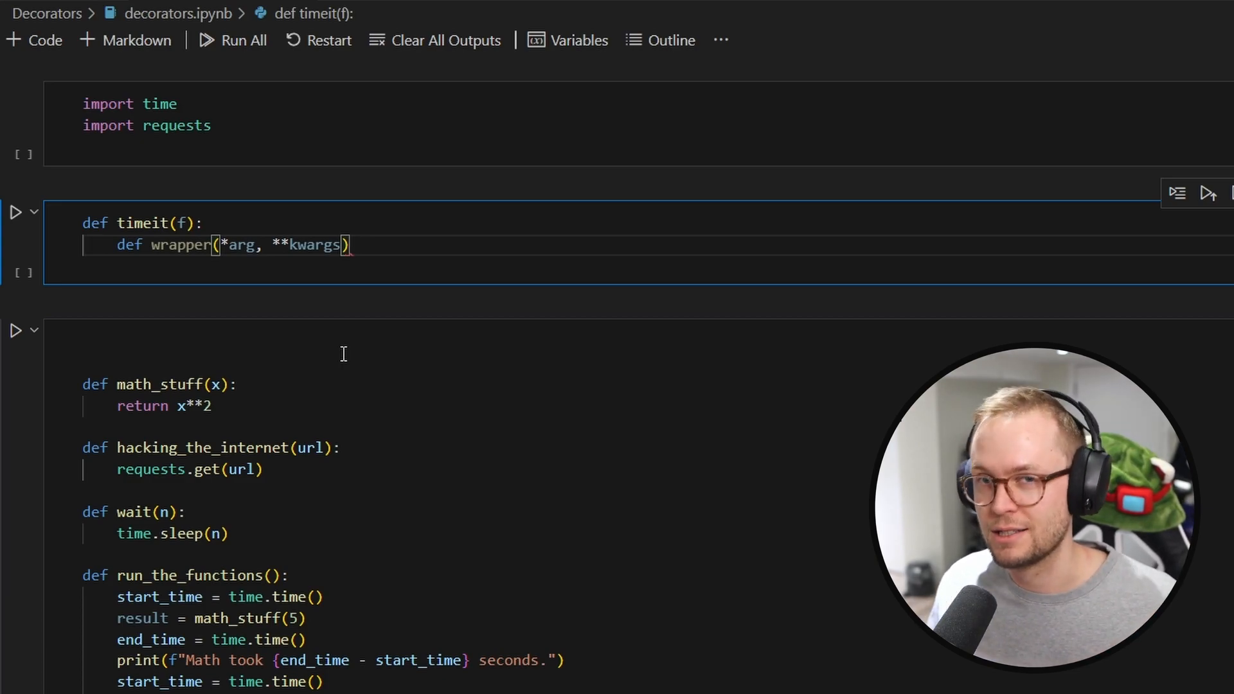
text(:)
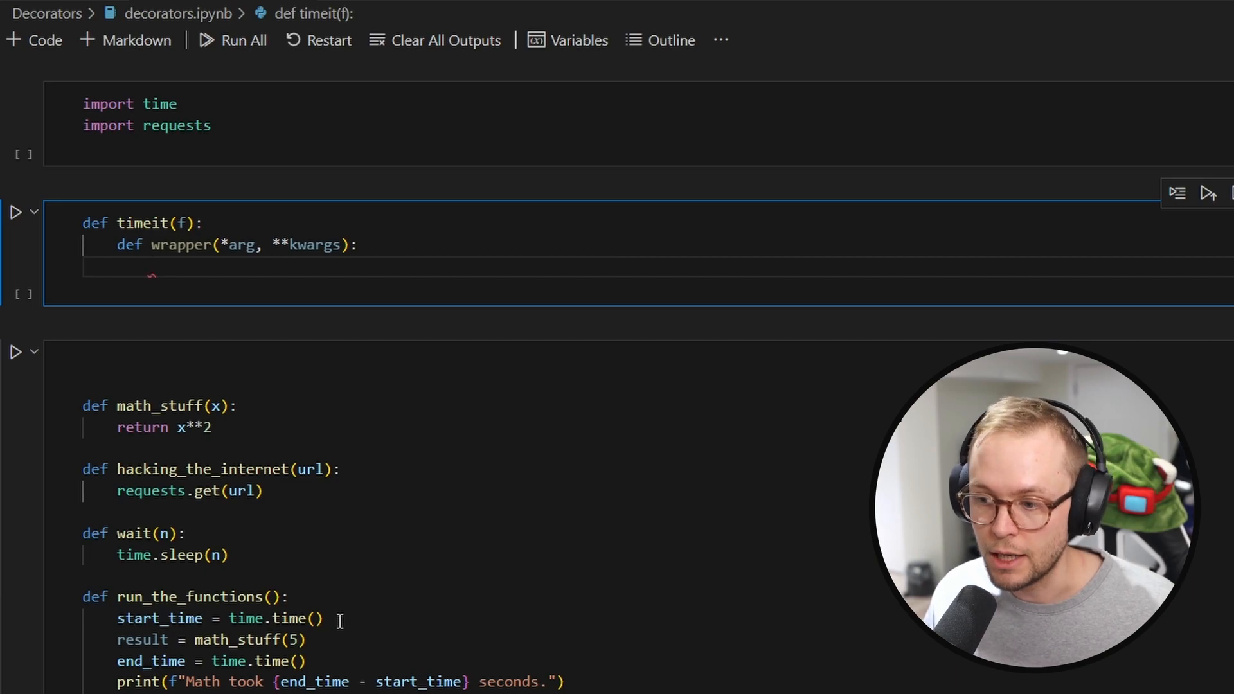
text(start_time = time.time())
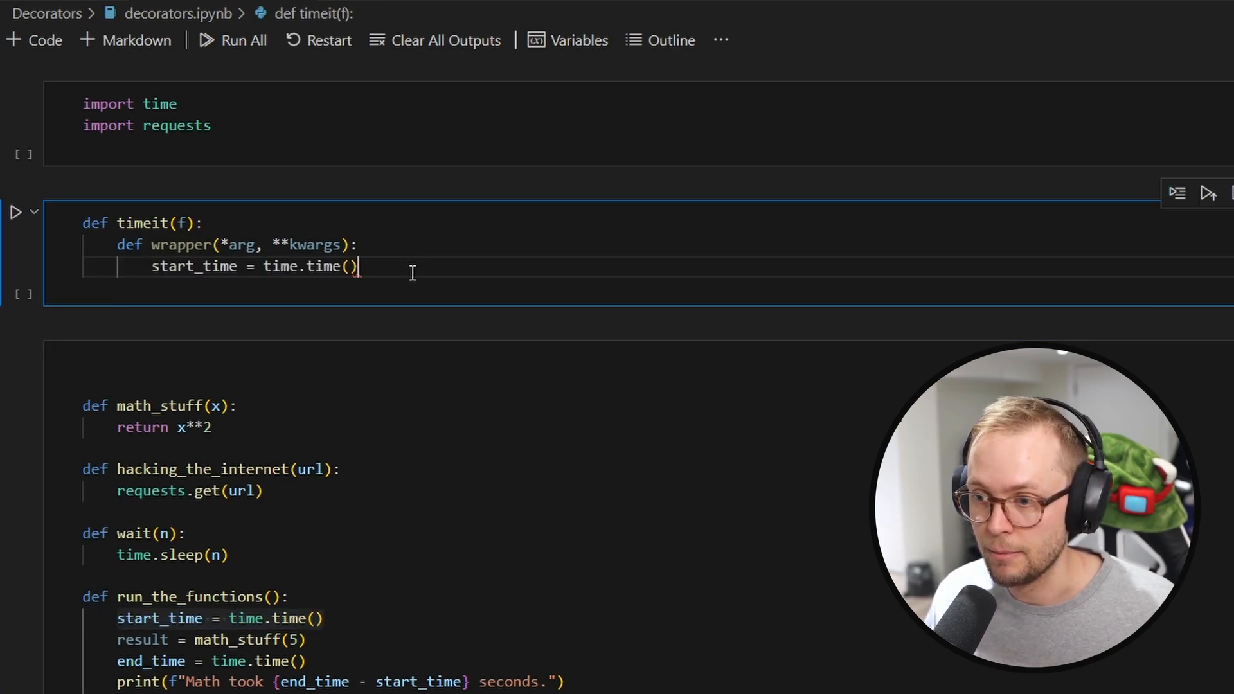
key(Enter)
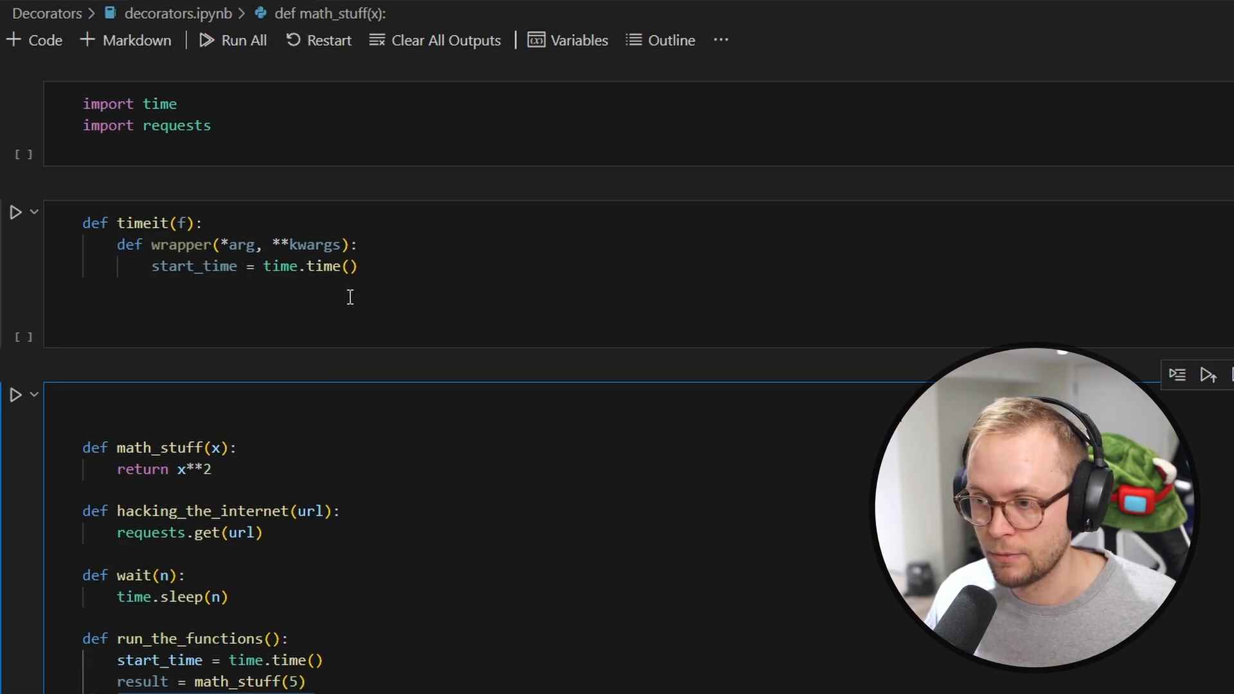
Add end_time and the print line, and call result = f(*arg, **kwargs) between the timings using f.__name__
text(end_time = time.time())
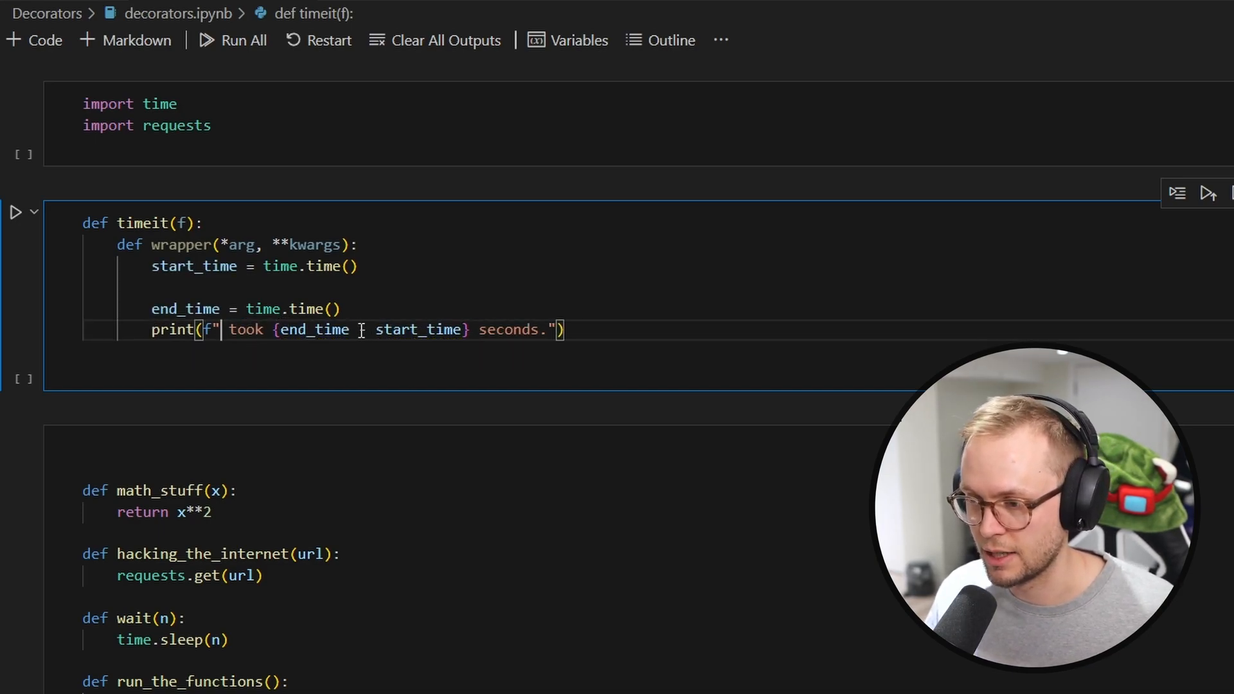
text(-)
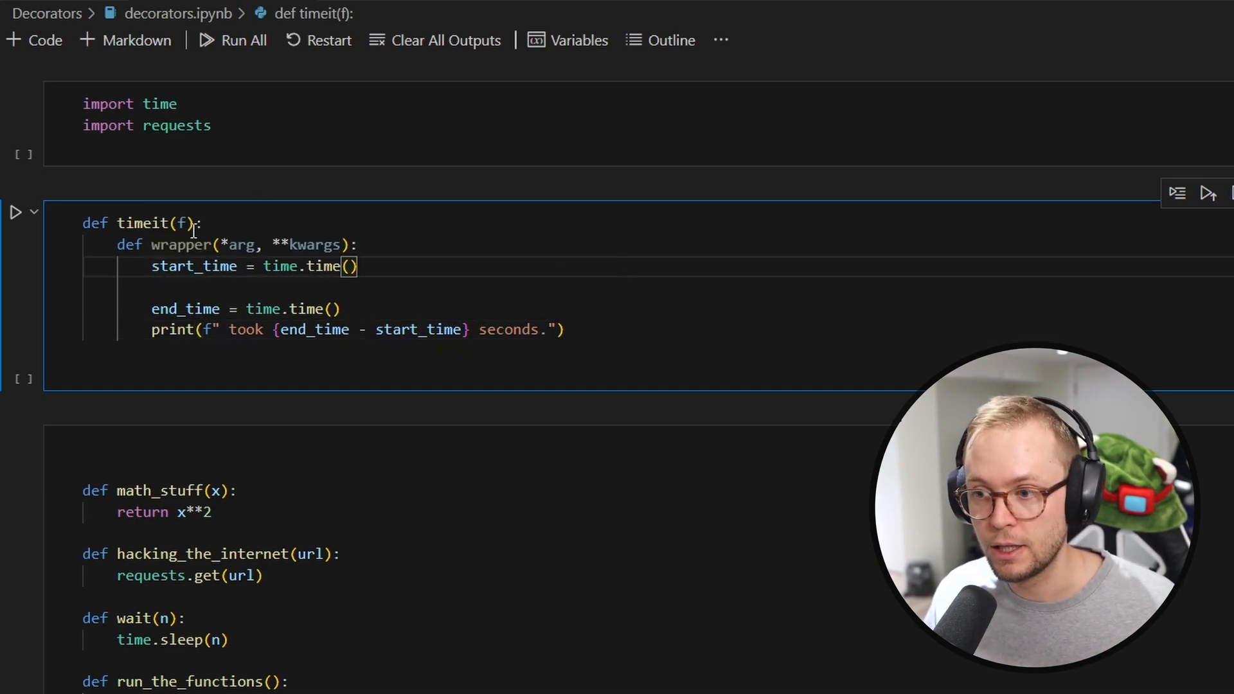
double_click(189, 224)
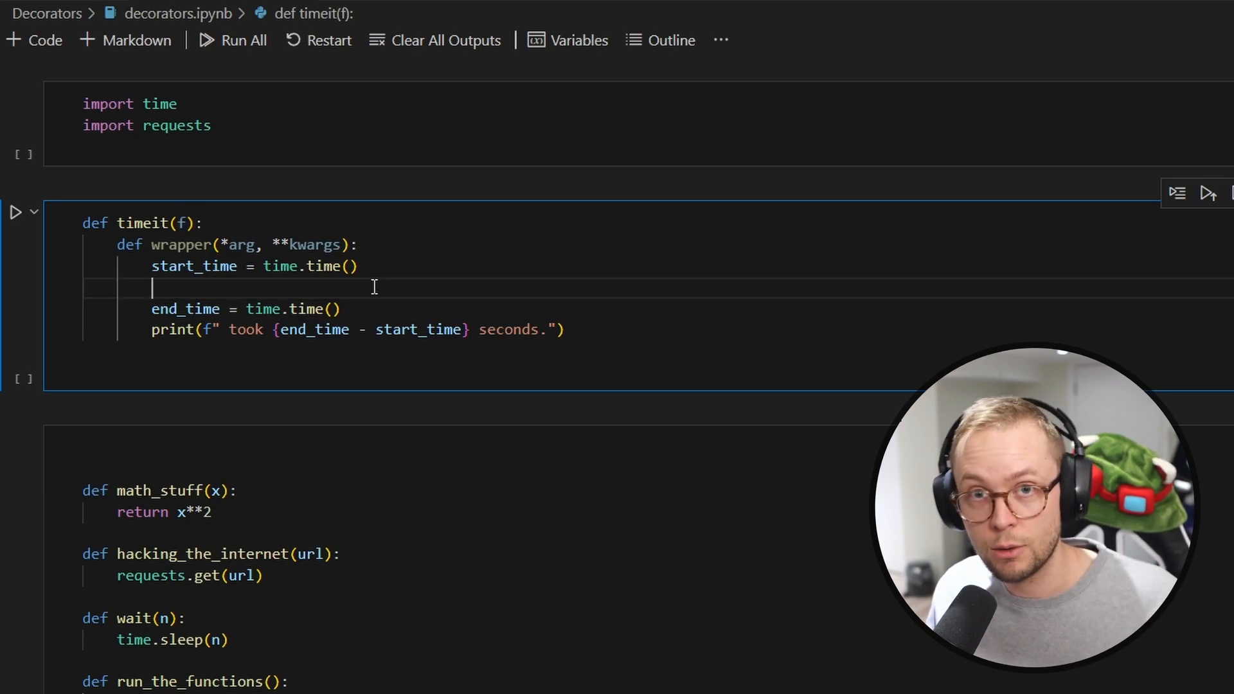
text(f)
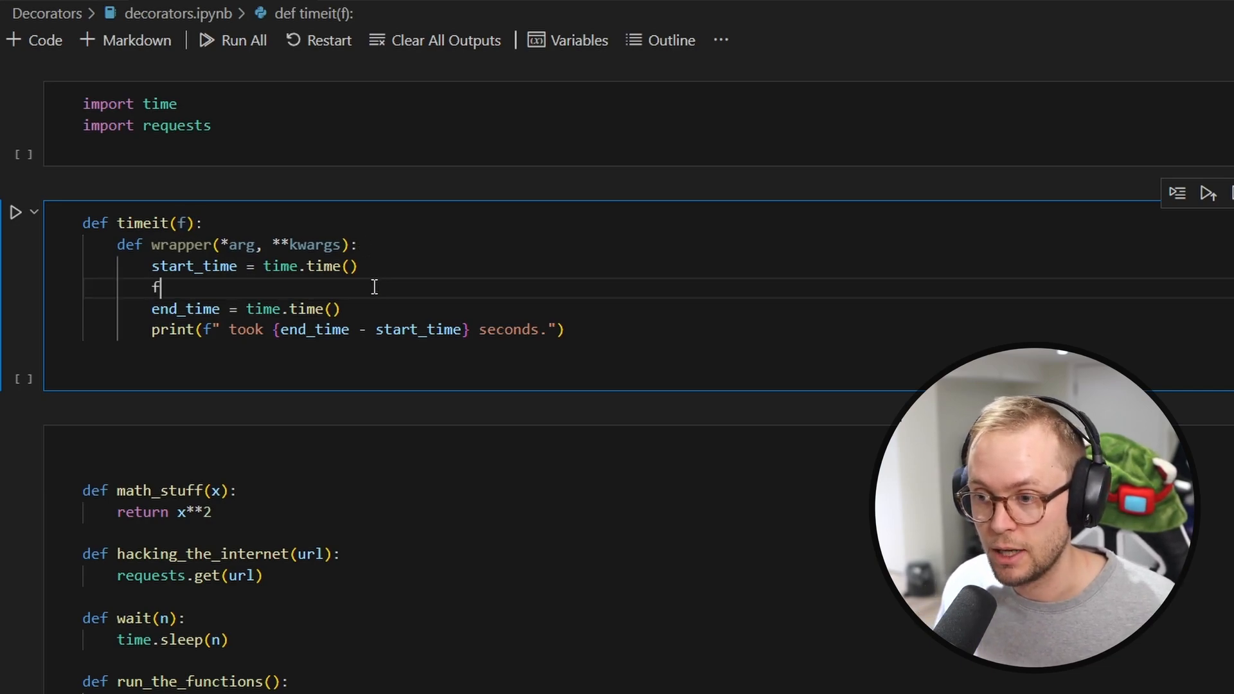
text((*)
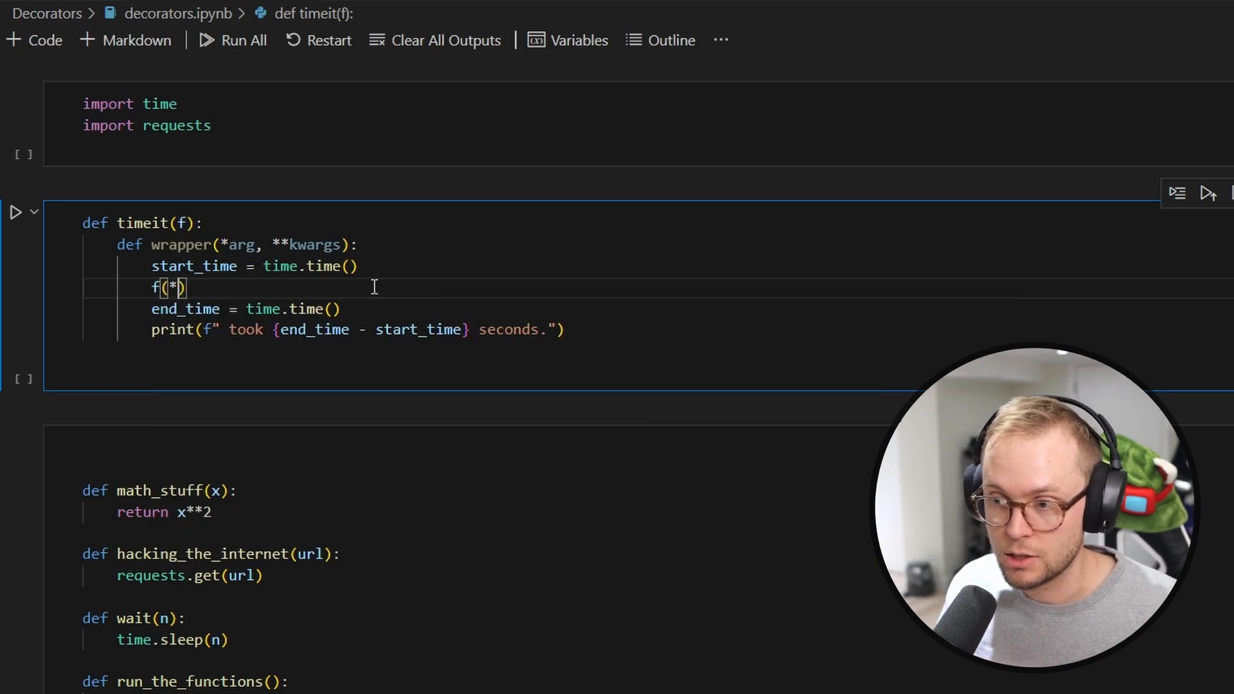
text(arg, **kw)
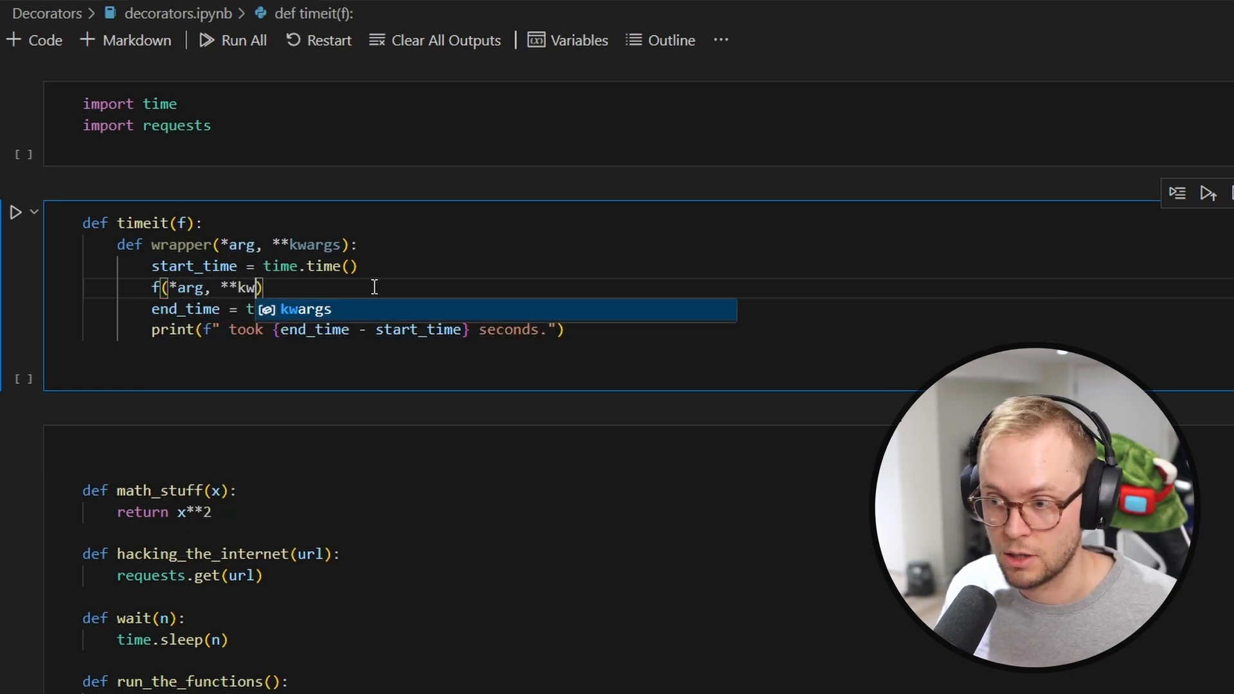
key(Tab)
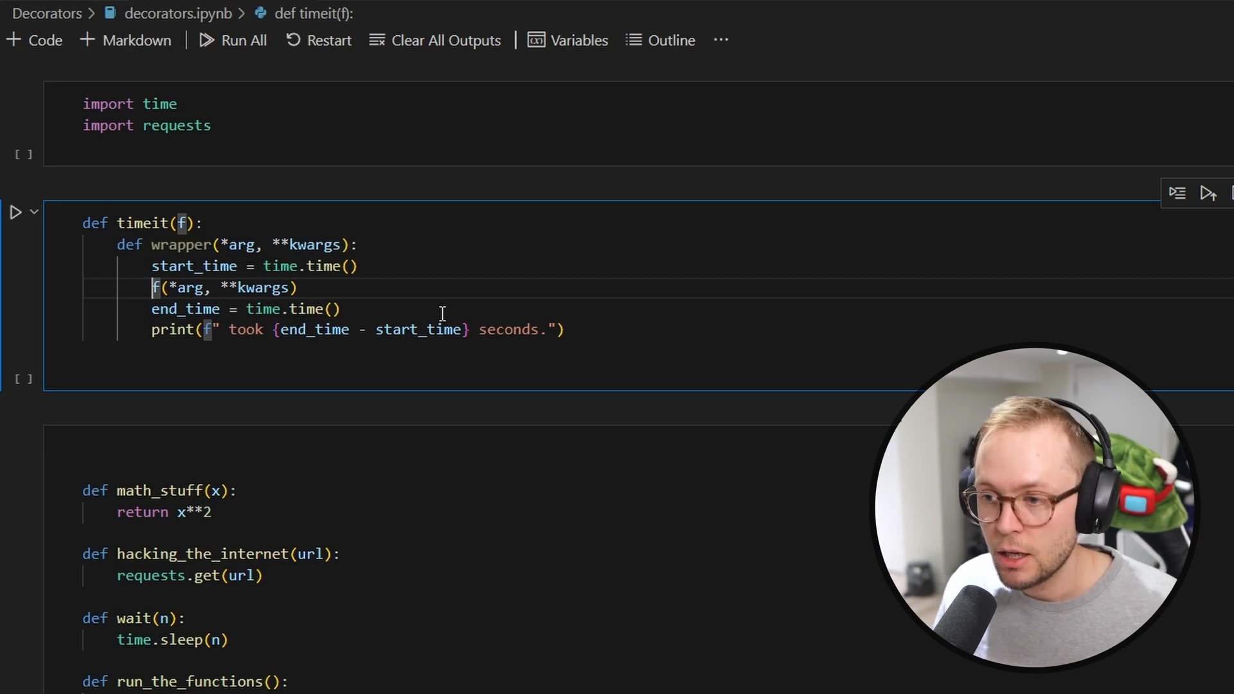
text(result =)
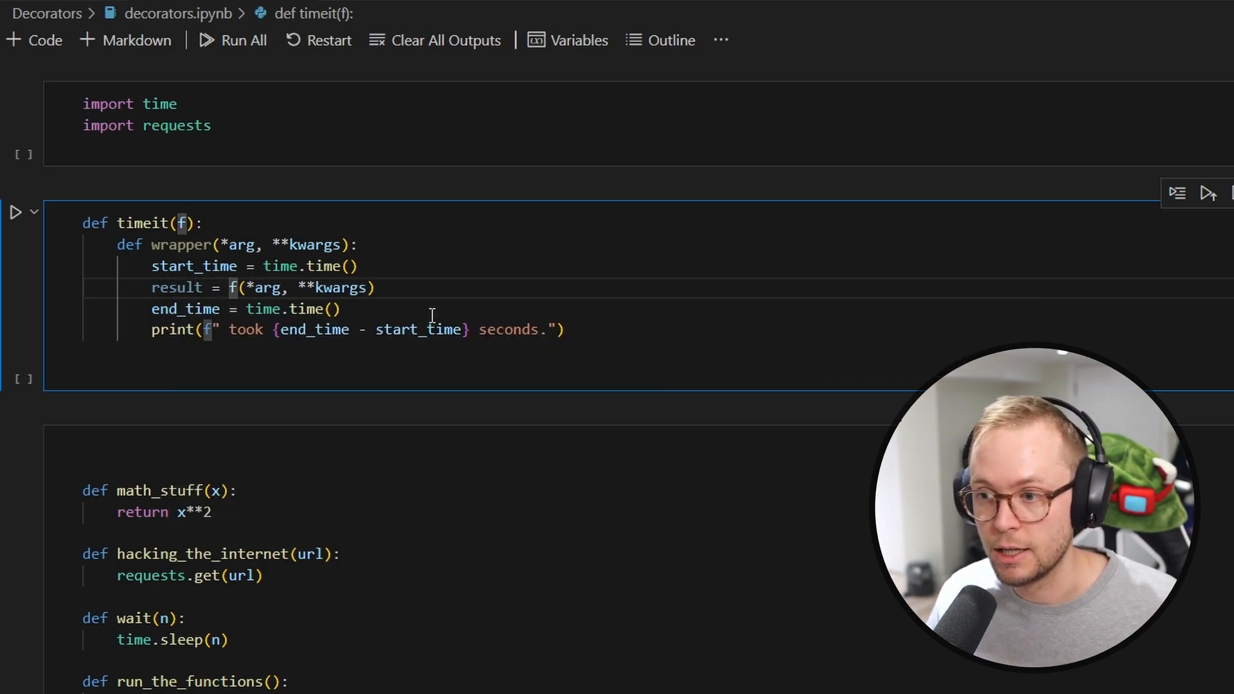
Return result from the wrapper and return wrapper from timeit
text(return result)
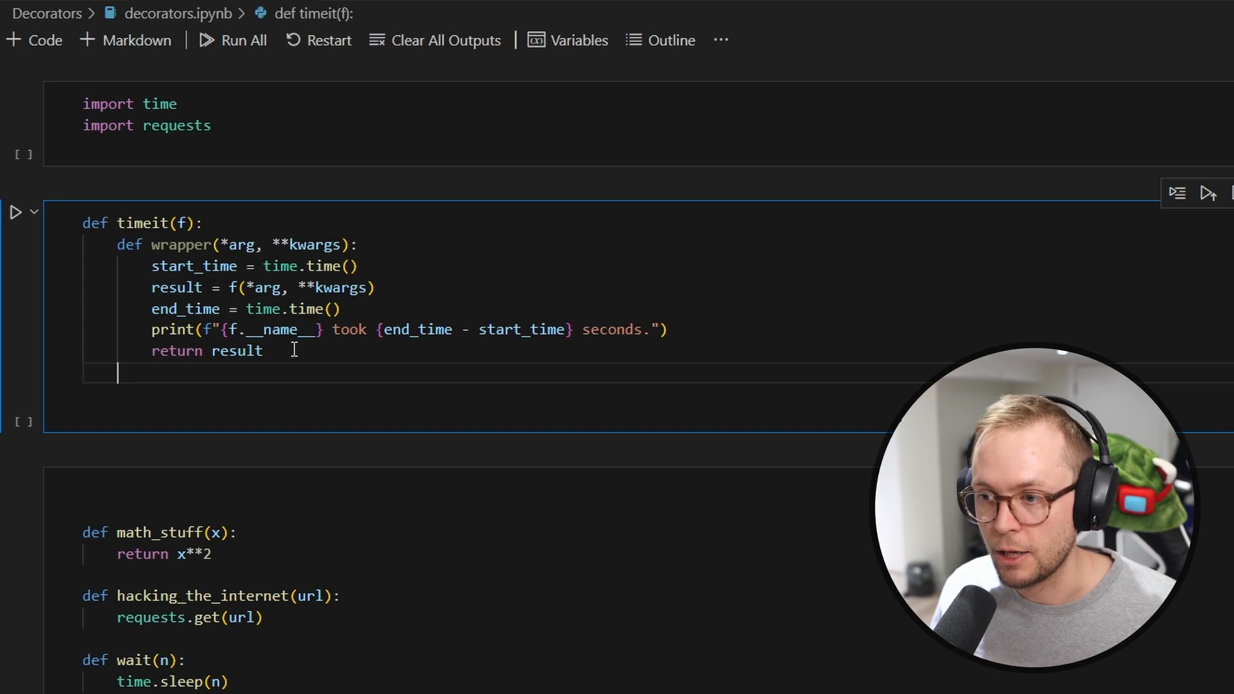
text(return warpp)
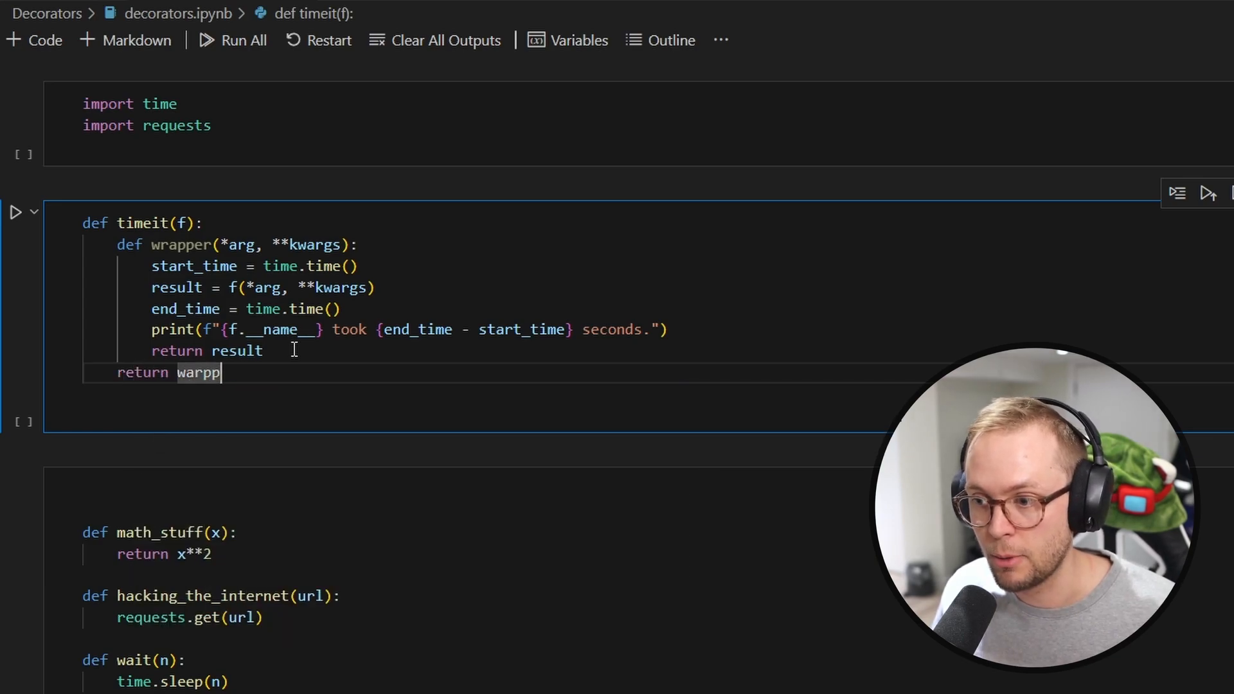
text(wrapper)
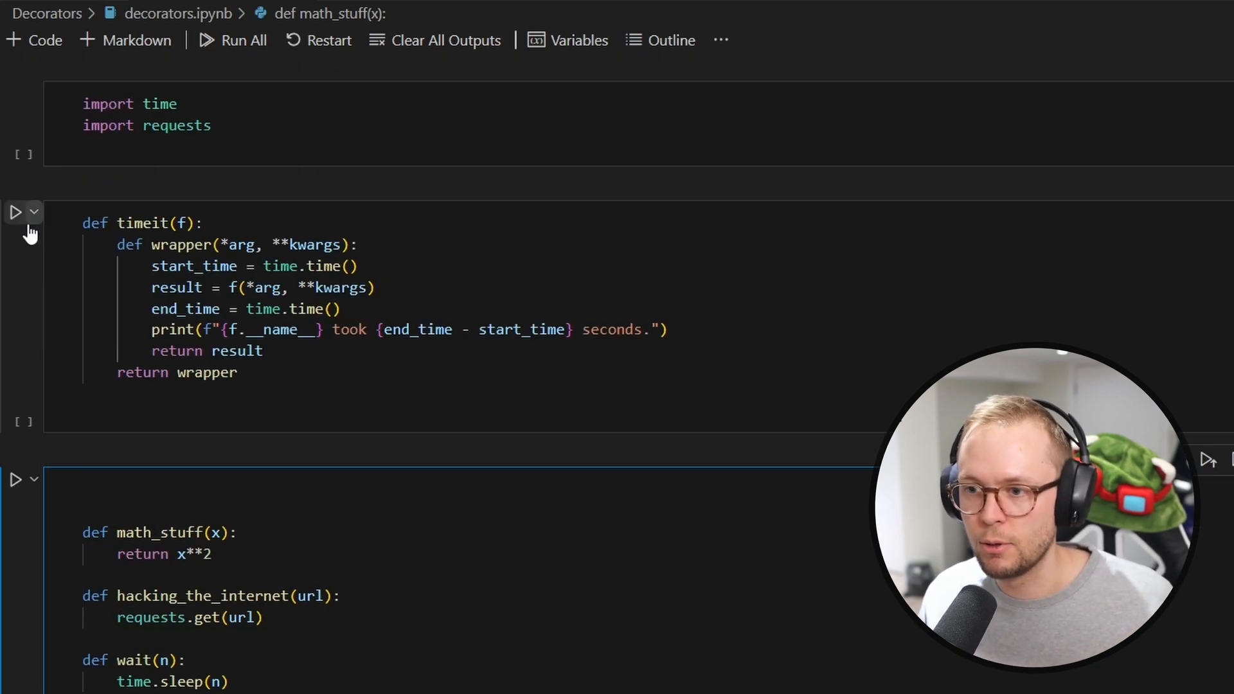
Run the timeit cell and the sample functions cell, then move above def math_stuff
click(15, 213)
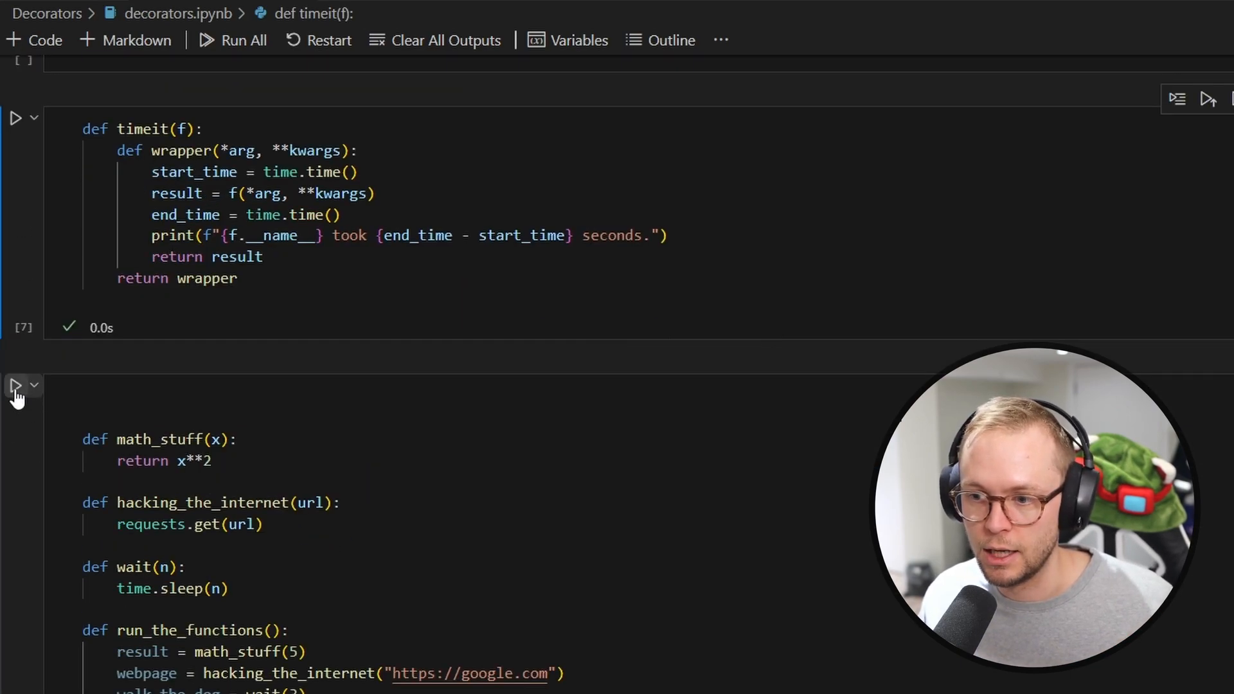
click(15, 386)
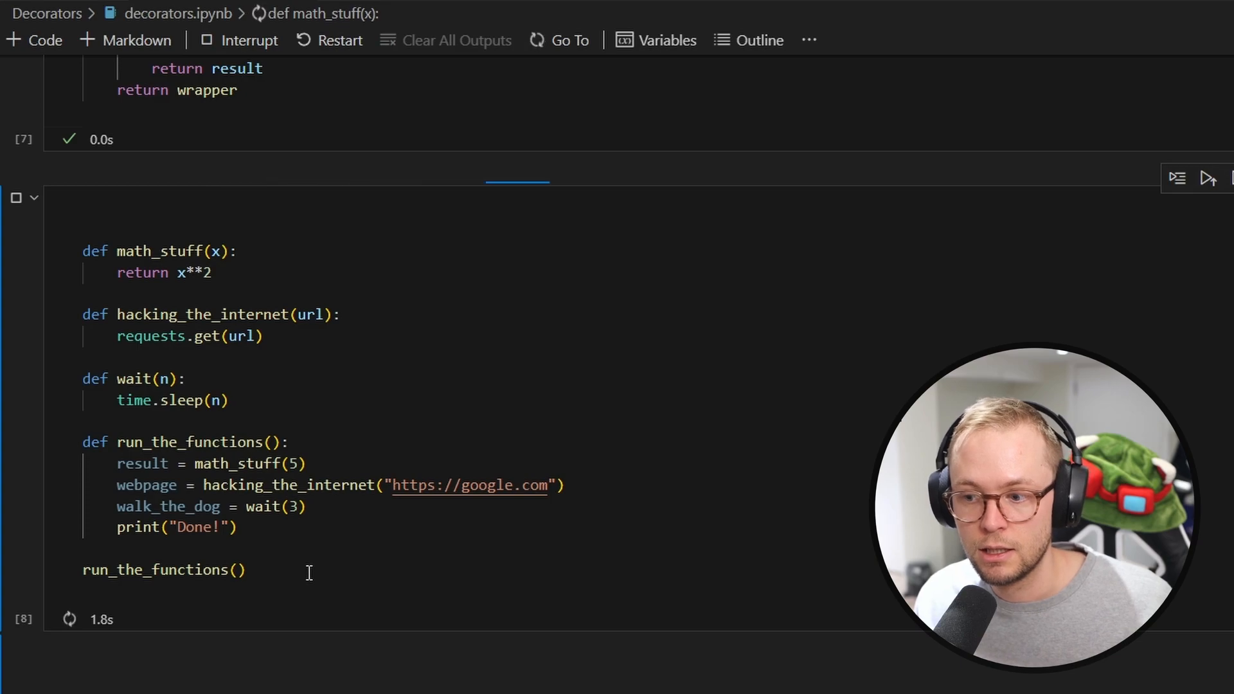
click(17, 198)
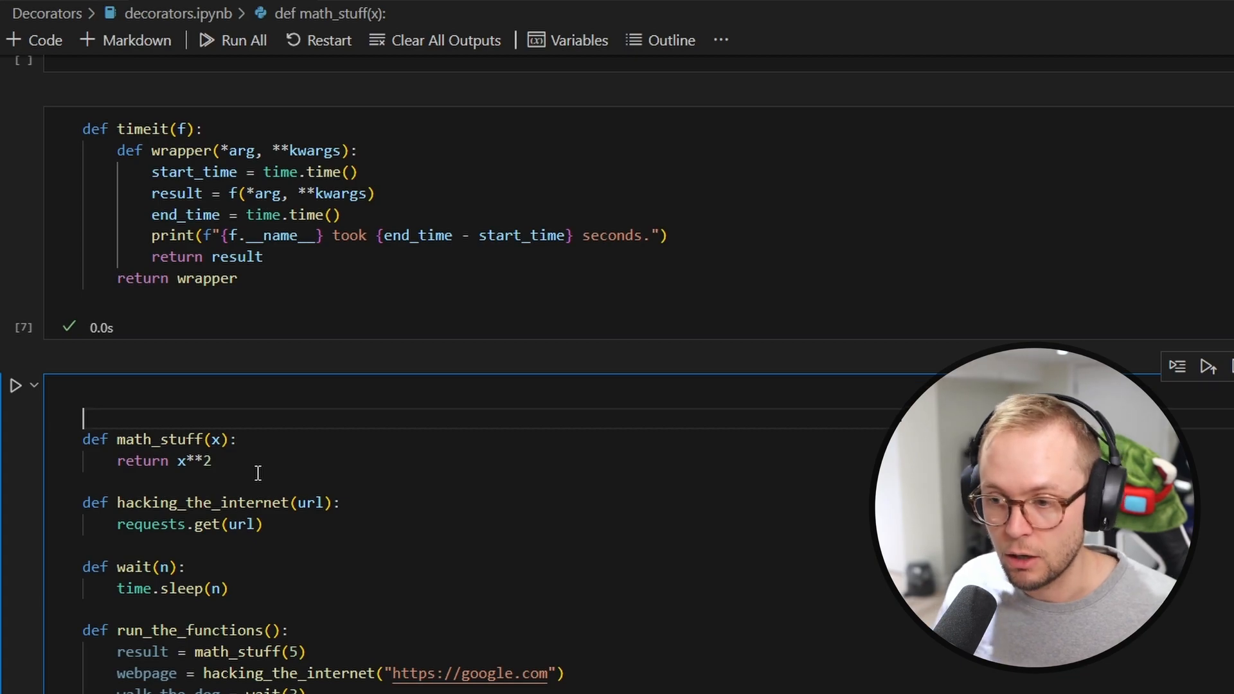
text(@)
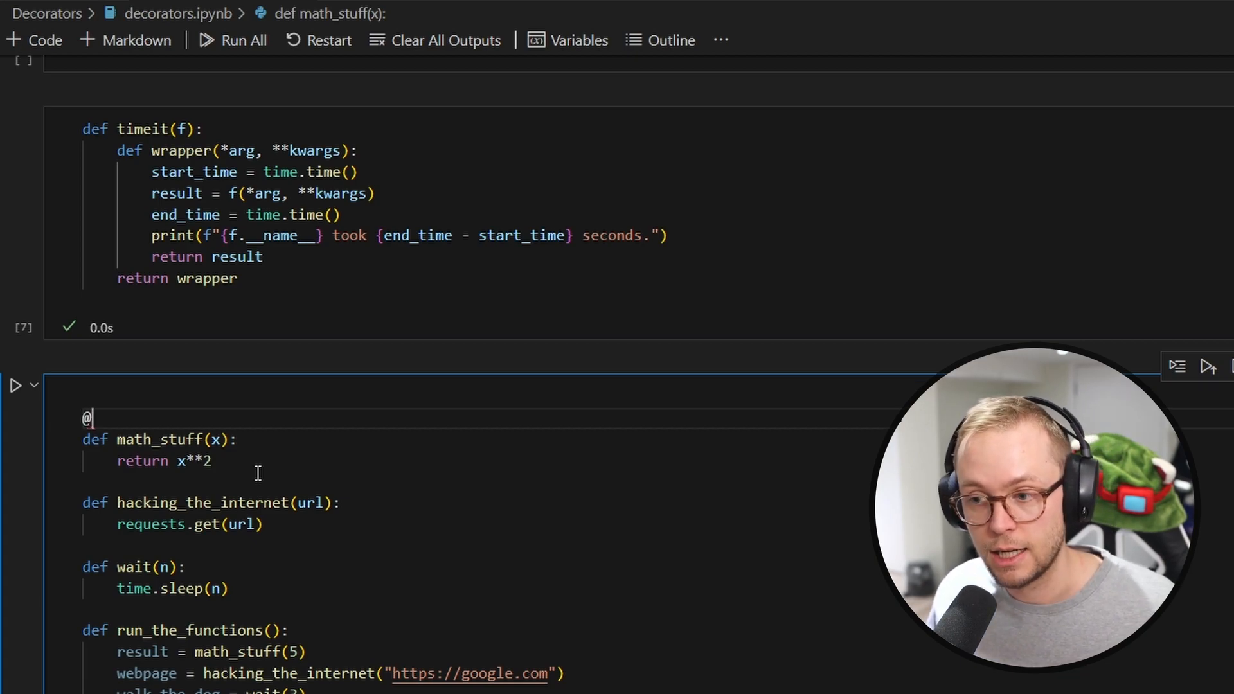
text(timeit)
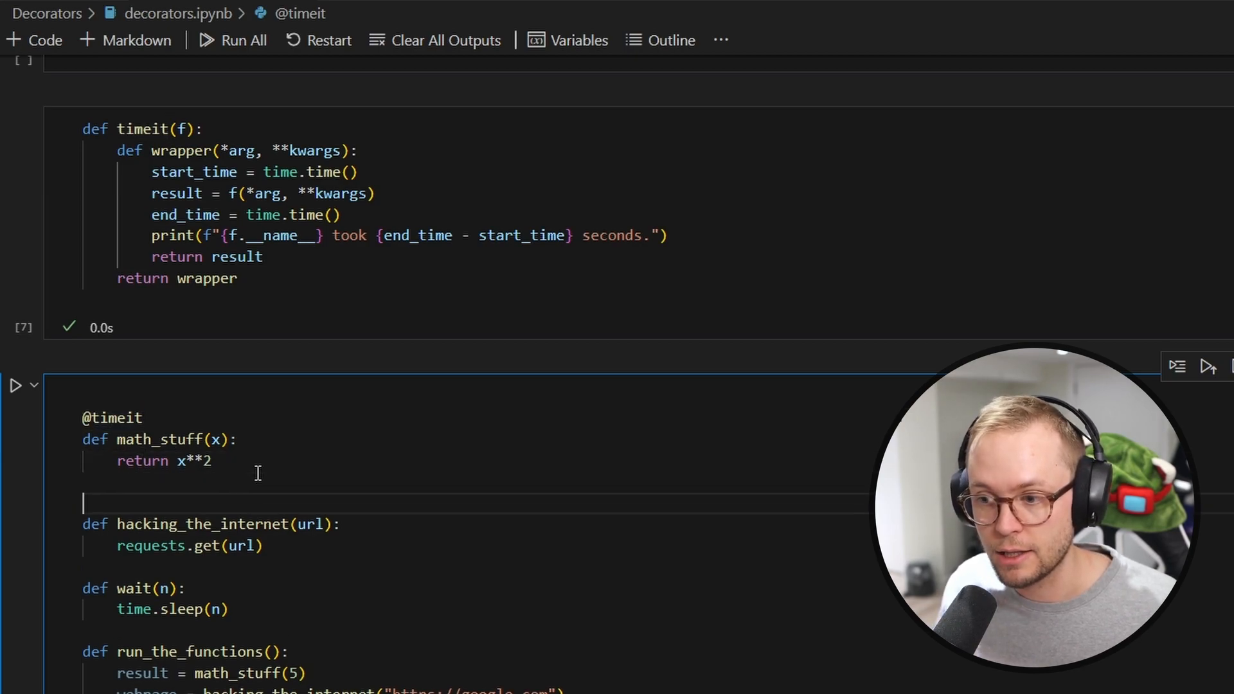
text(@timeit)
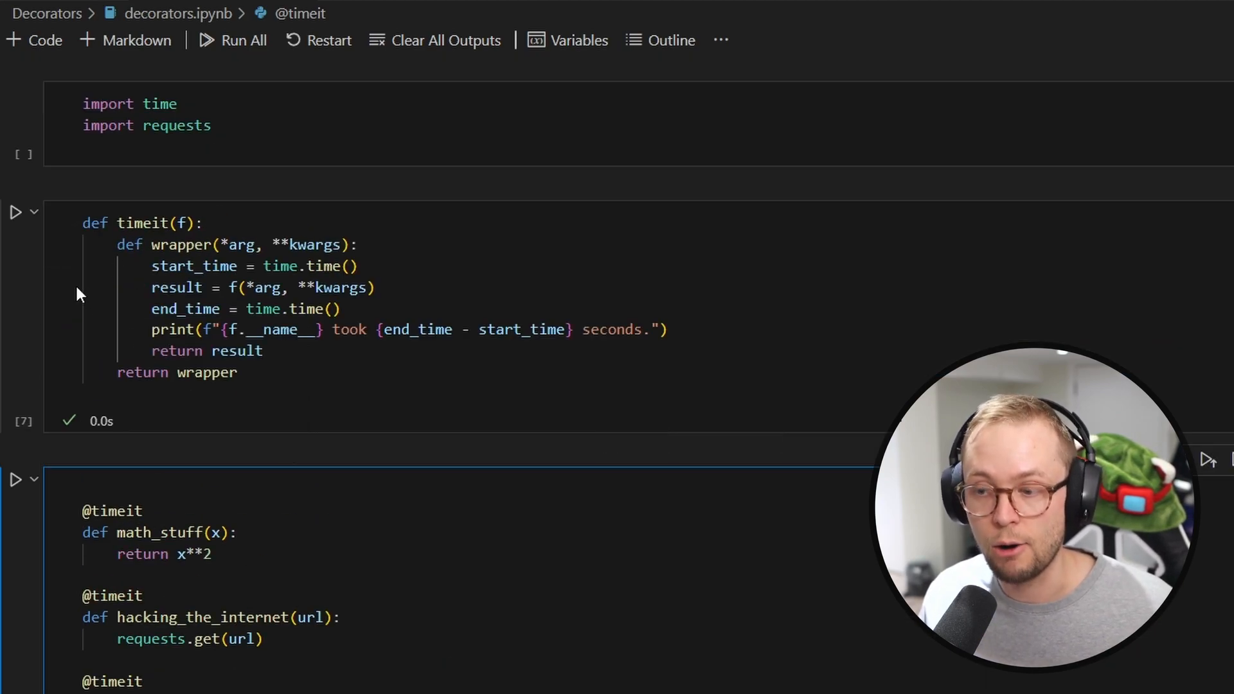
scroll(down, 3)
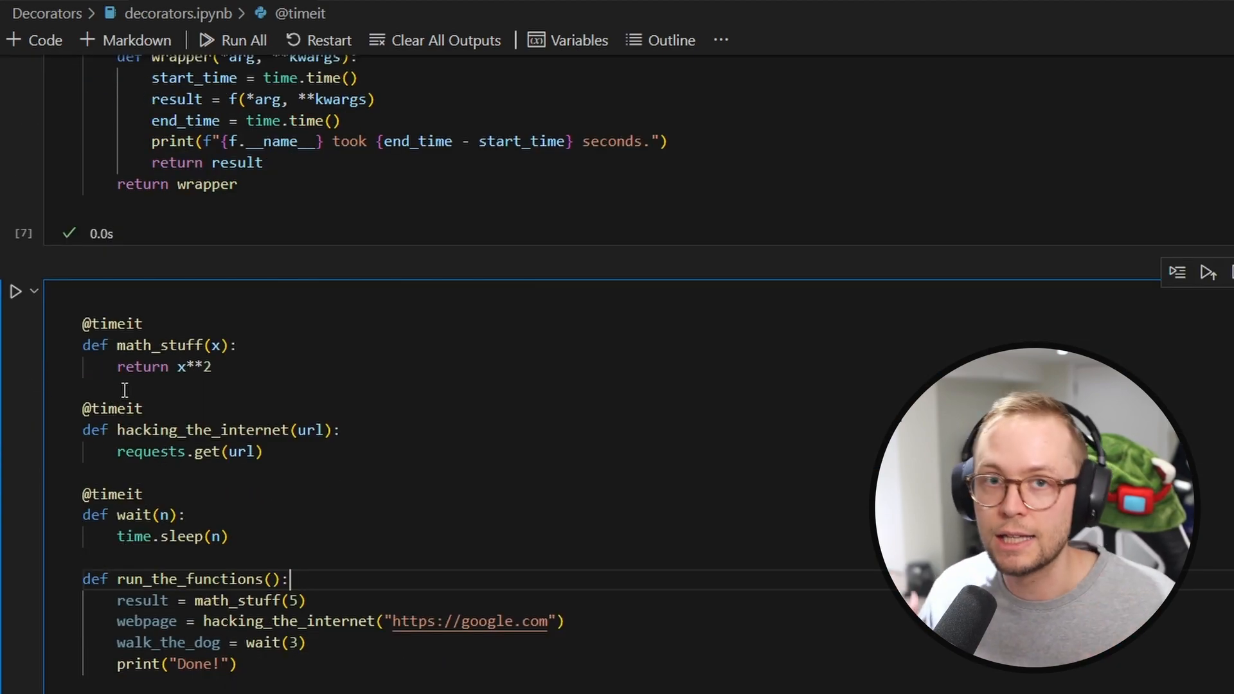
mouse_move(20, 291)
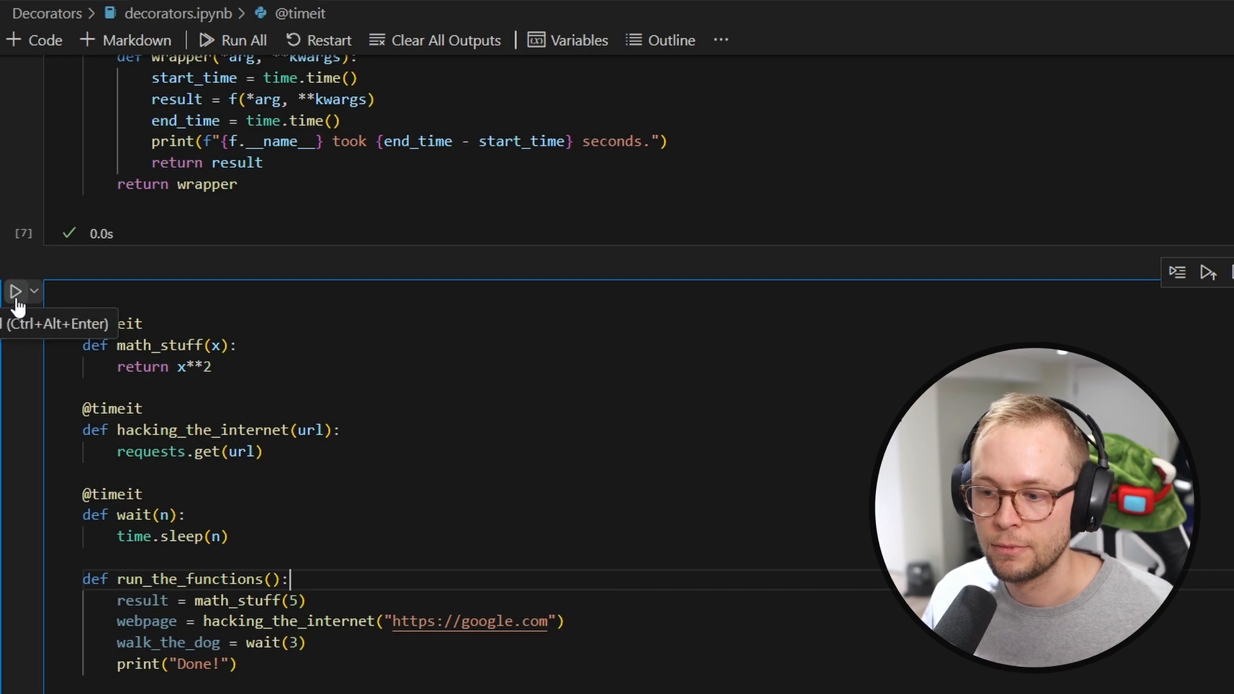
click(21, 291)
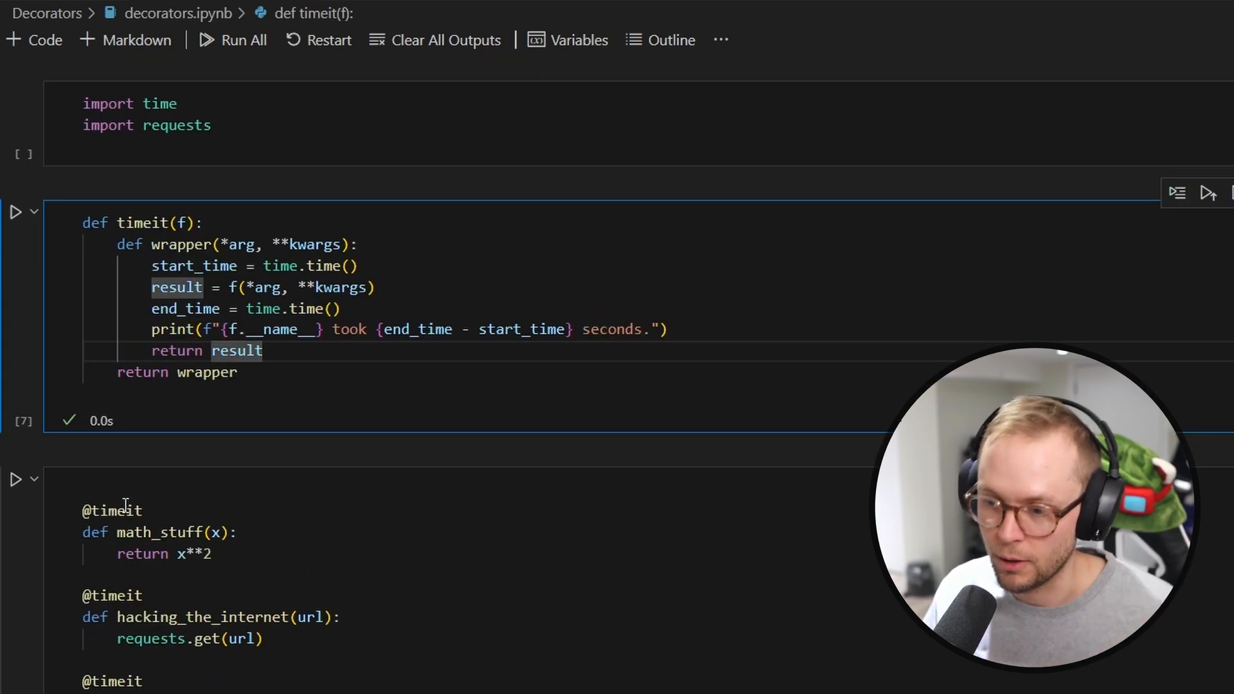
Below the decorator, define a placeholder test() function and add print(test)
scroll(down, 3)
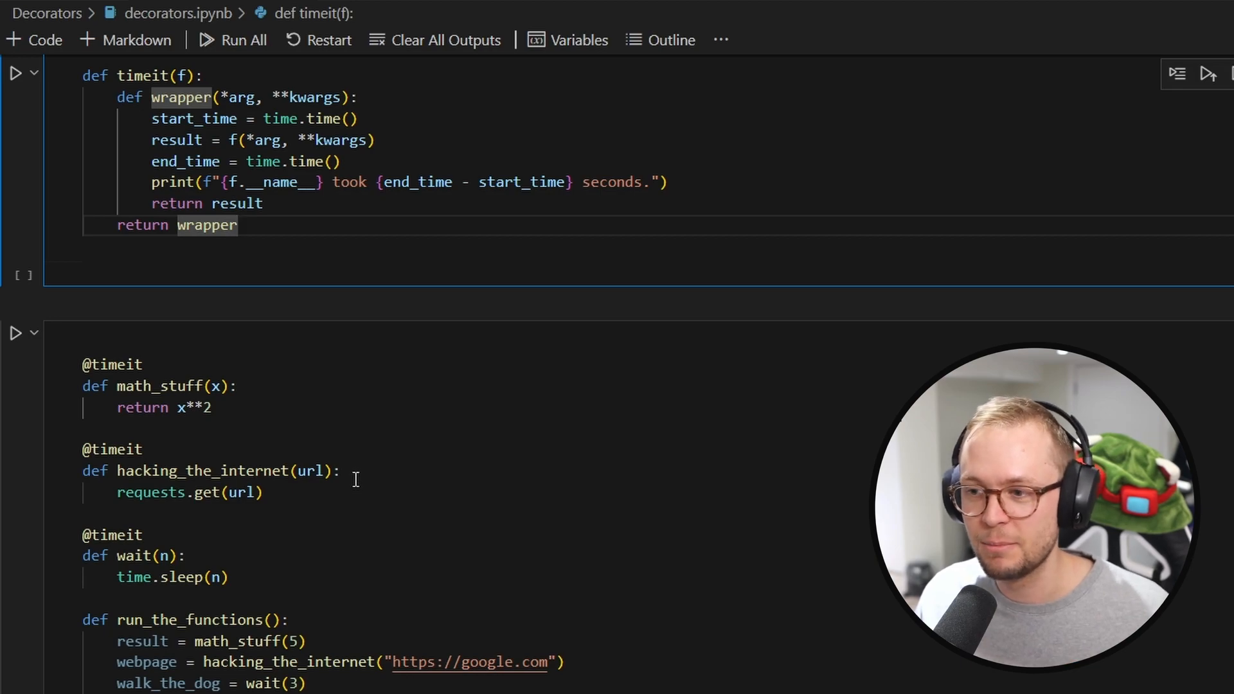
mouse_move(306, 447)
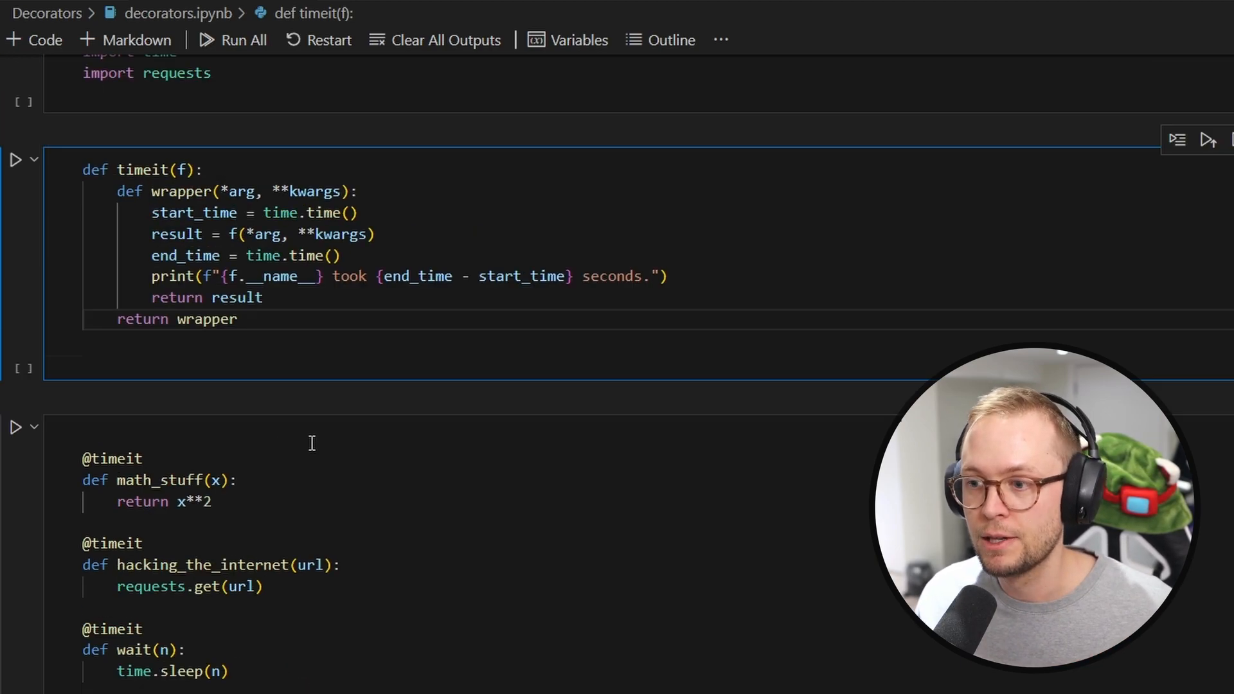
double_click(114, 459)
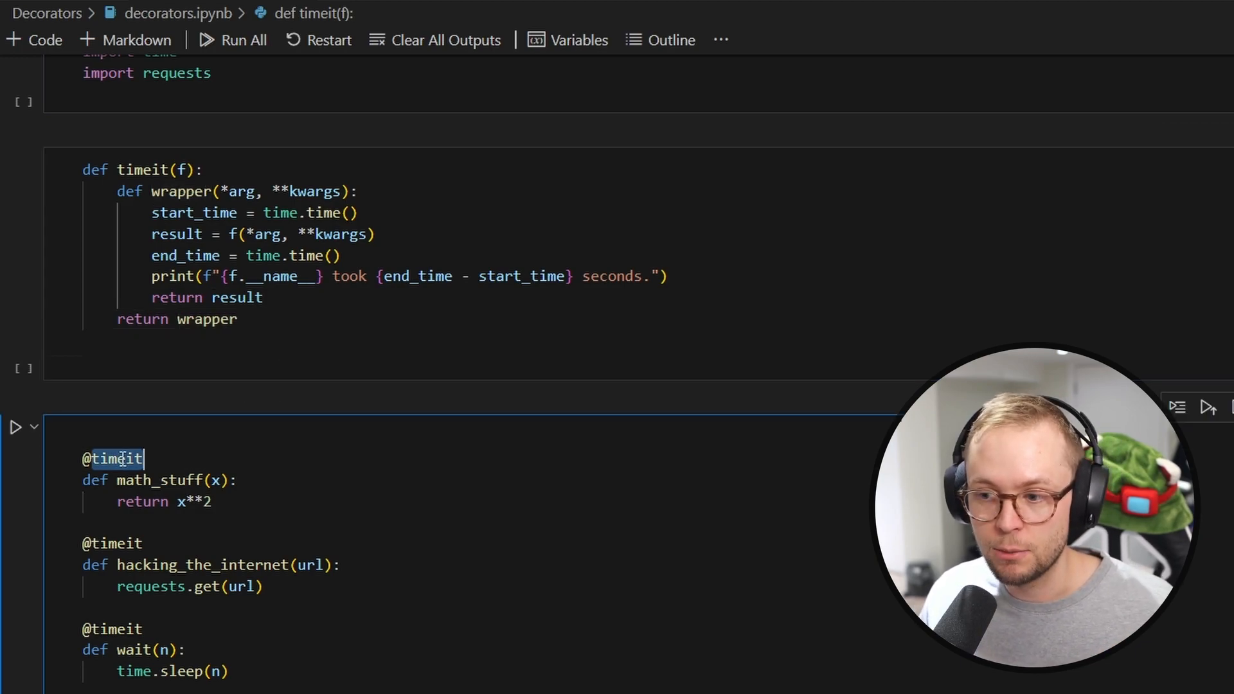
mouse_move(122, 463)
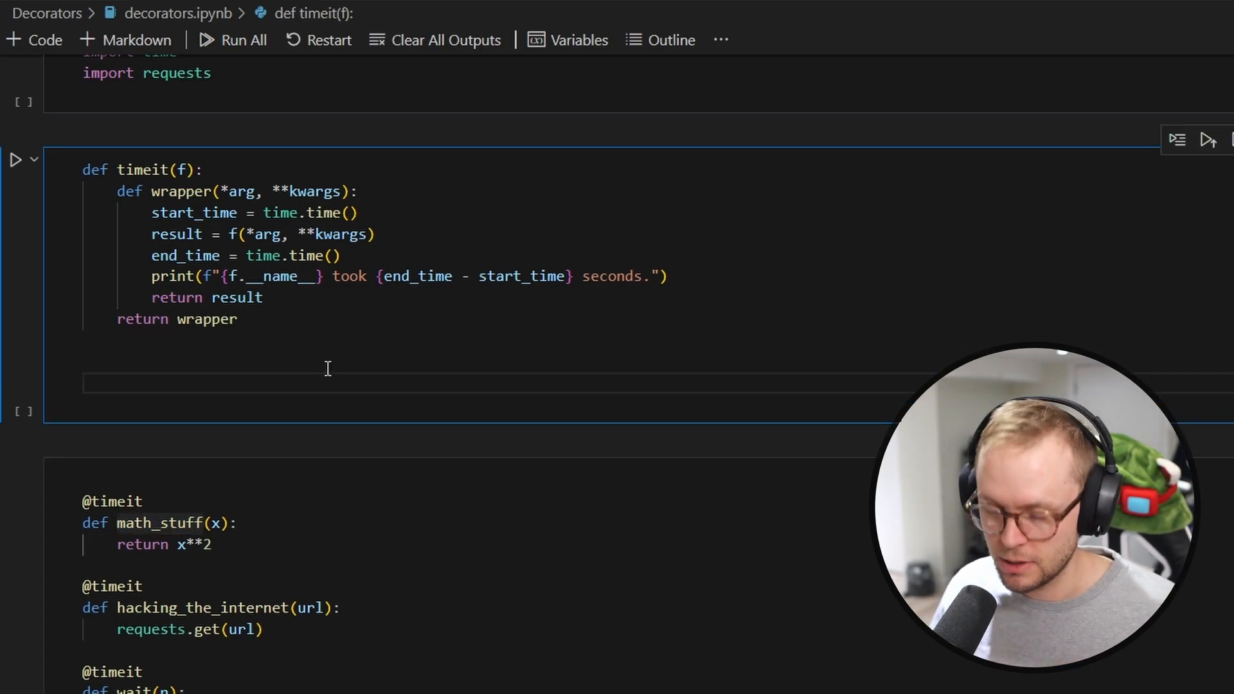
text(def test)
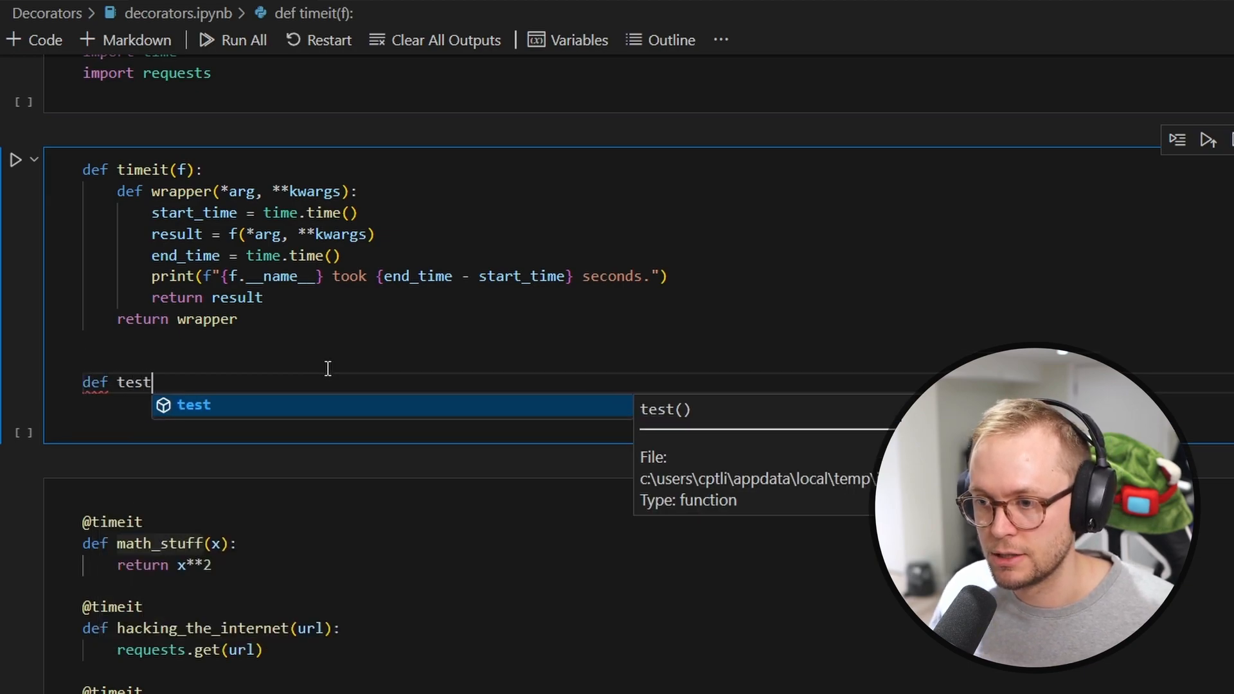
text(():)
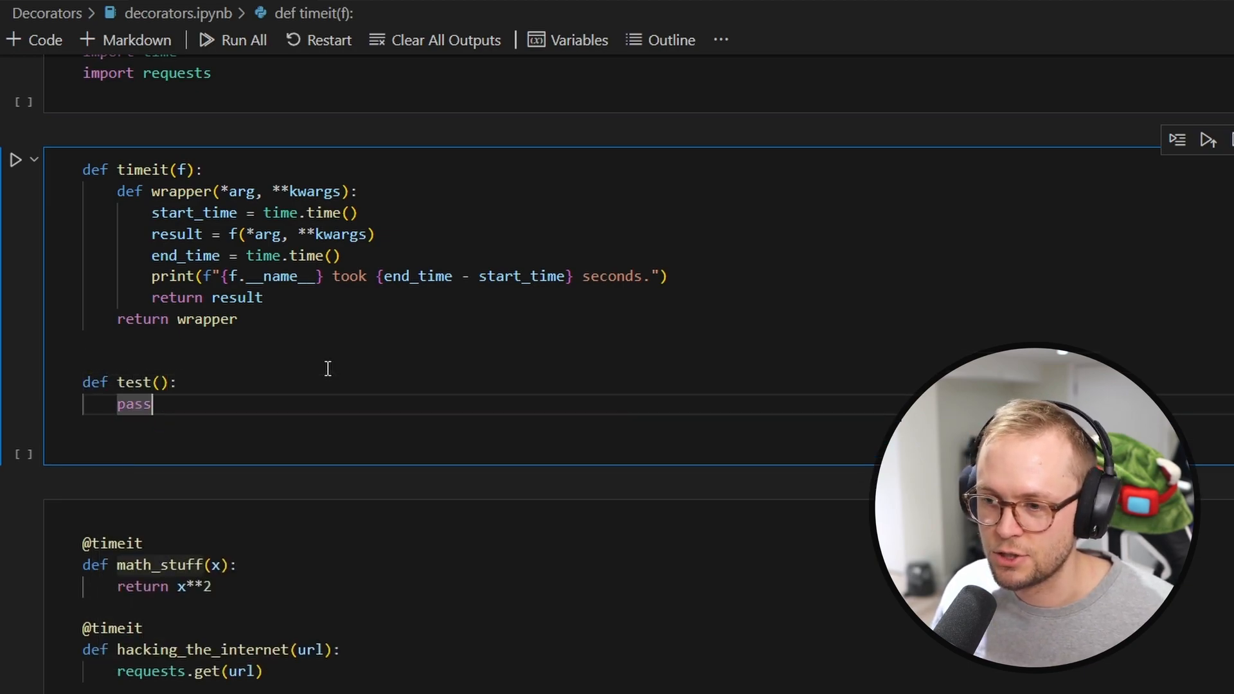
key(Enter)
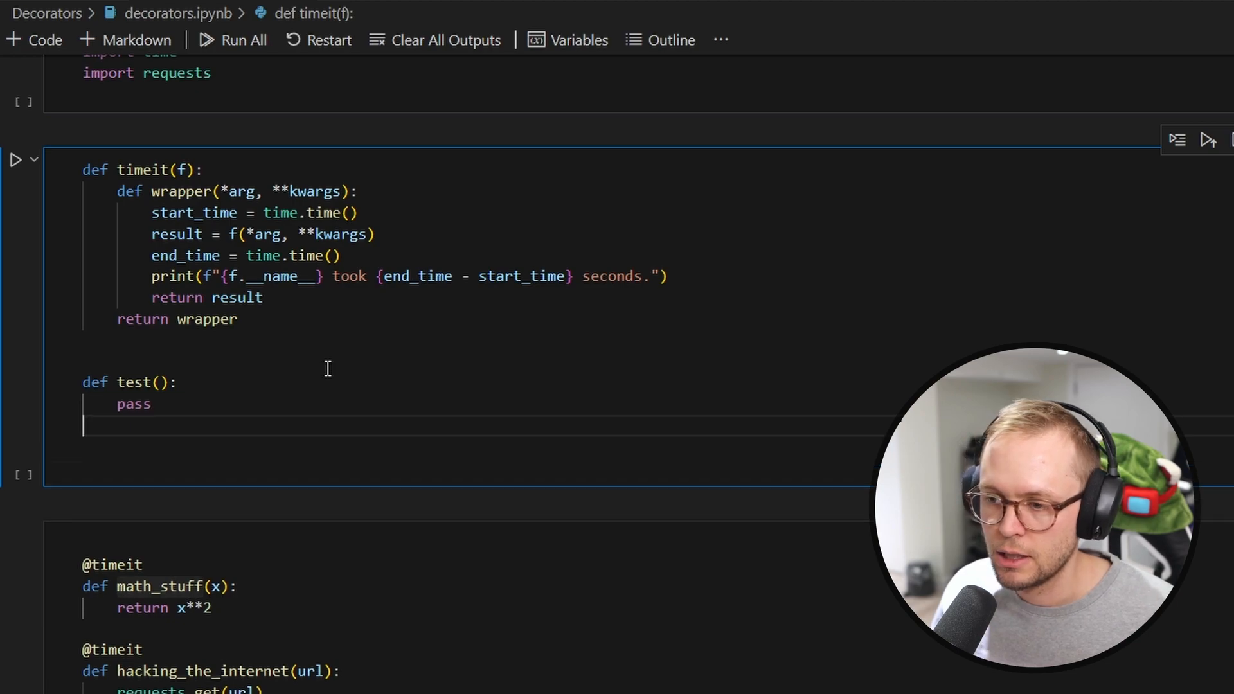
text(print(test)
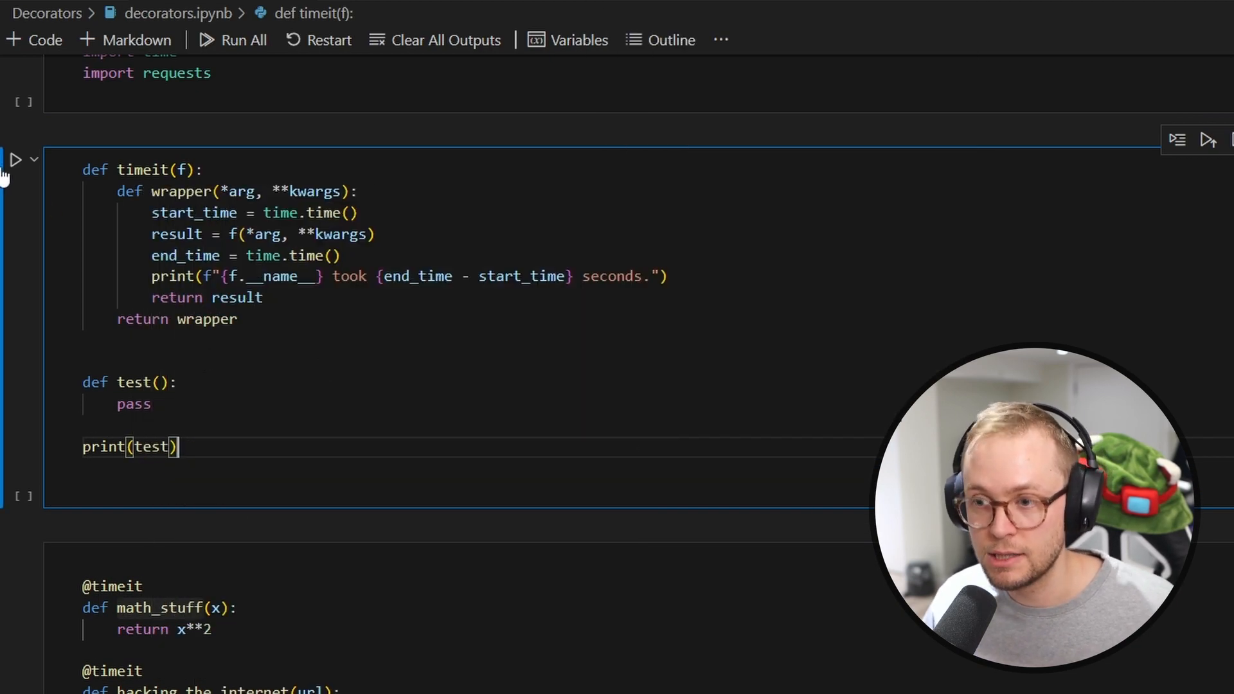
click(19, 159)
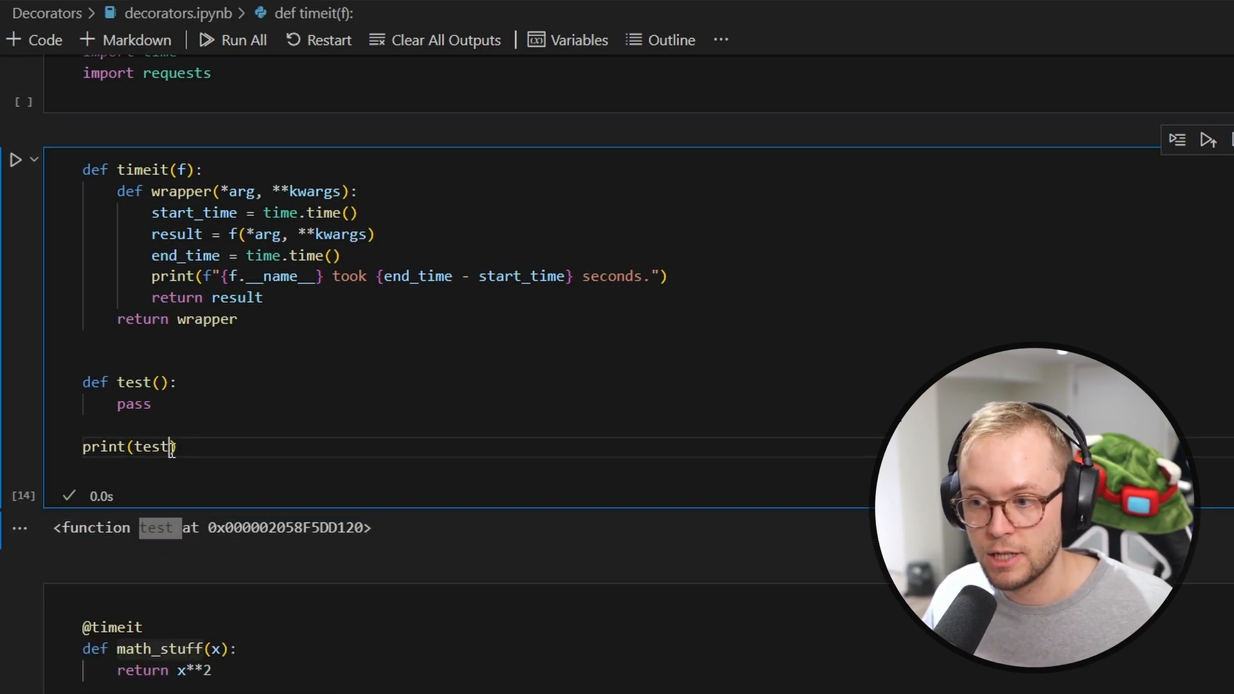
text(())
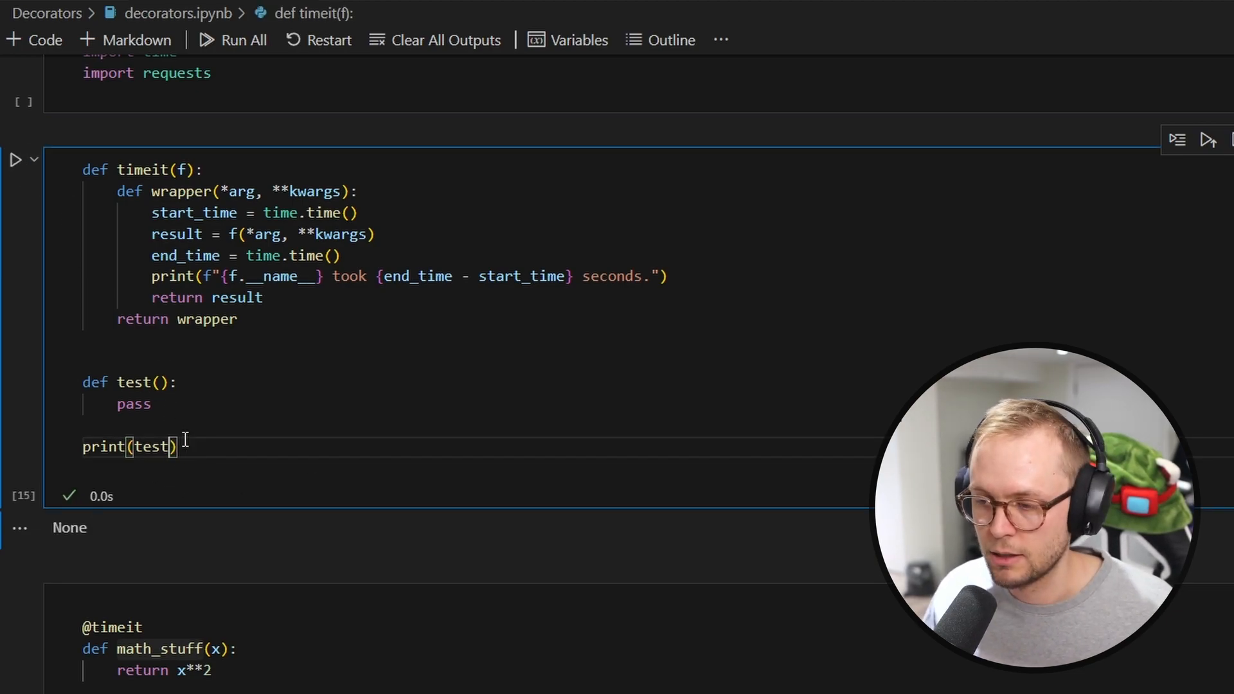
text(@)
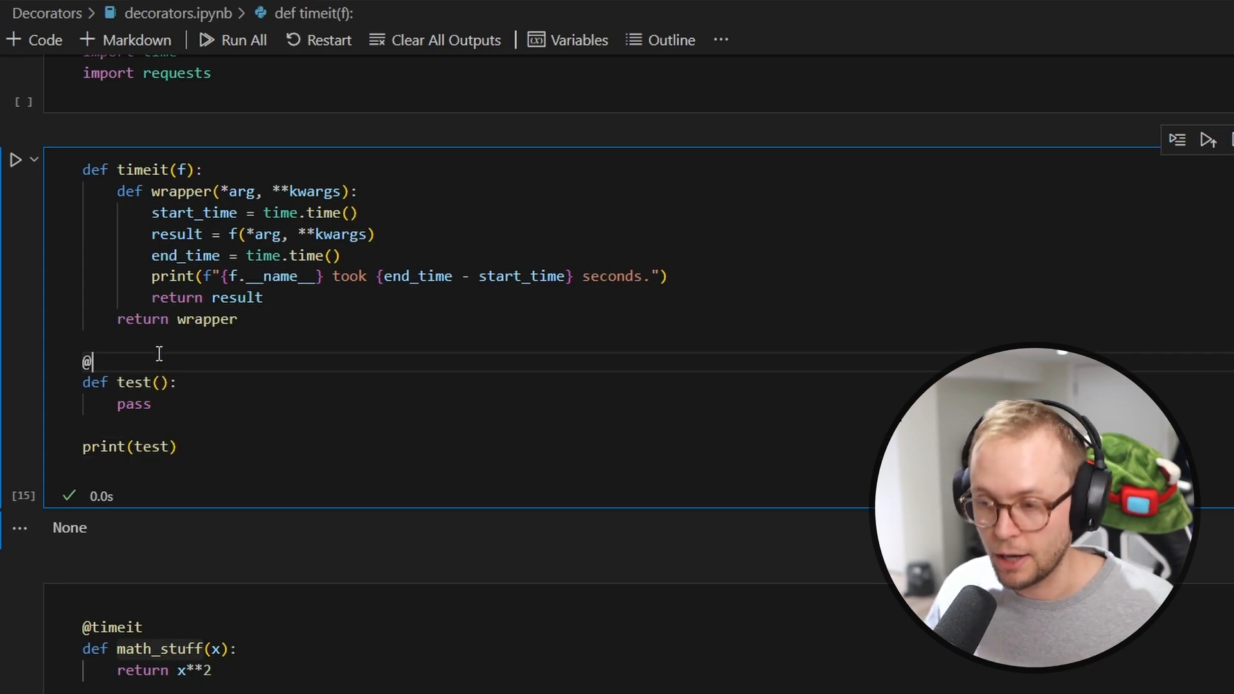
text(timeit)
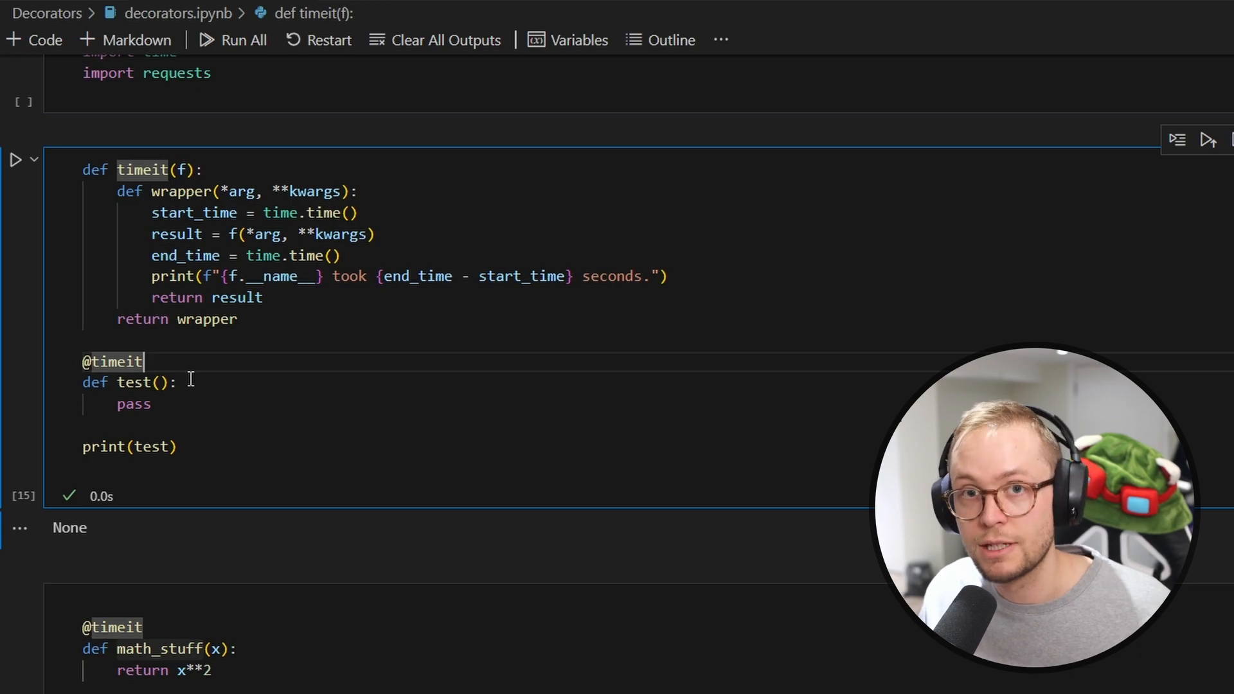
mouse_move(15, 180)
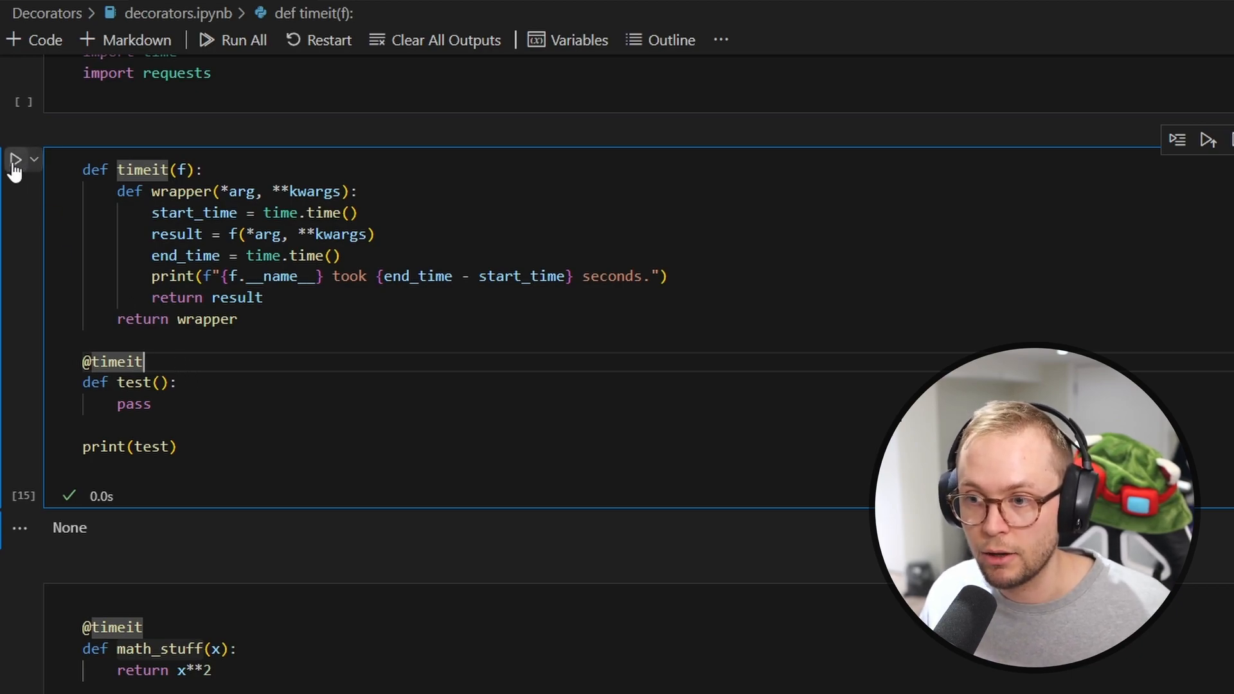
click(18, 176)
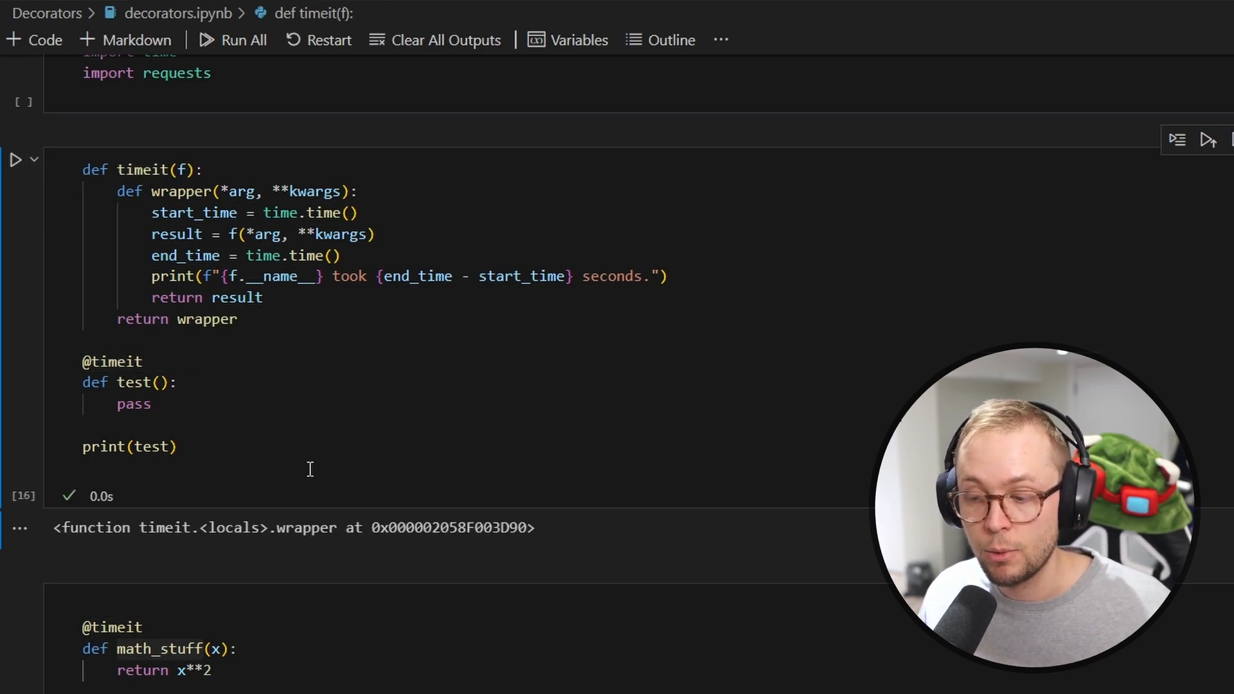
double_click(193, 527)
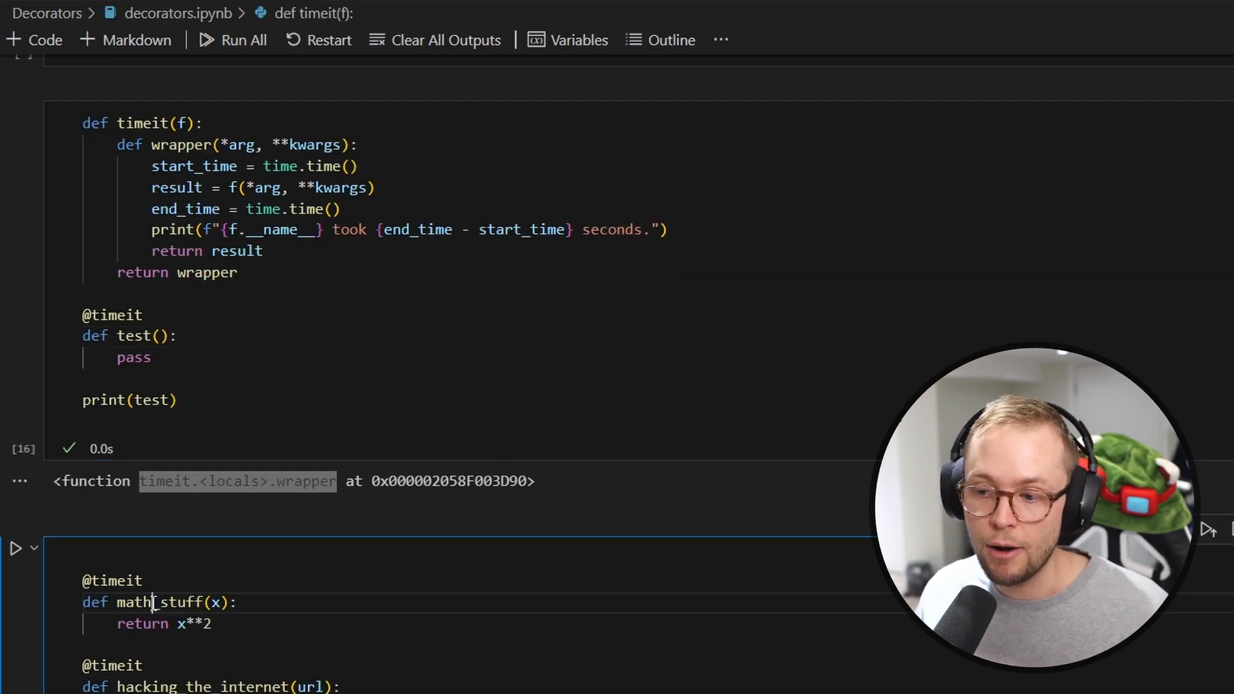
double_click(135, 601)
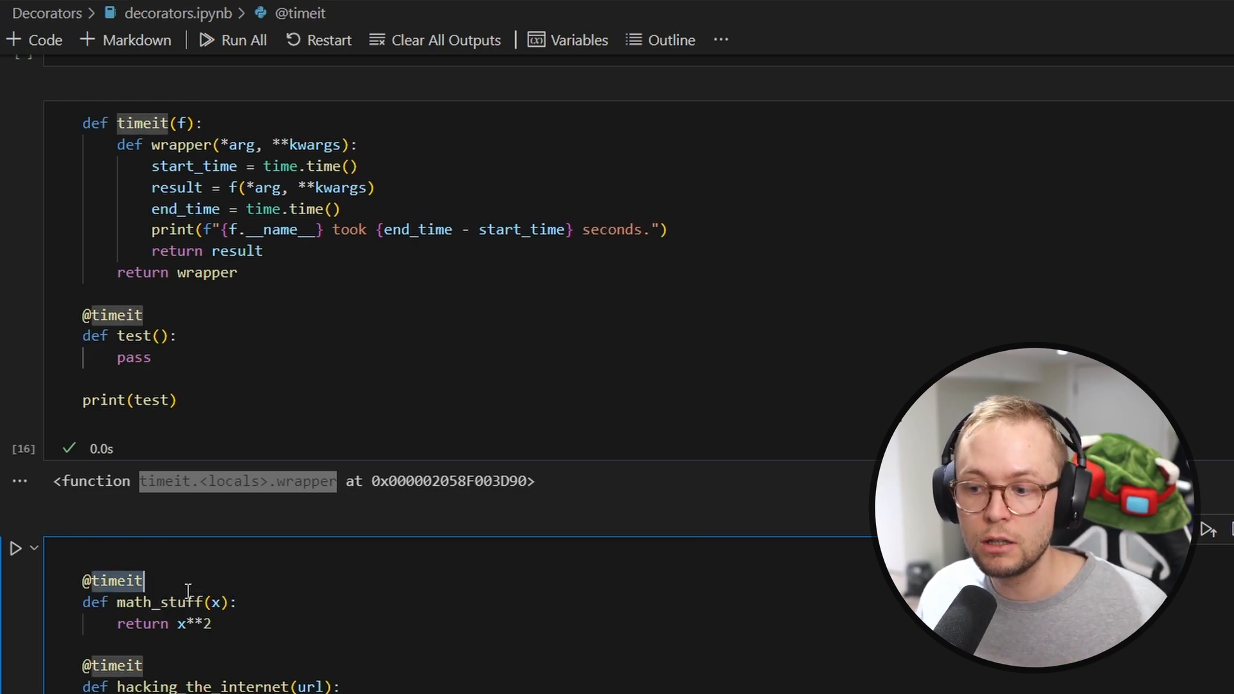
mouse_move(115, 583)
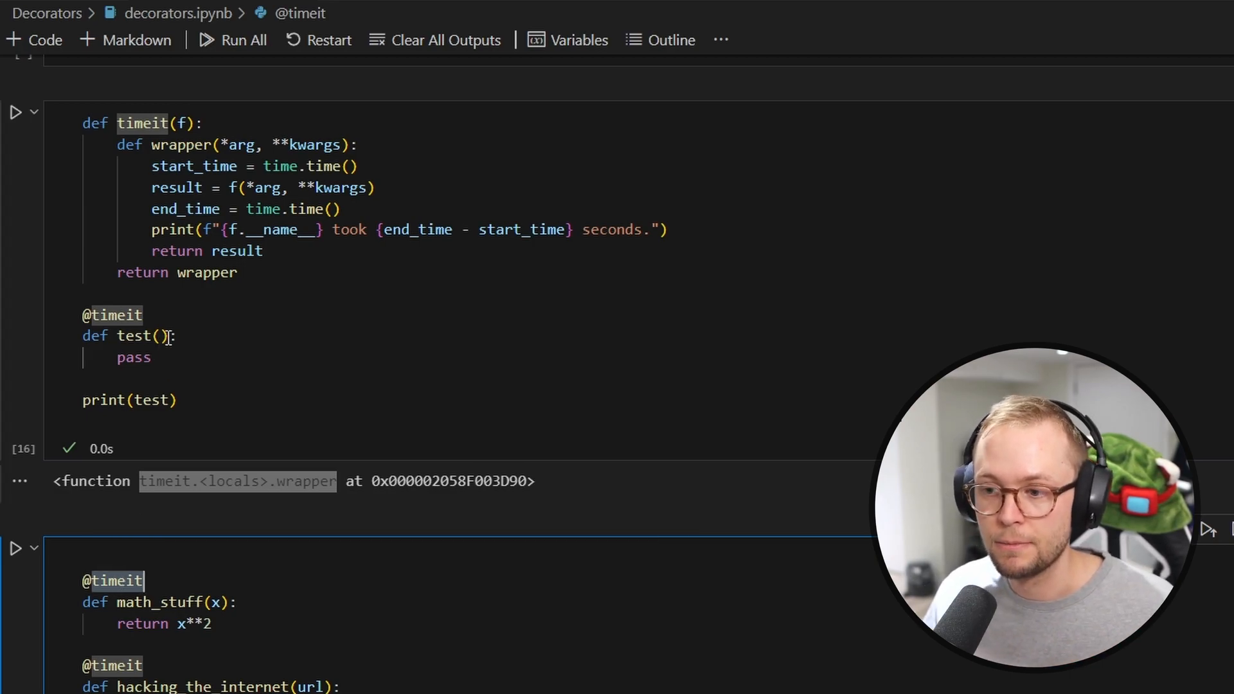
click(185, 387)
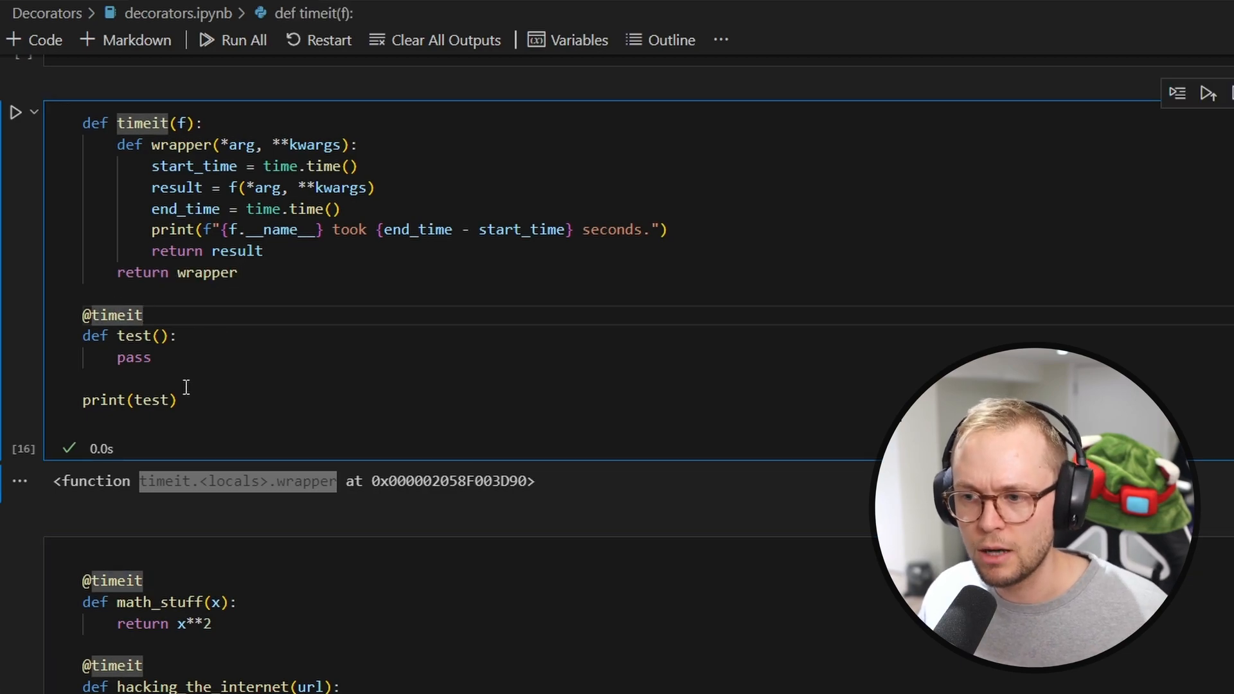
Make test take n and print f"Hi, YouTube - {n}" instead of pass, then rerun the cell
double_click(133, 358)
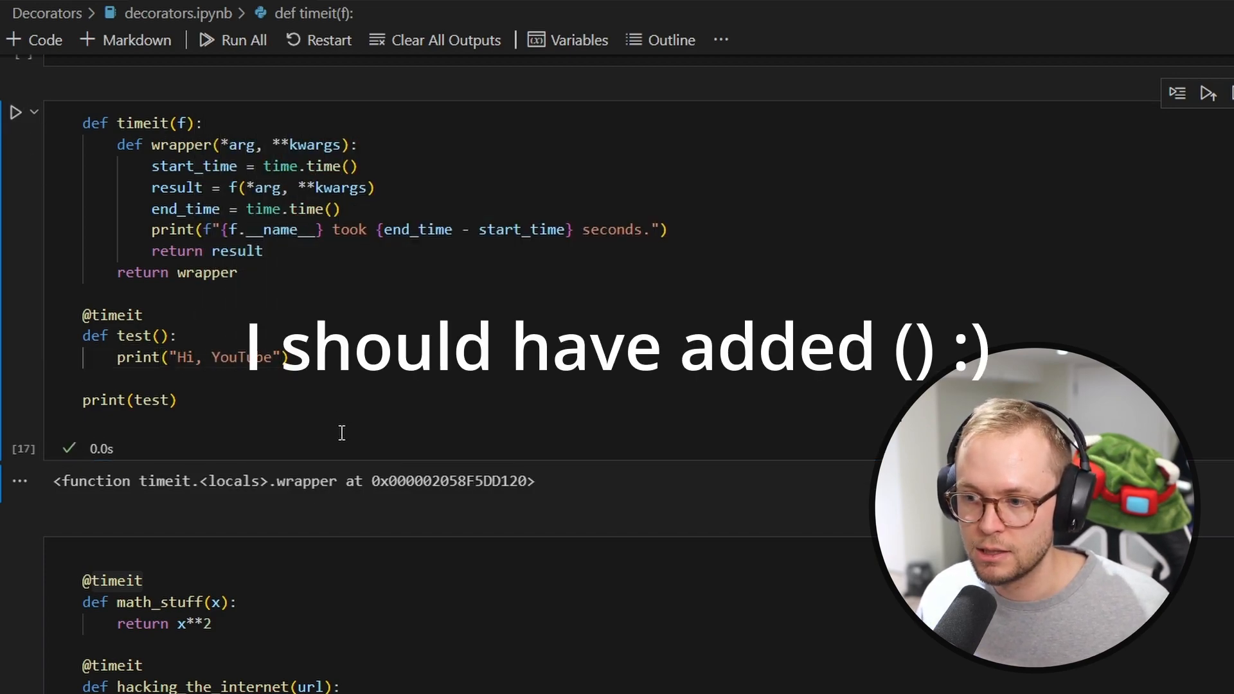
click(148, 401)
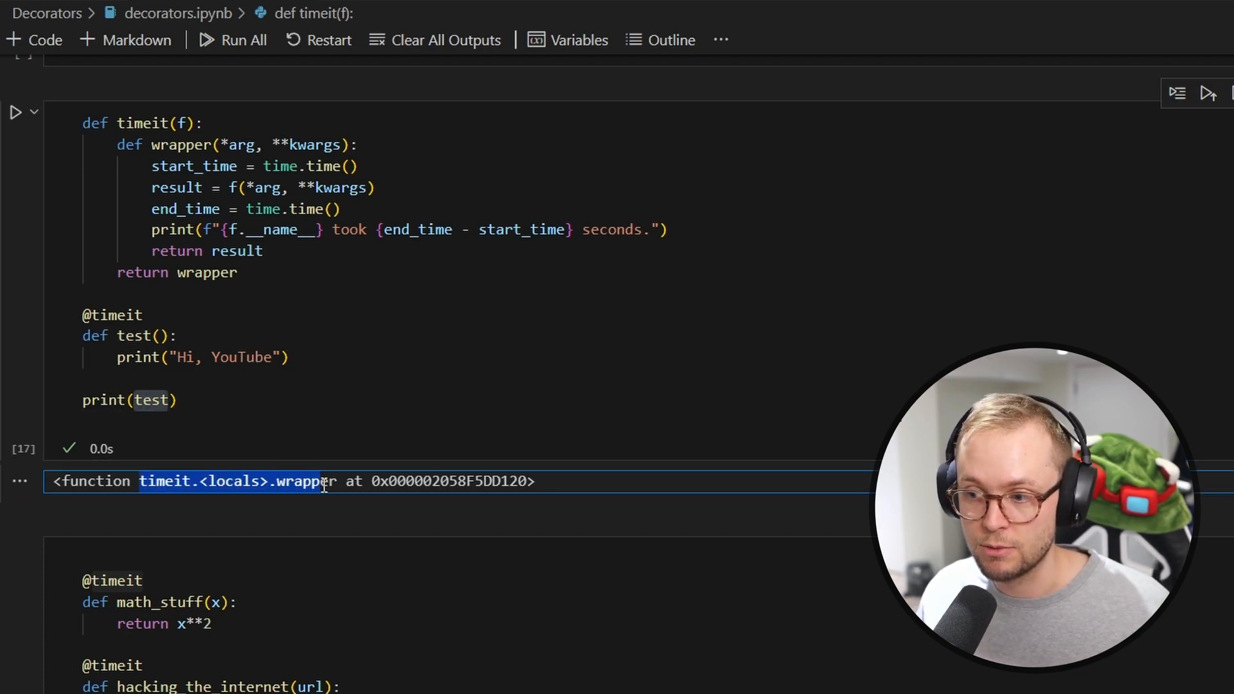
drag(116, 144, 237, 273)
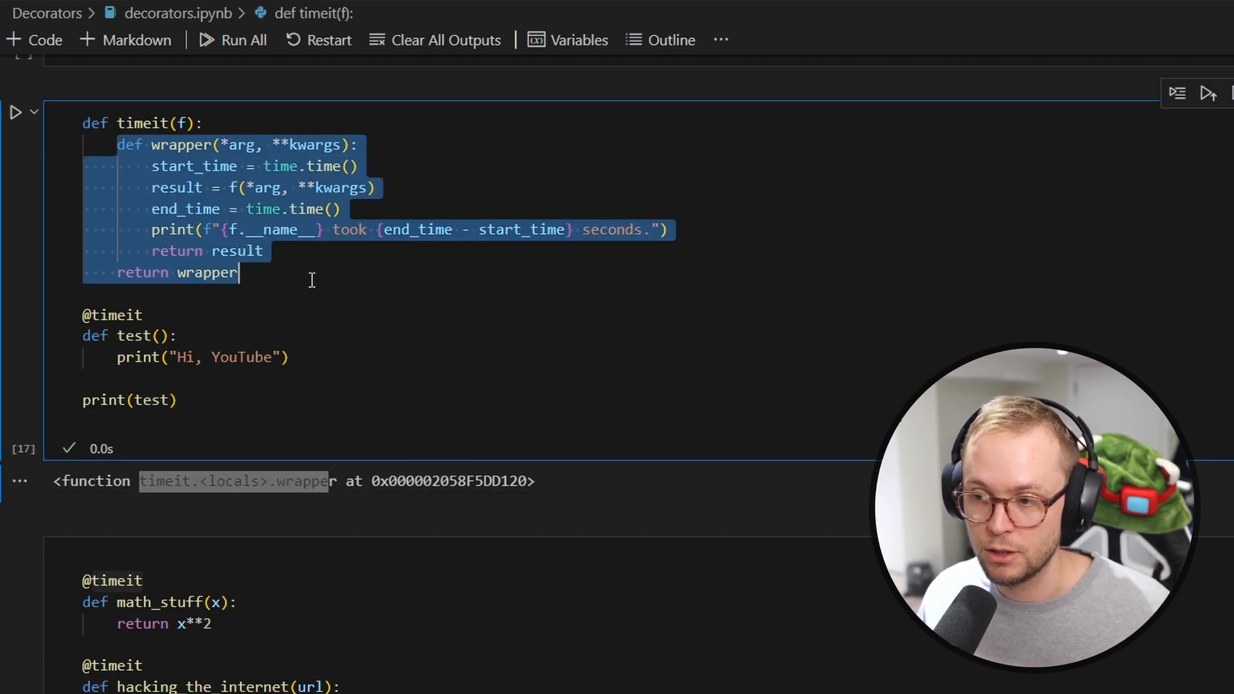
click(301, 273)
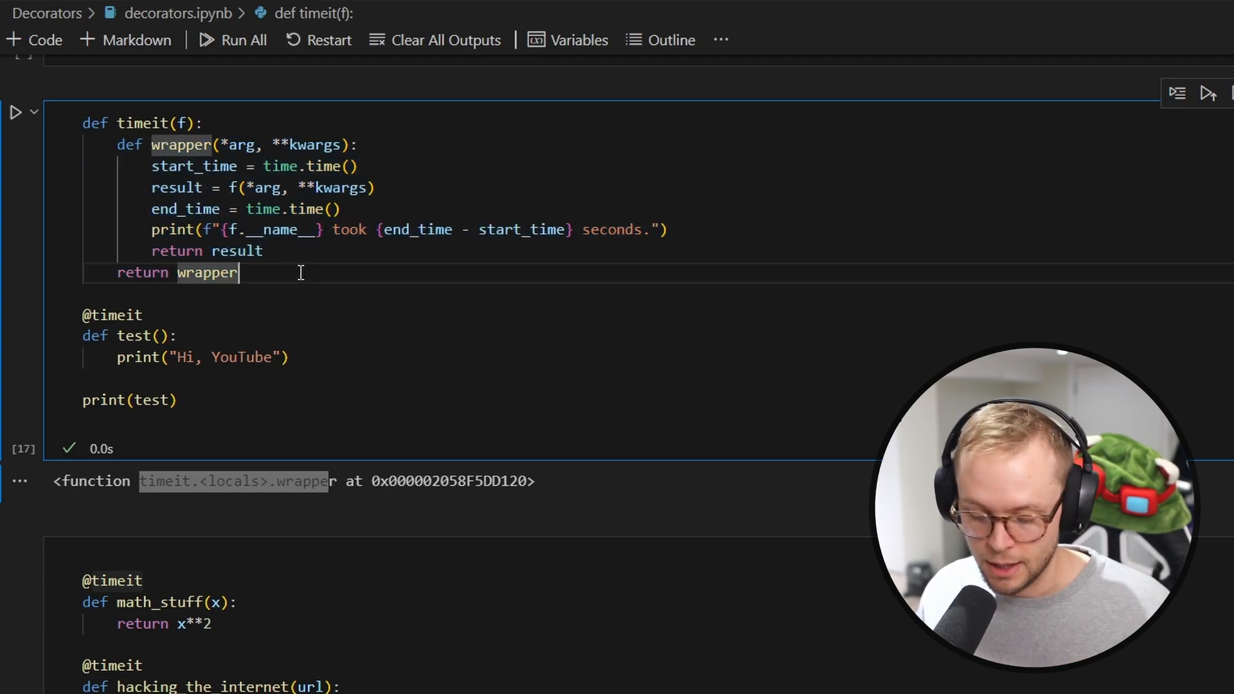
mouse_move(180, 144)
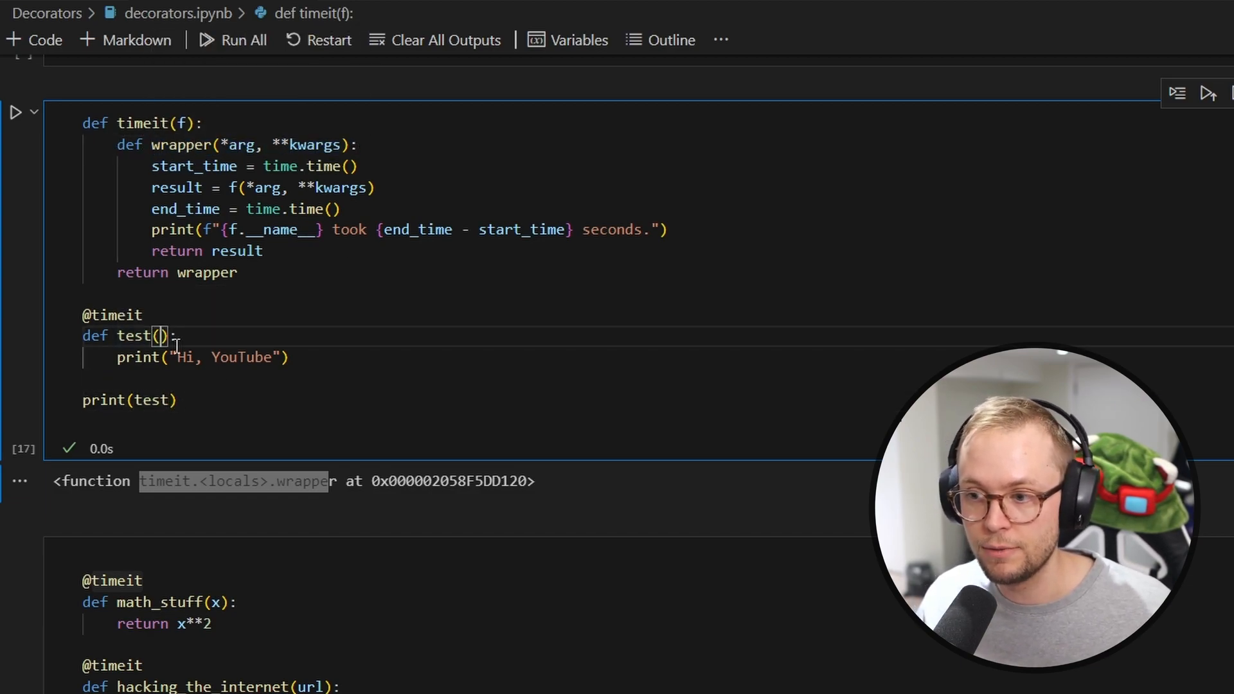
text(n)
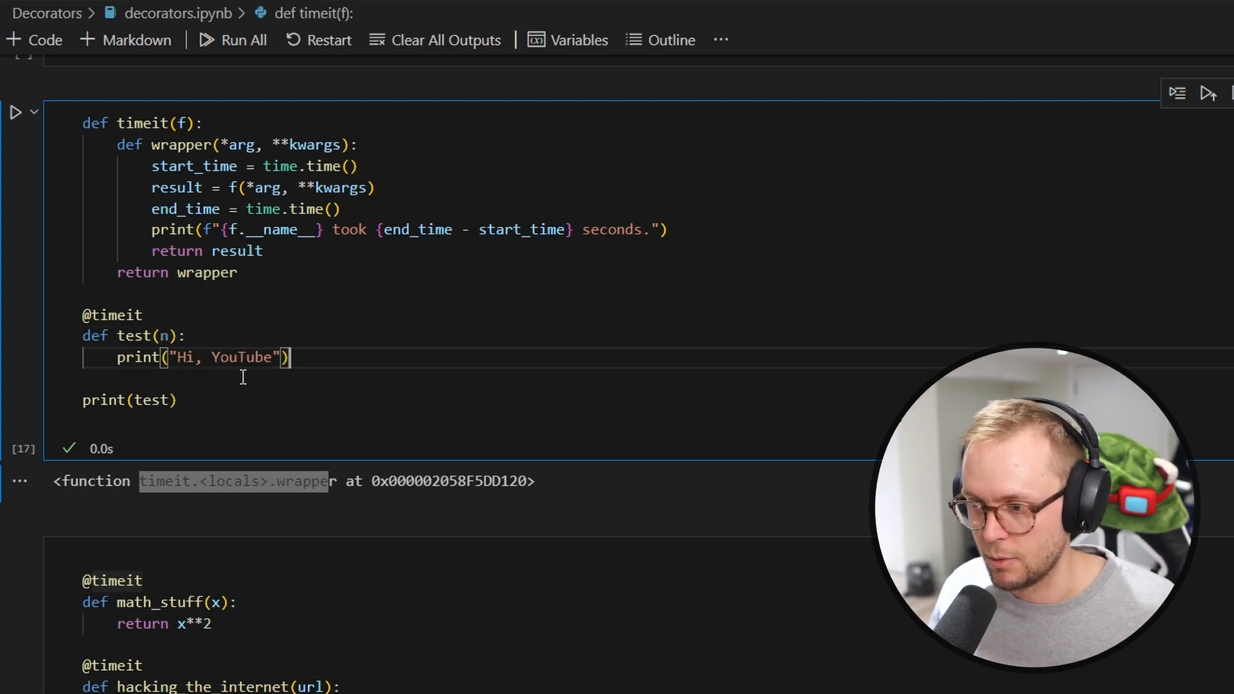
text(" ")
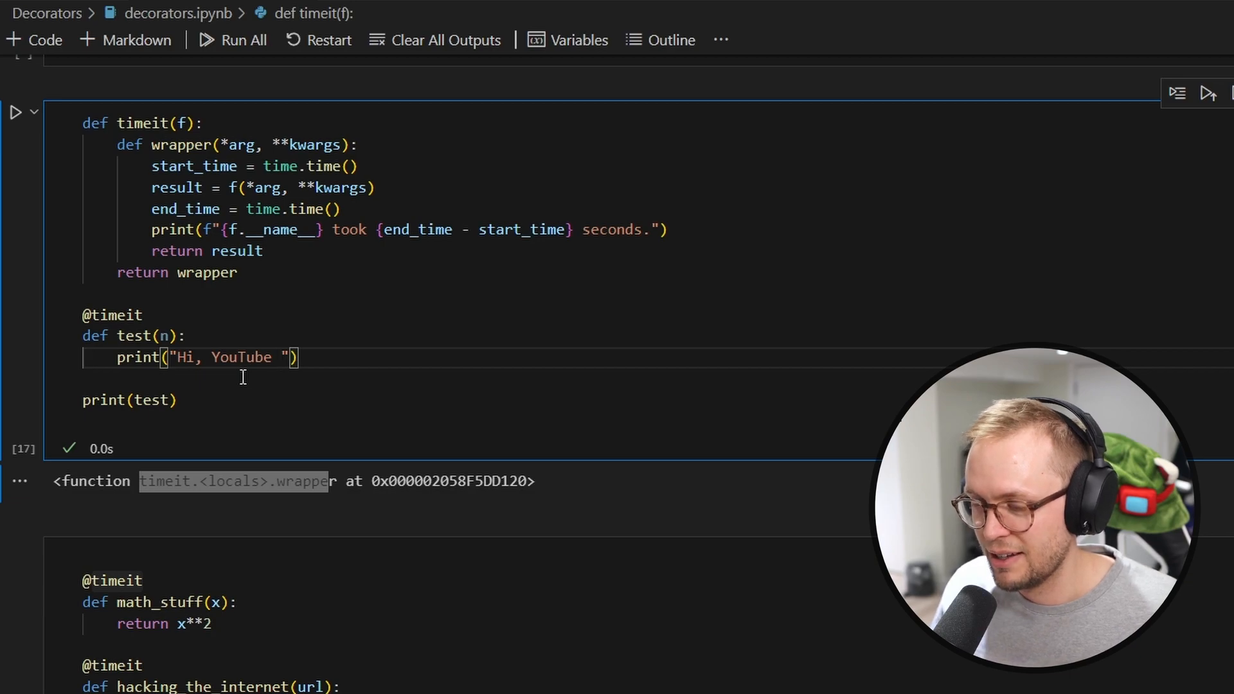
text(-)
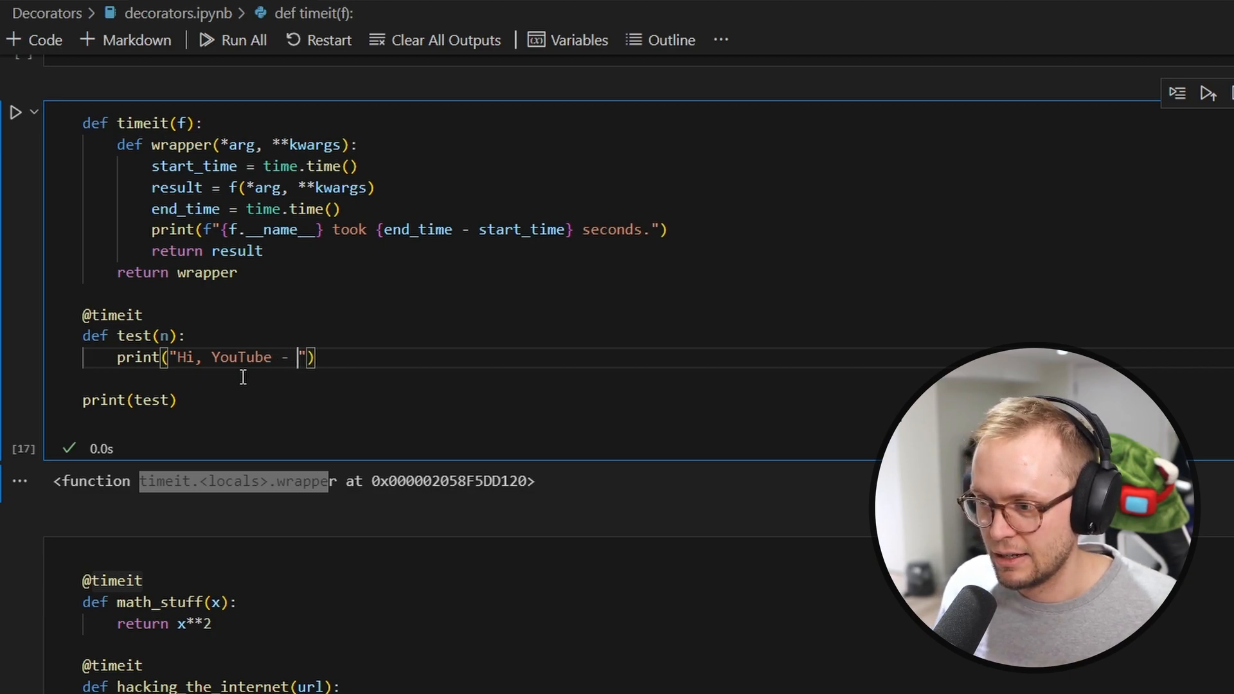
text({n})
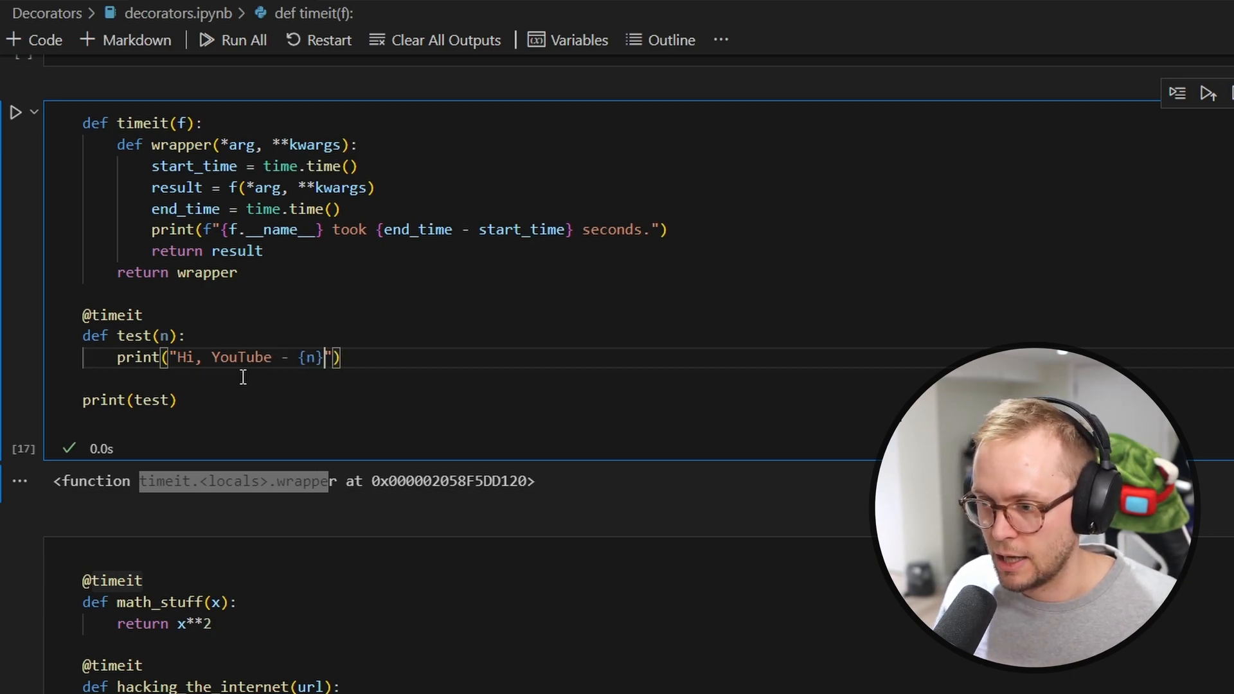
text(f)
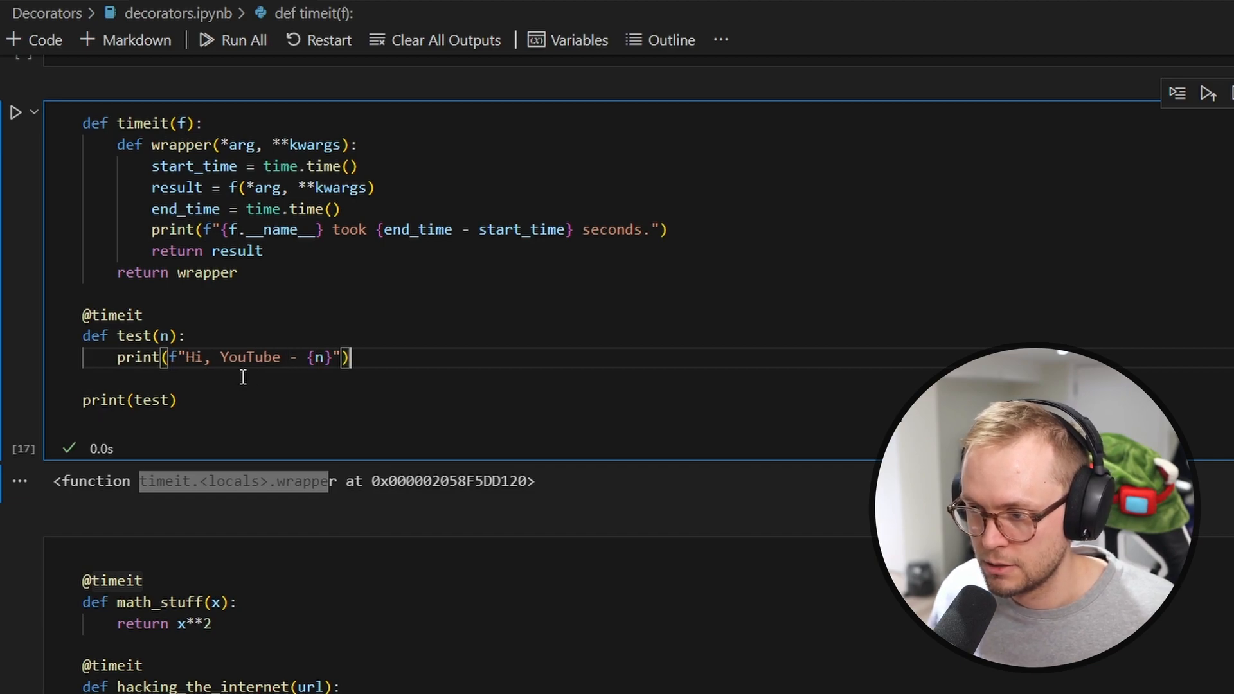
click(15, 131)
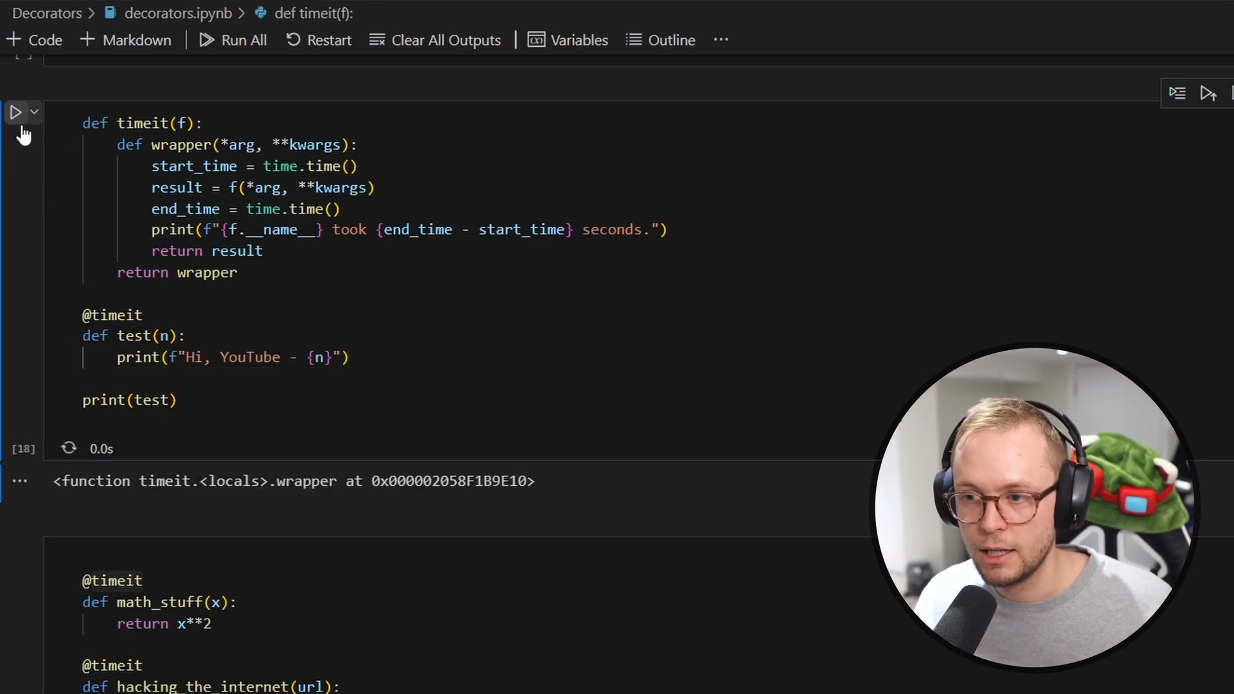
Call test(2) in the print line and run, outputting "Hi, YouTube - 2" and the timing
click(186, 401)
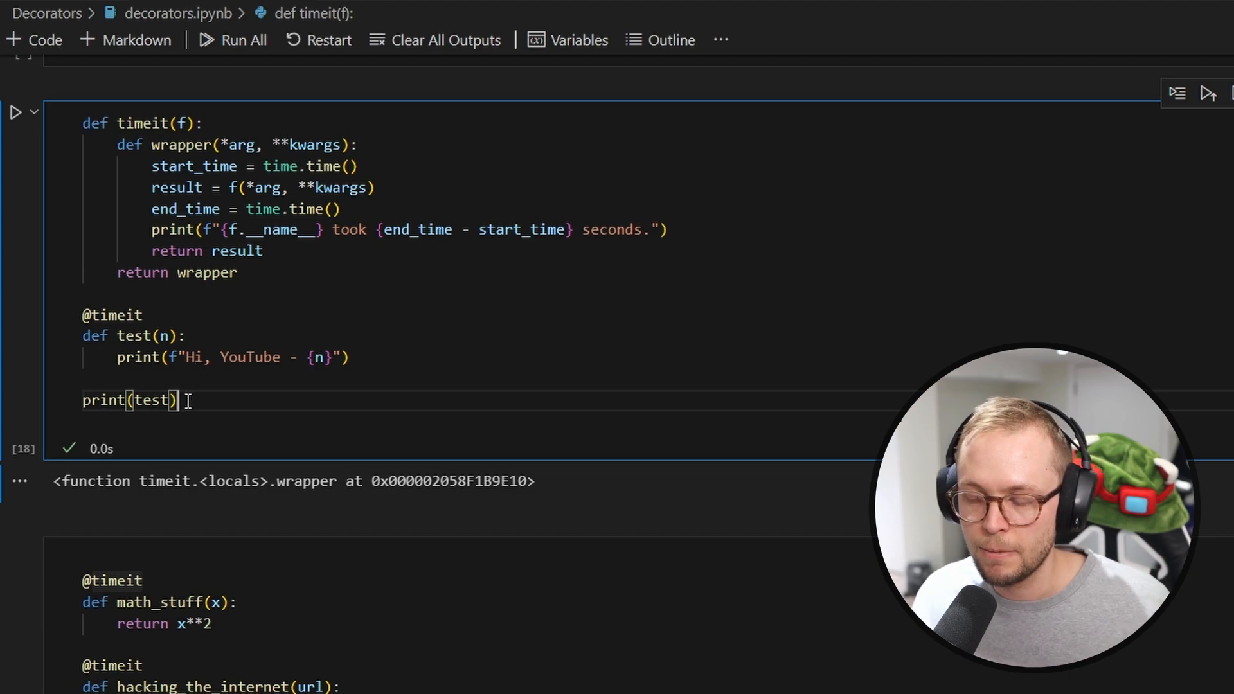
text(())
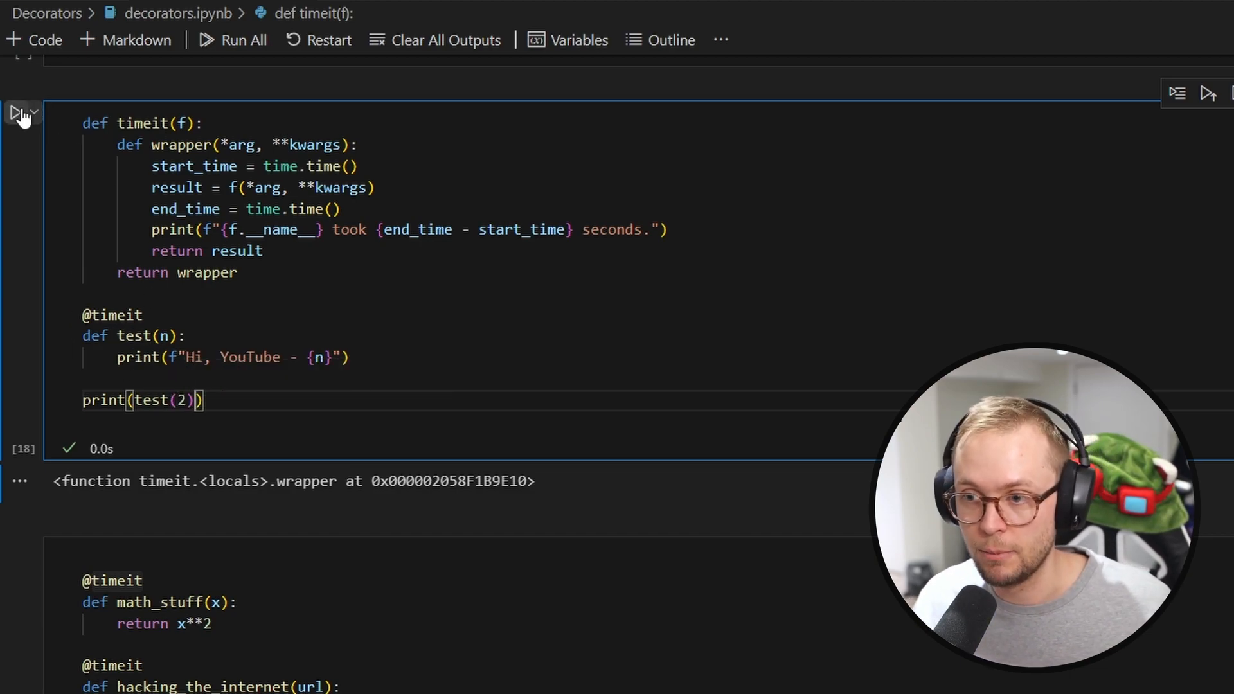
click(18, 113)
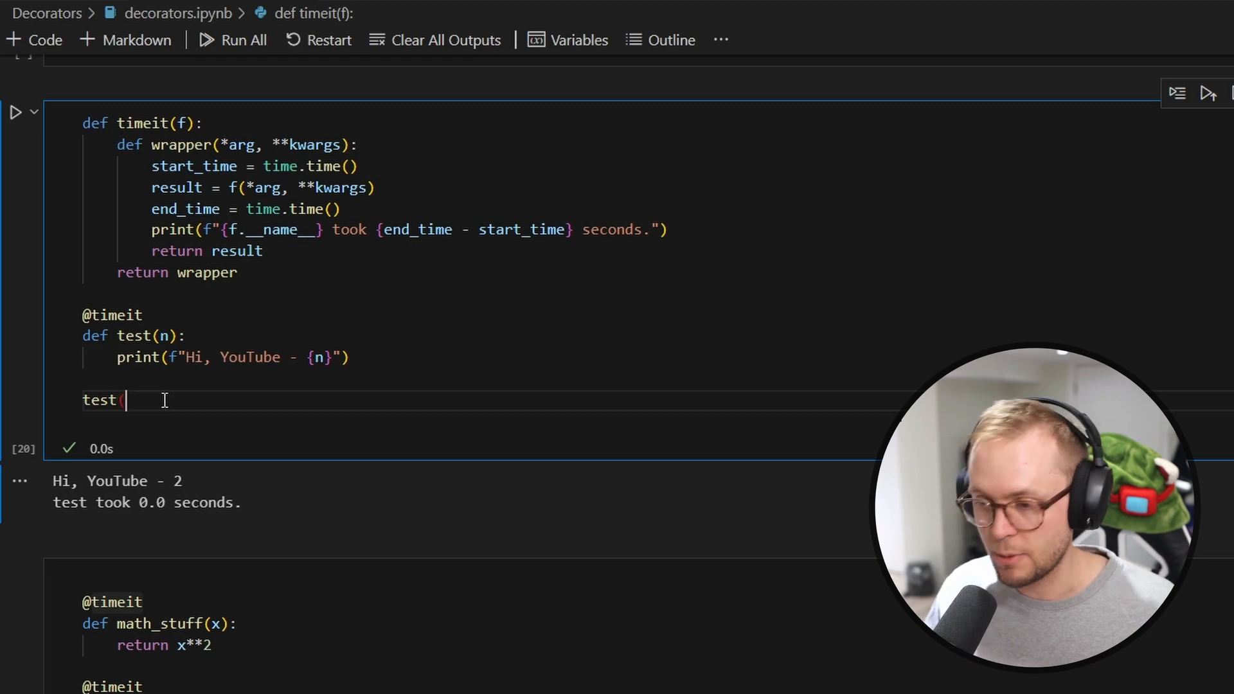
text(print(test))
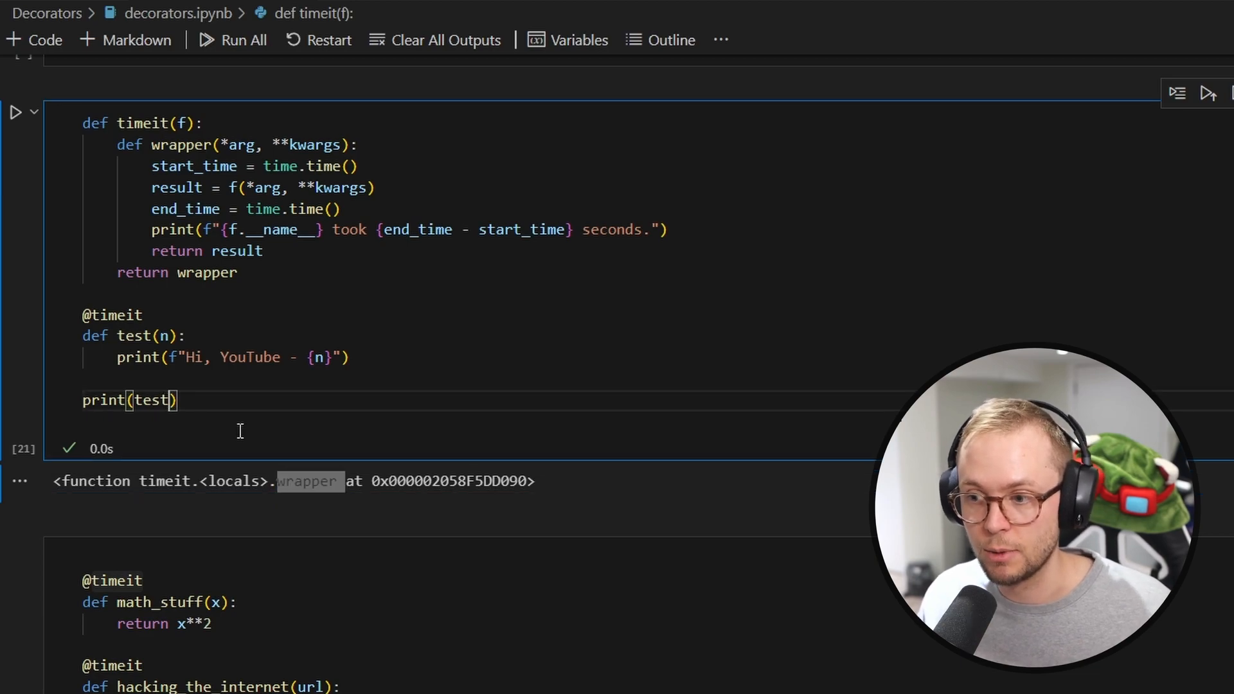
text((2))
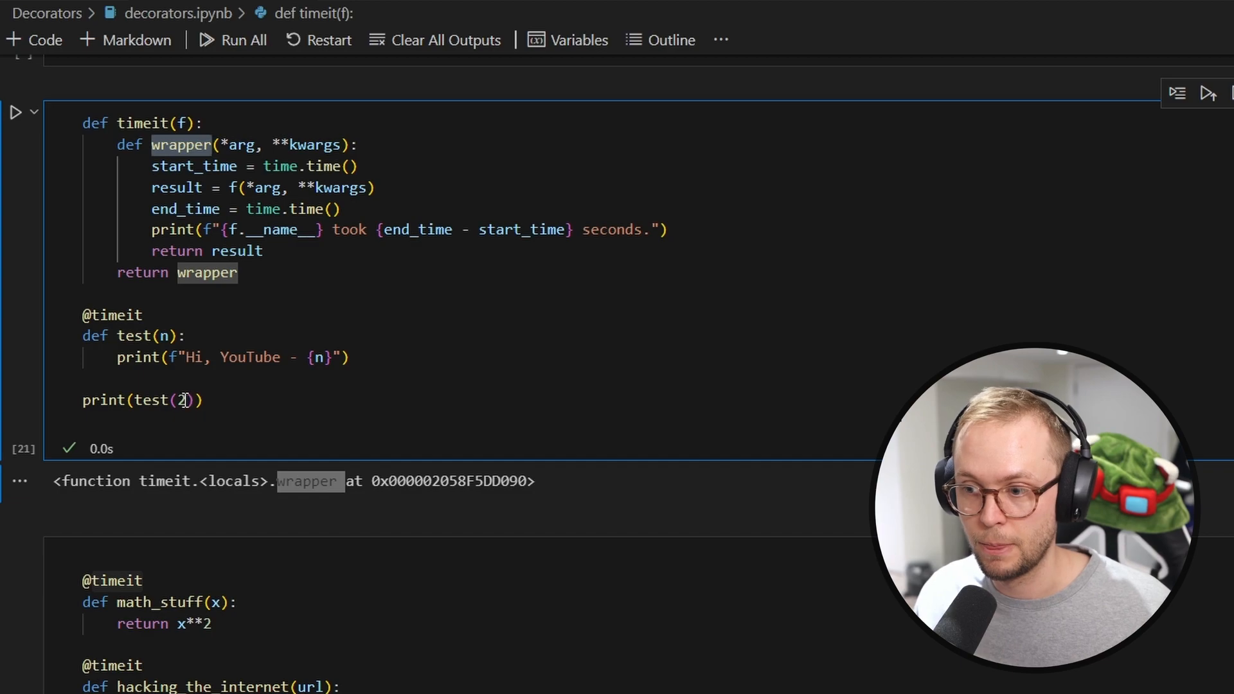
click(239, 144)
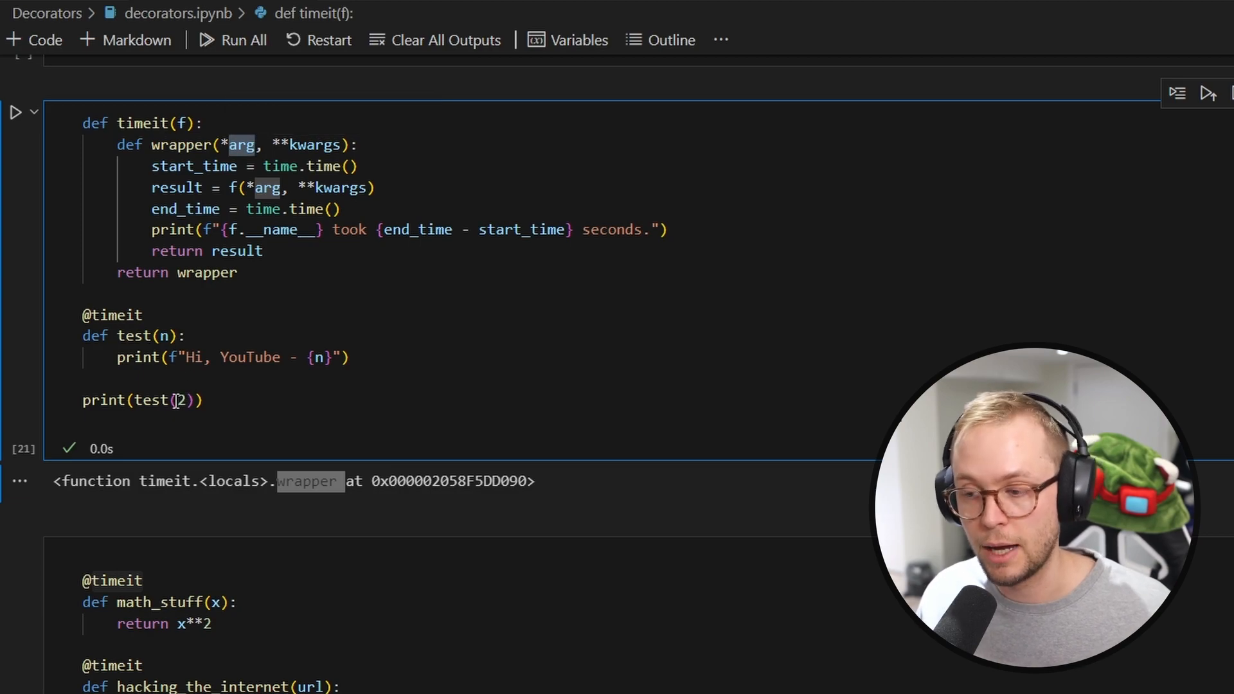
click(175, 401)
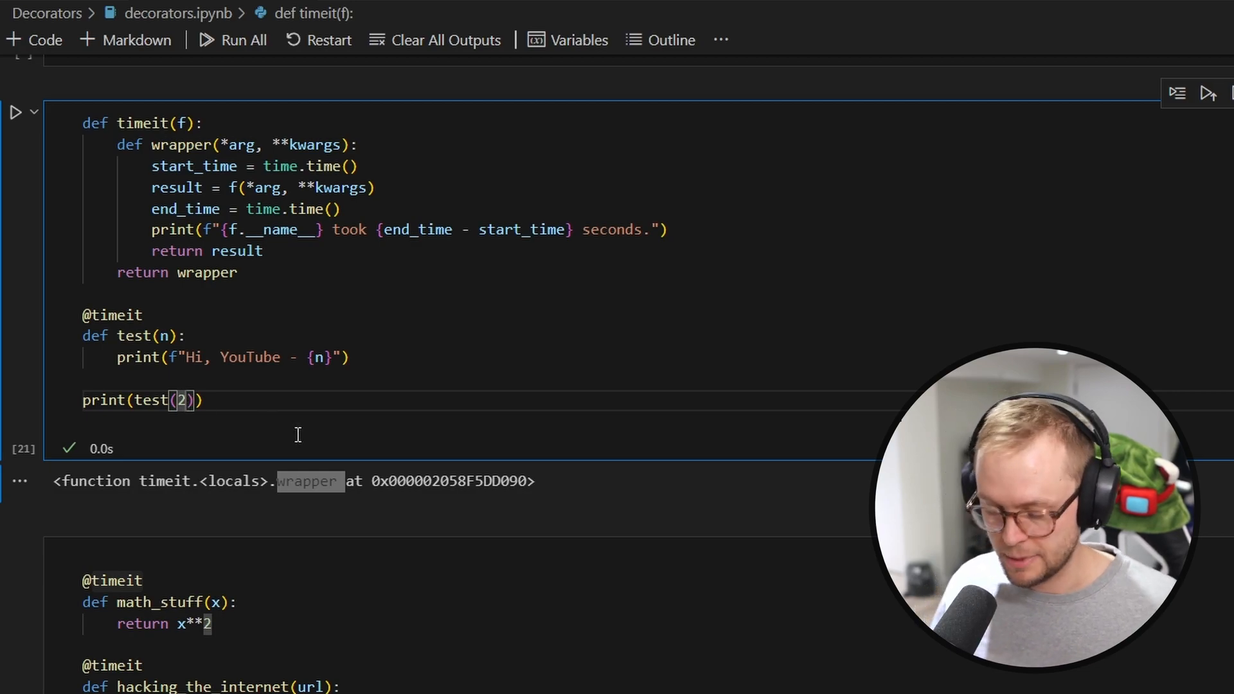
text(, h)
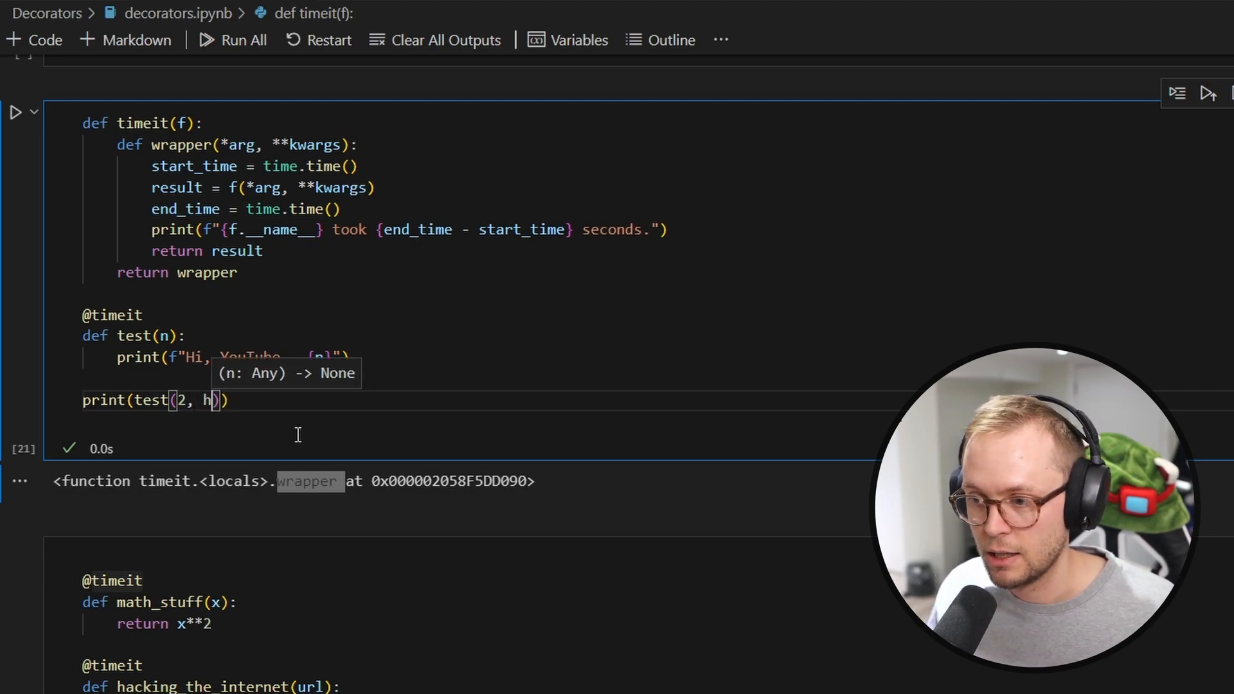
text(ame="Jake")
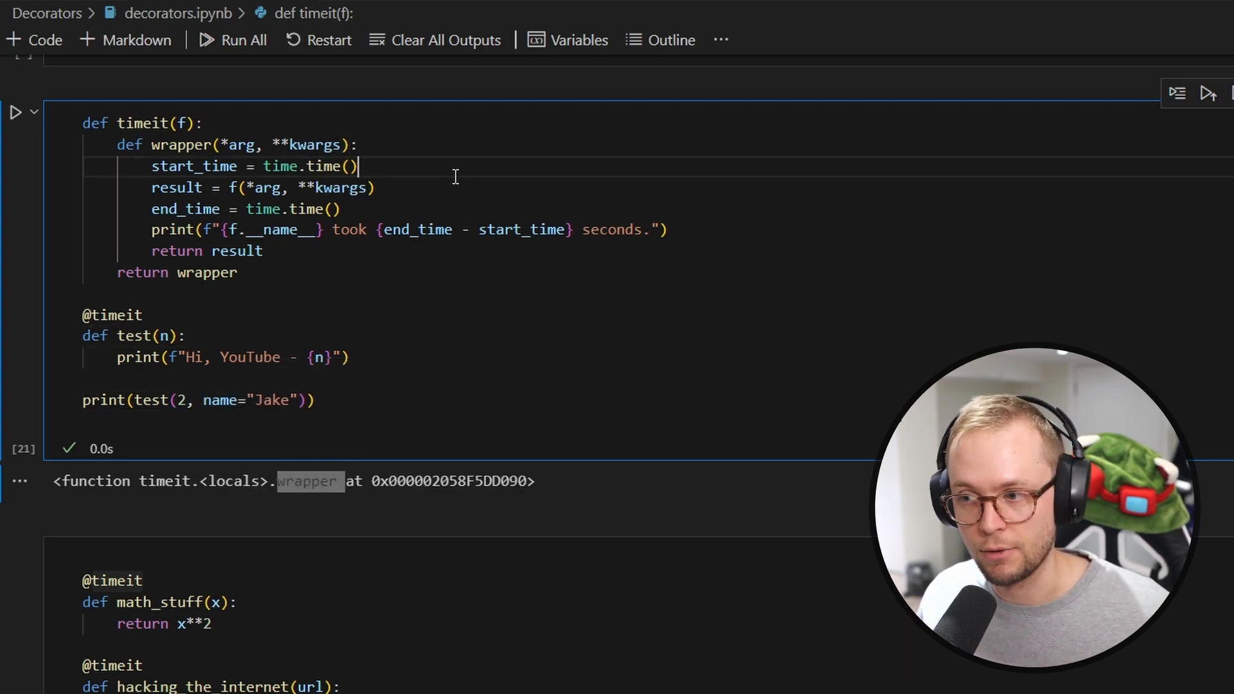
drag(246, 188, 369, 188)
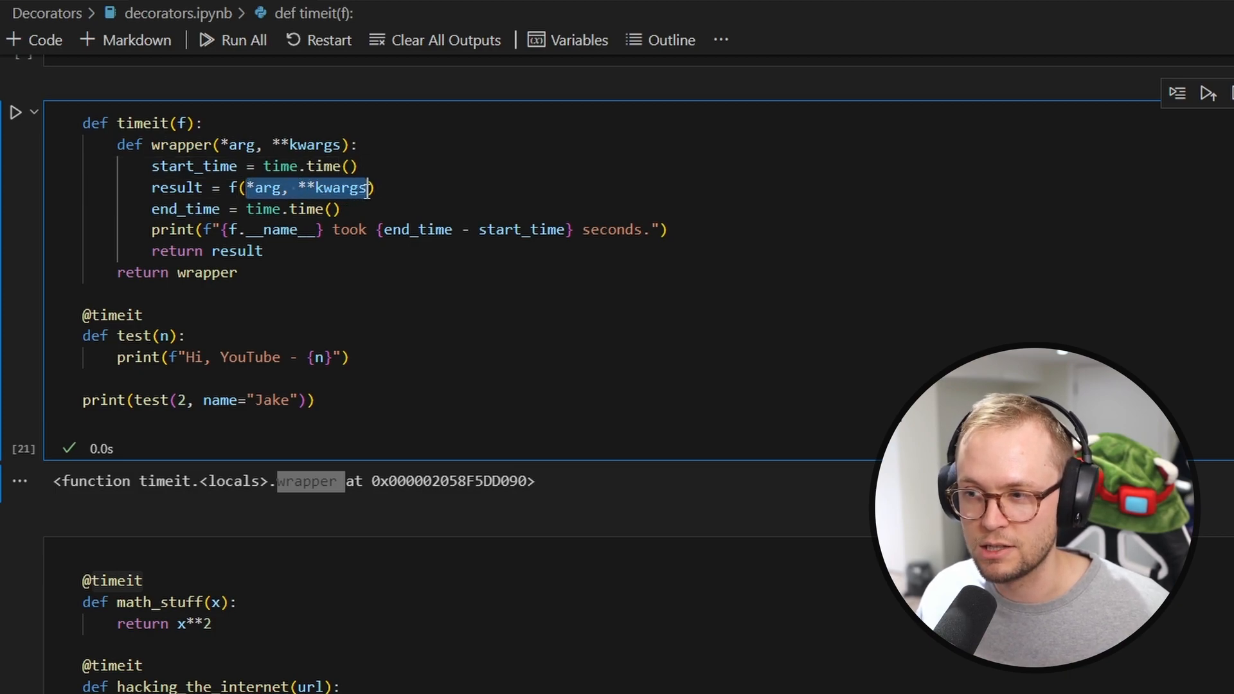
mouse_move(279, 166)
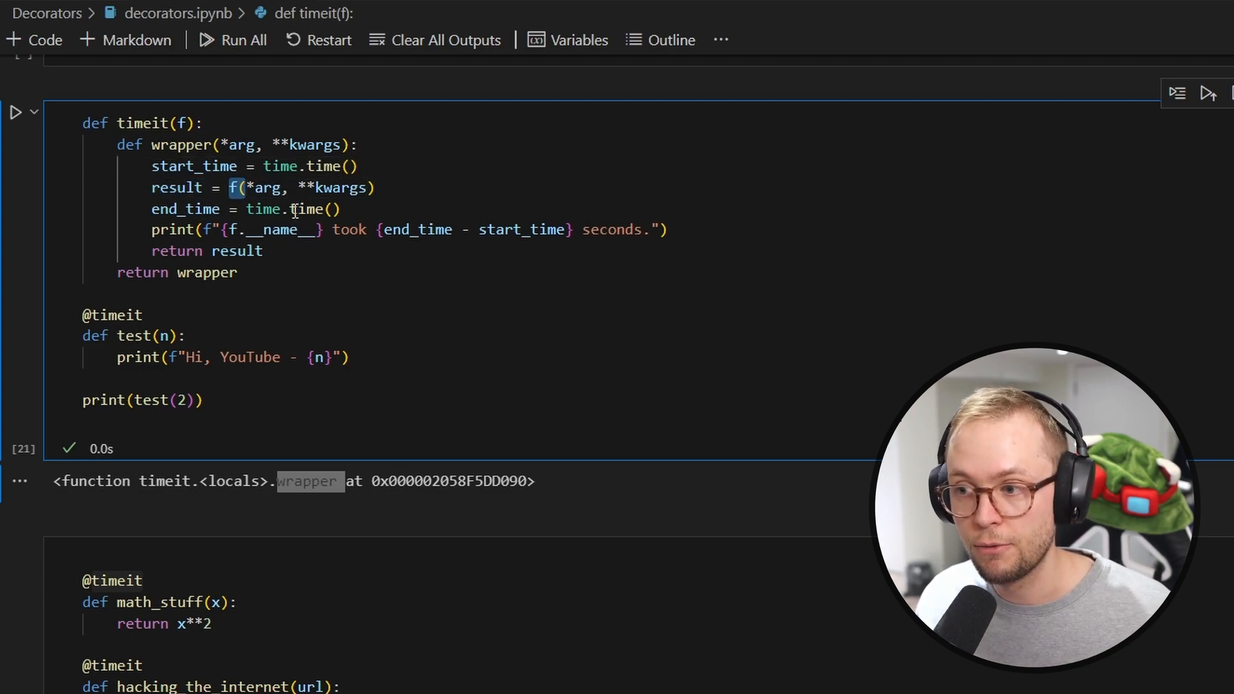
double_click(115, 315)
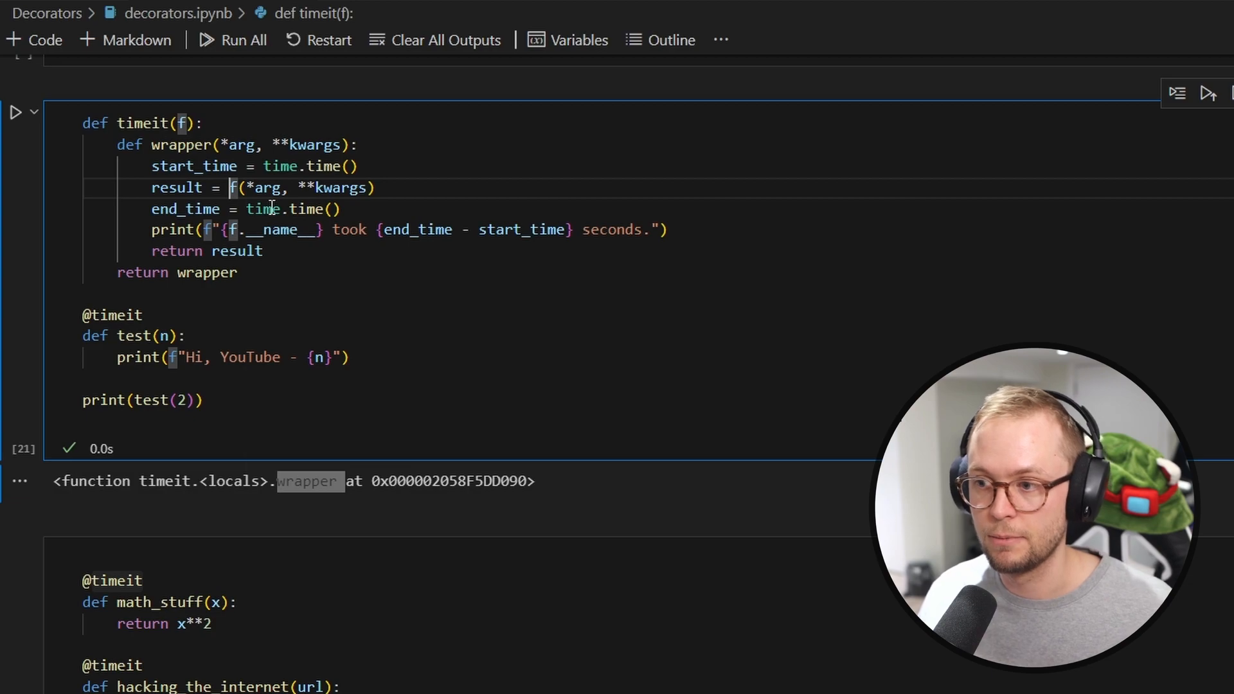
mouse_move(458, 176)
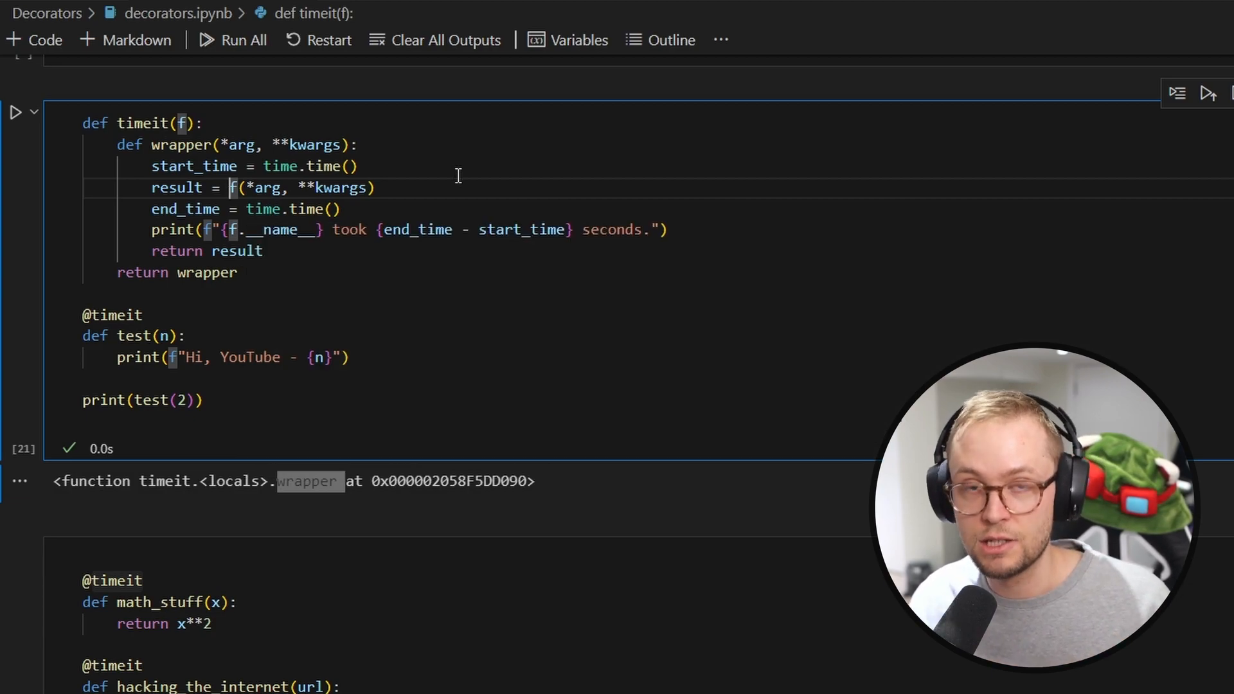
mouse_move(149, 198)
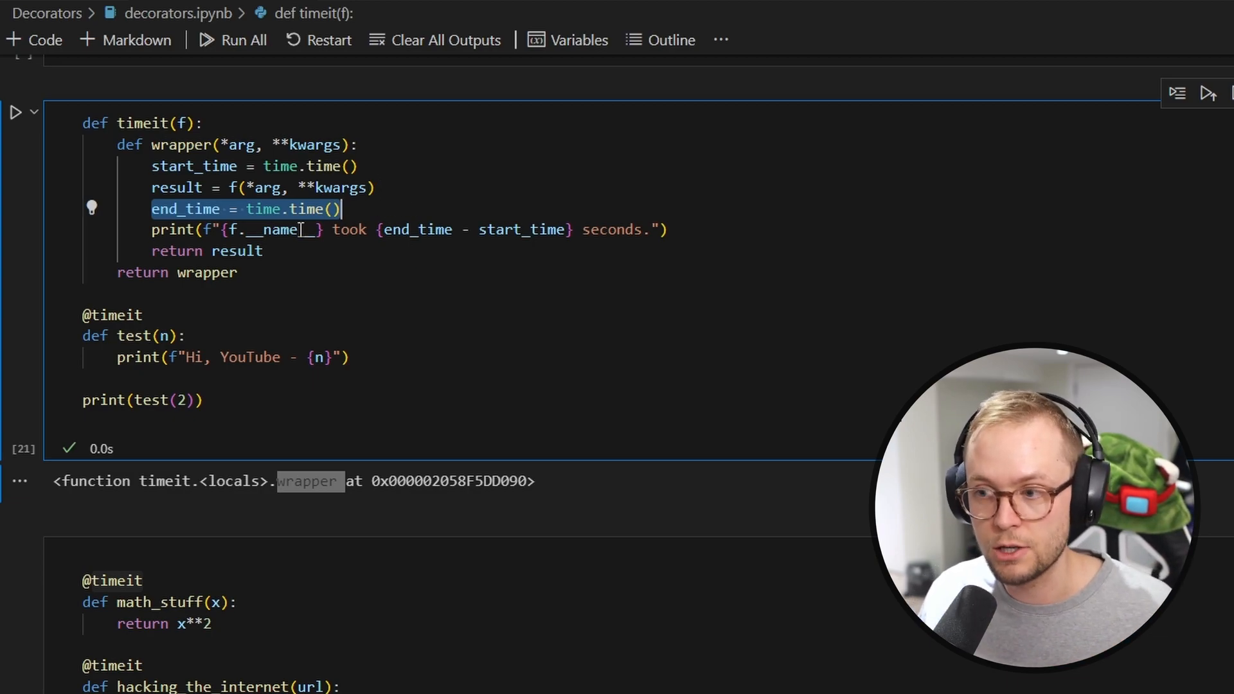
click(265, 251)
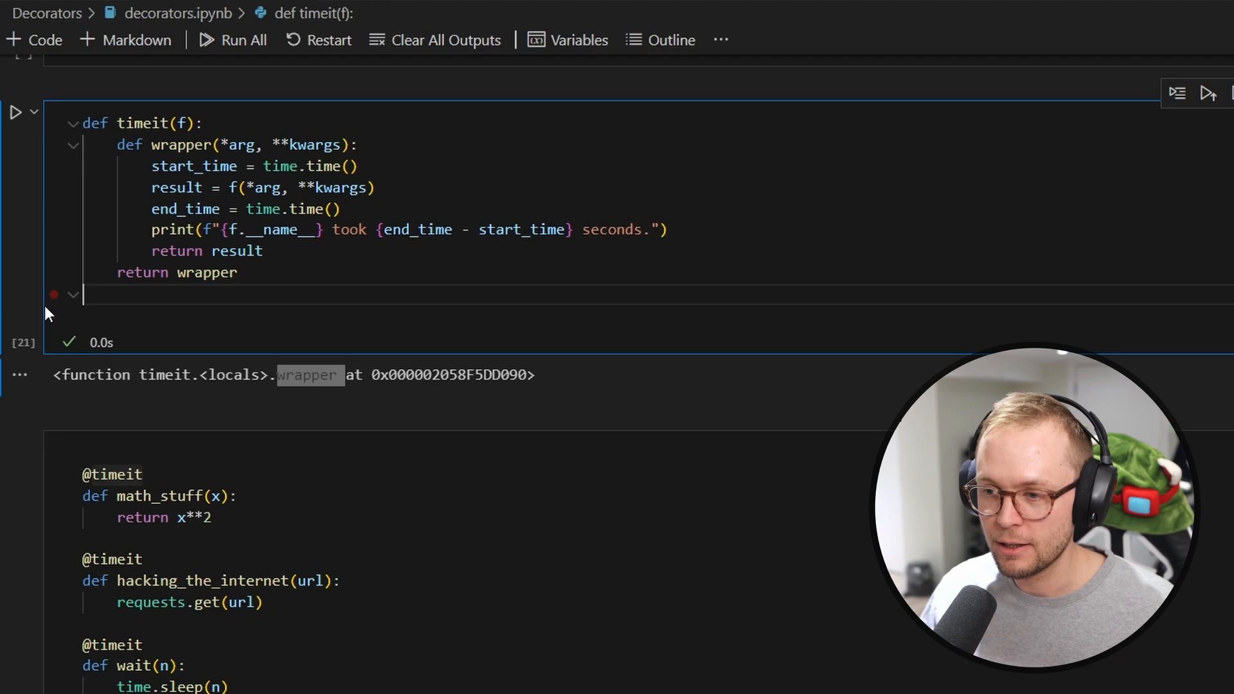
scroll(down, 3)
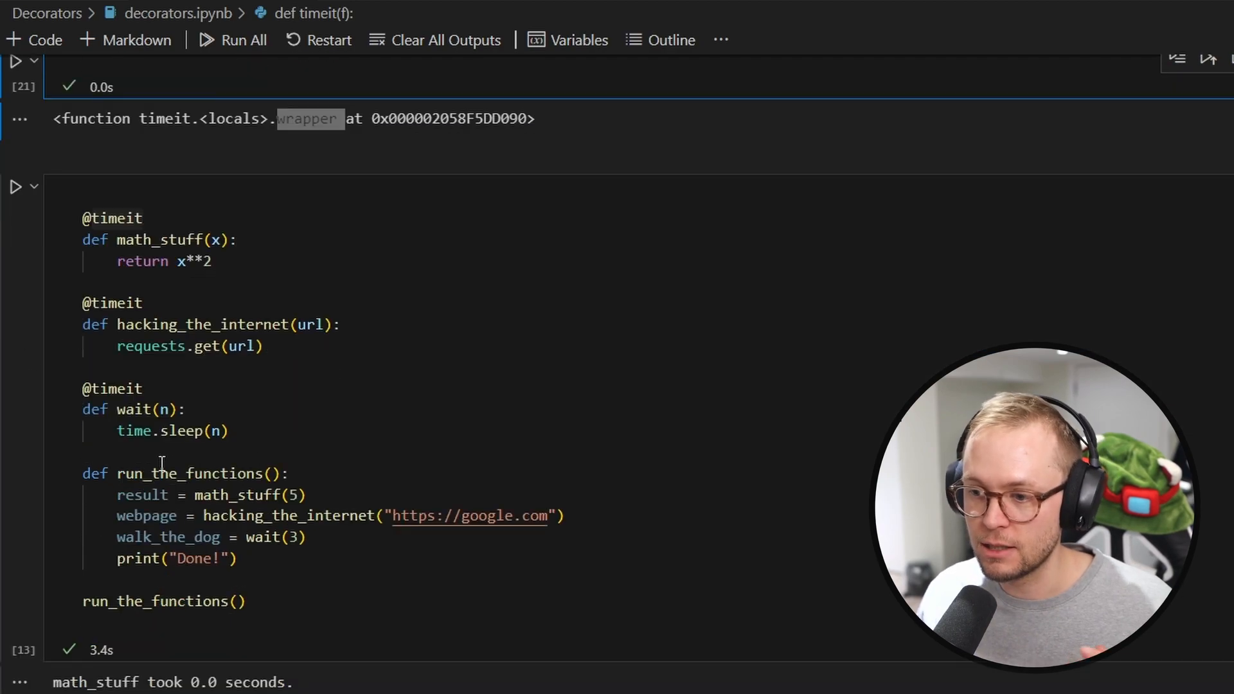
Scroll back up to the decorator-only timeit cell to rerun it
scroll(up, 3)
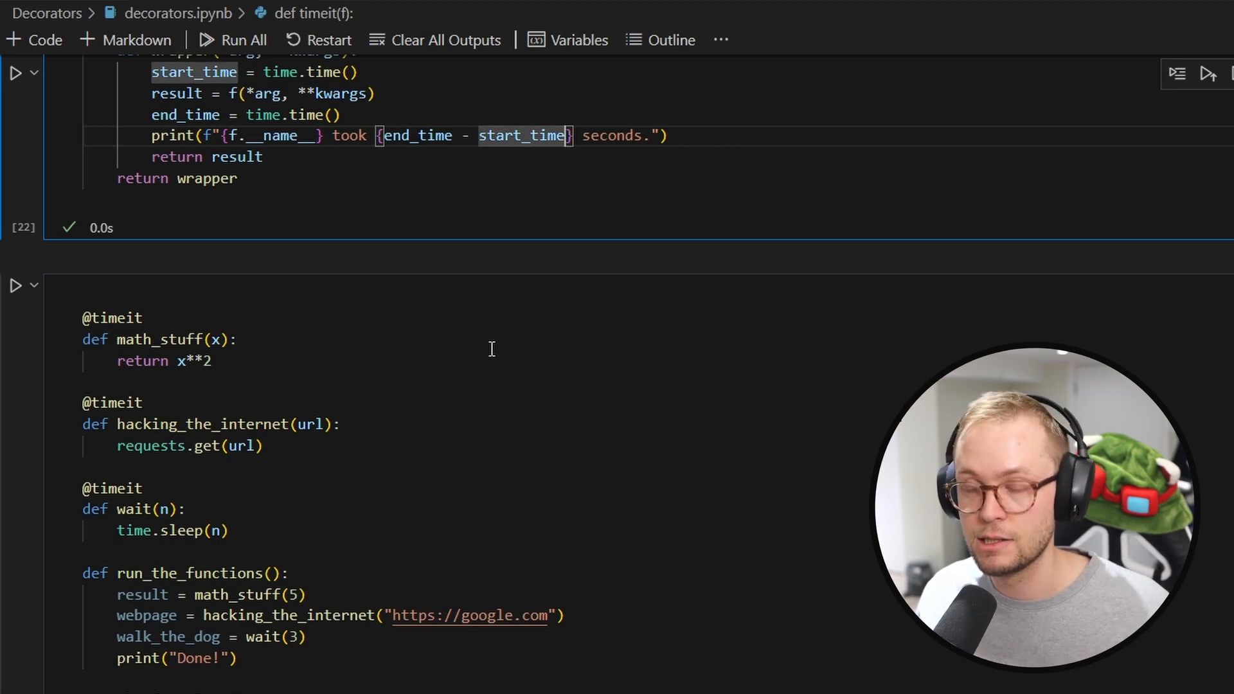
mouse_move(421, 423)
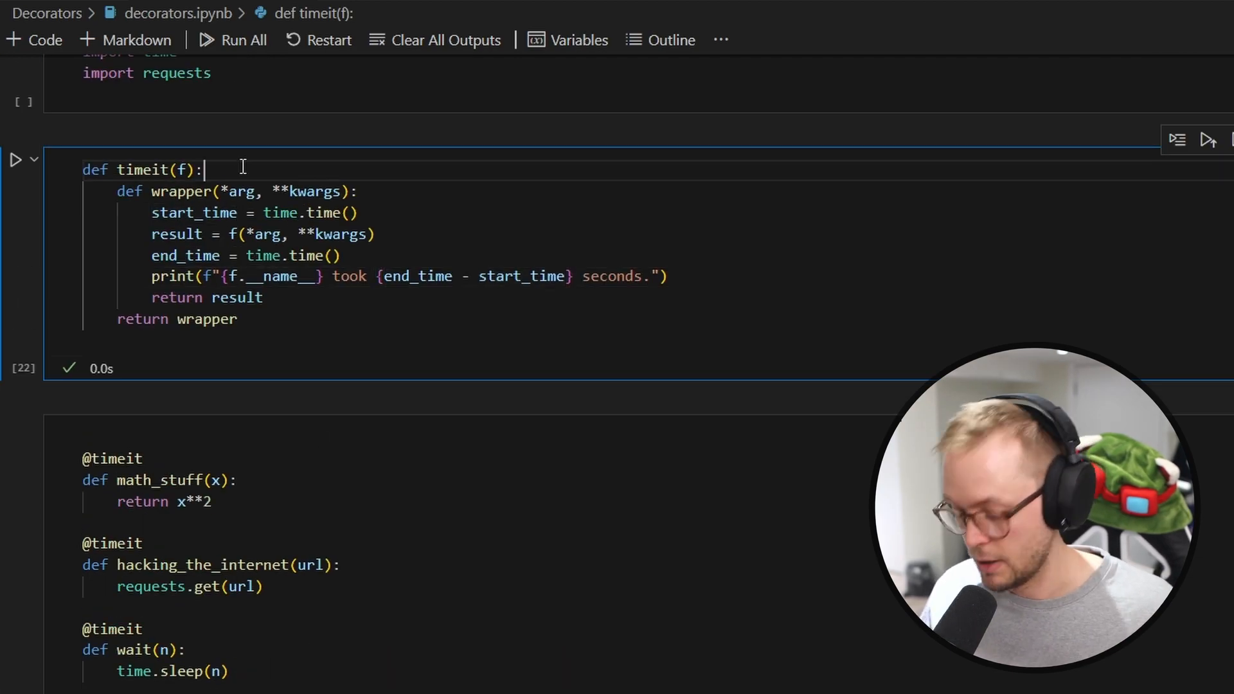
Define outer def timeit_with_precision(n=2): above timeit and nest timeit inside it
key(Enter)
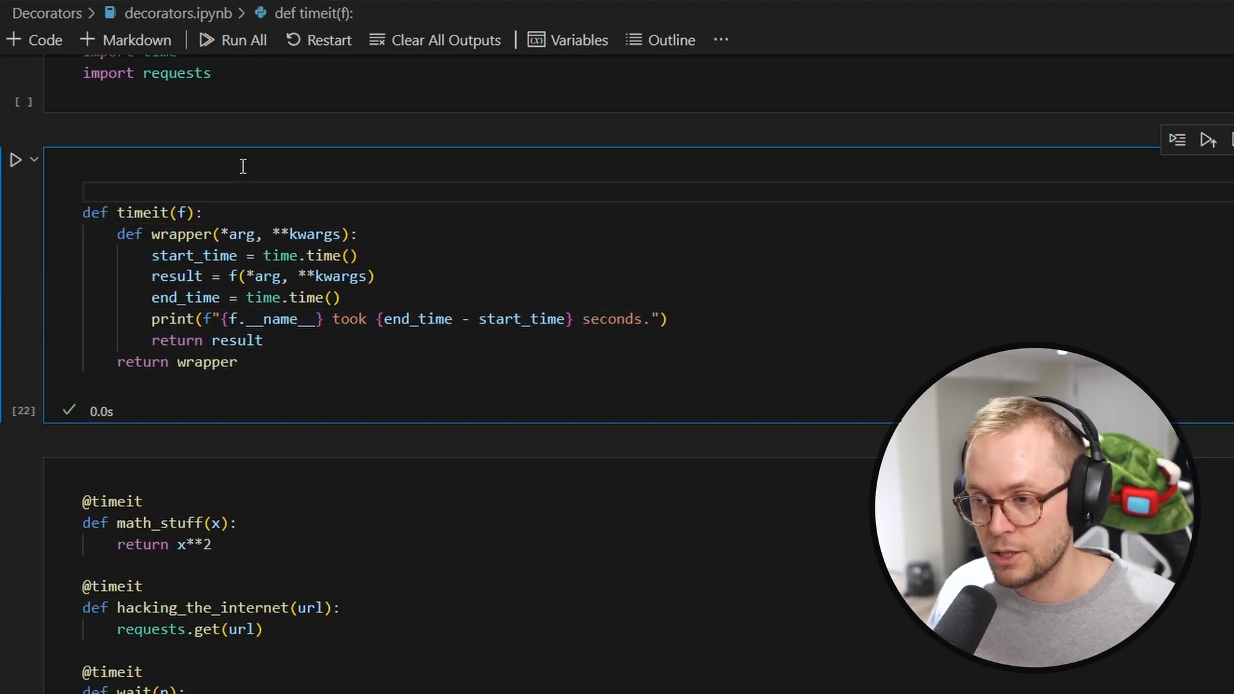
text(def timeit_)
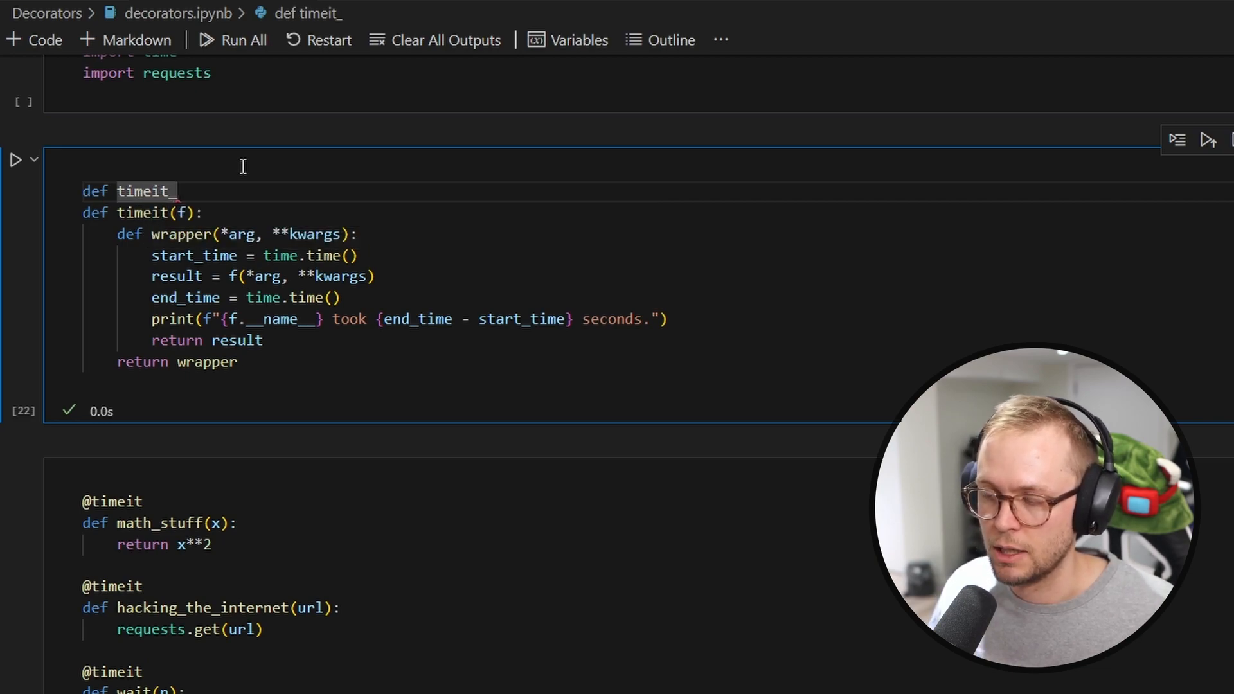
text(with_precisi)
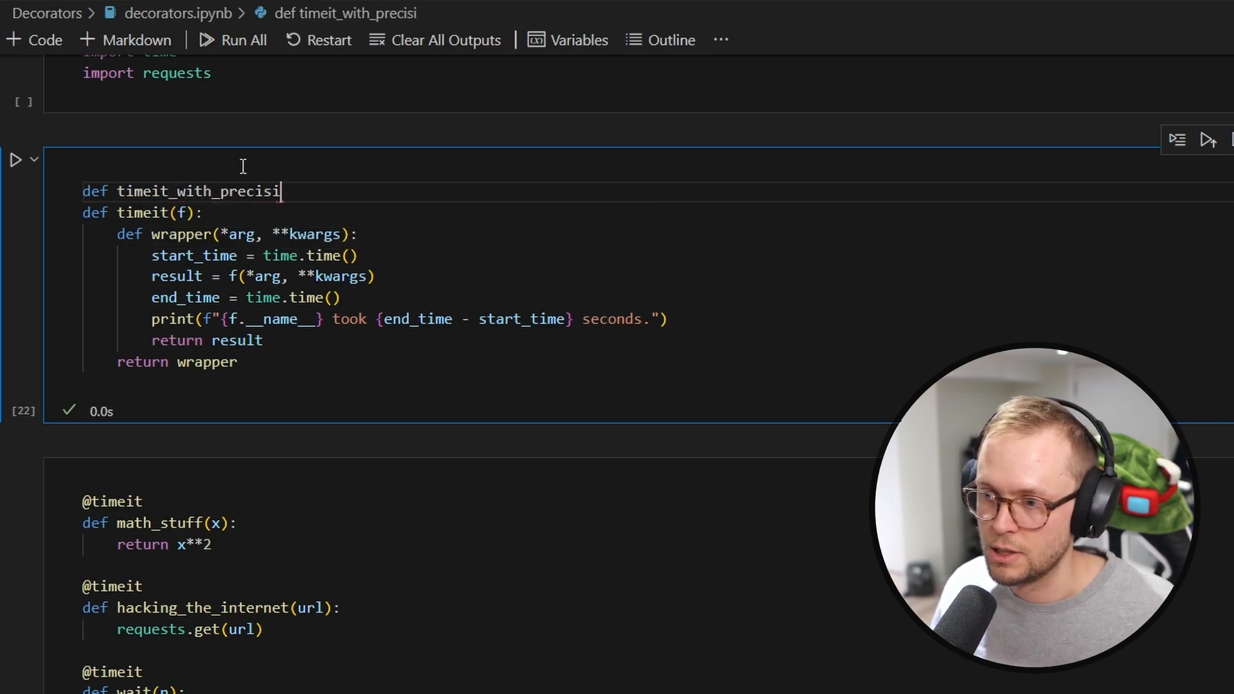
text(on())
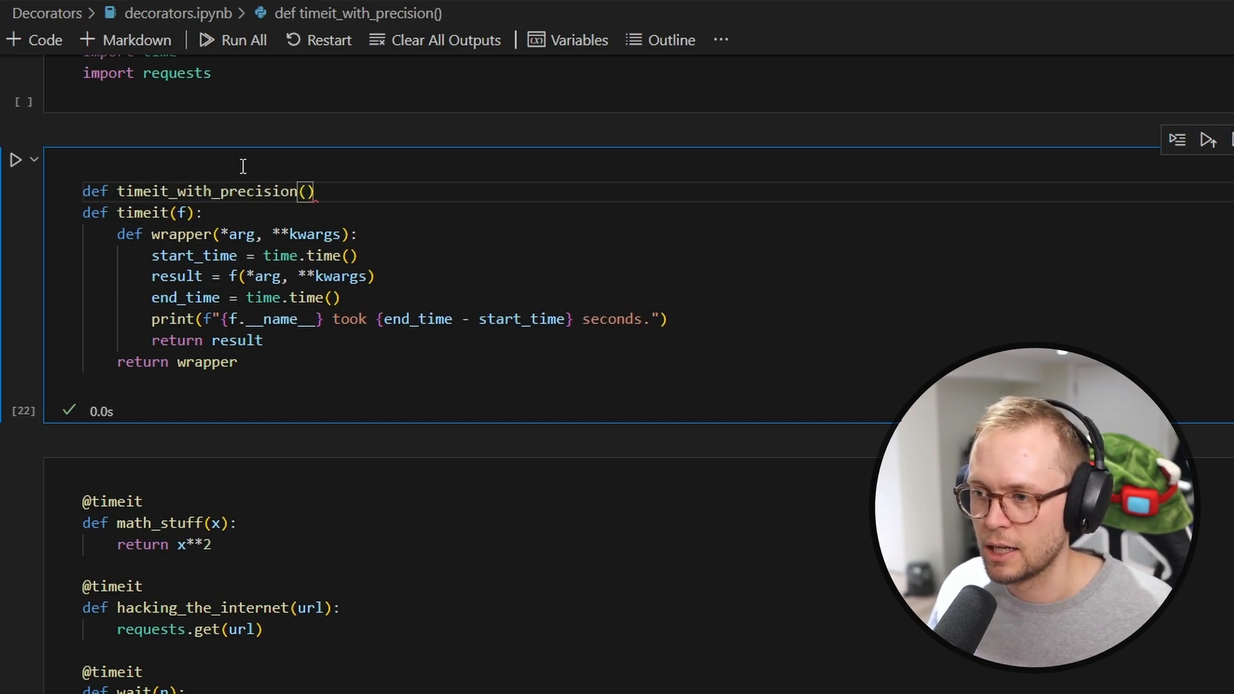
text(n=2:)
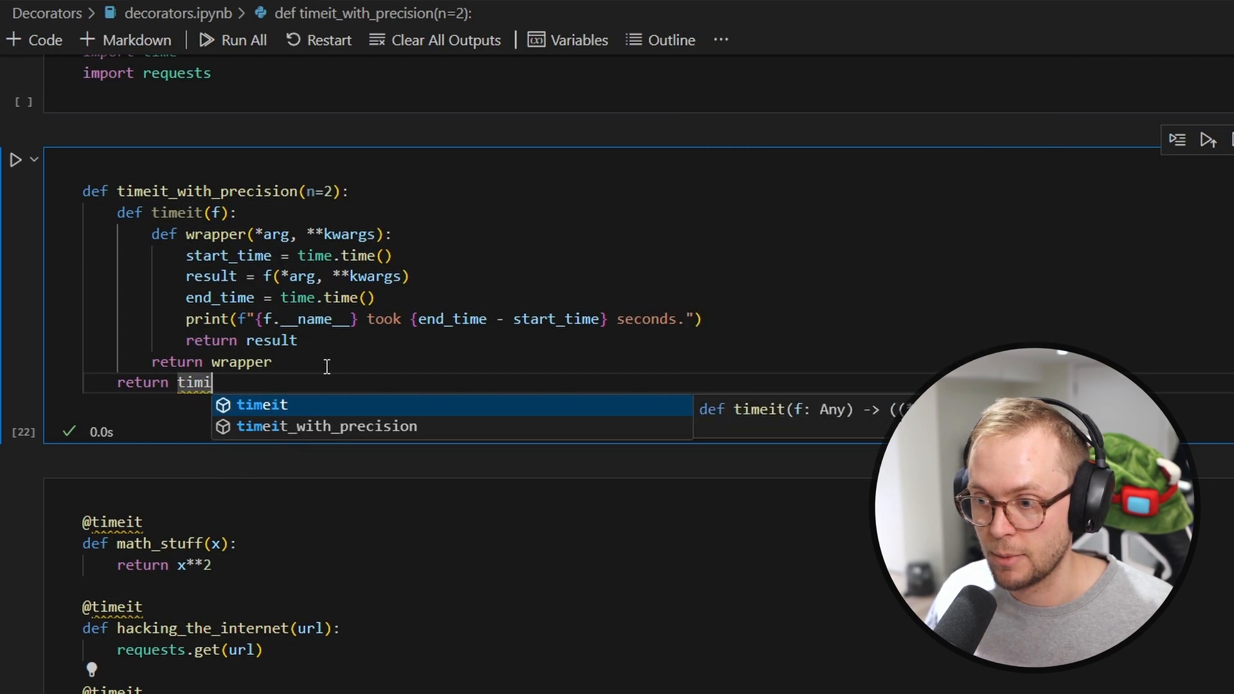
key(Tab)
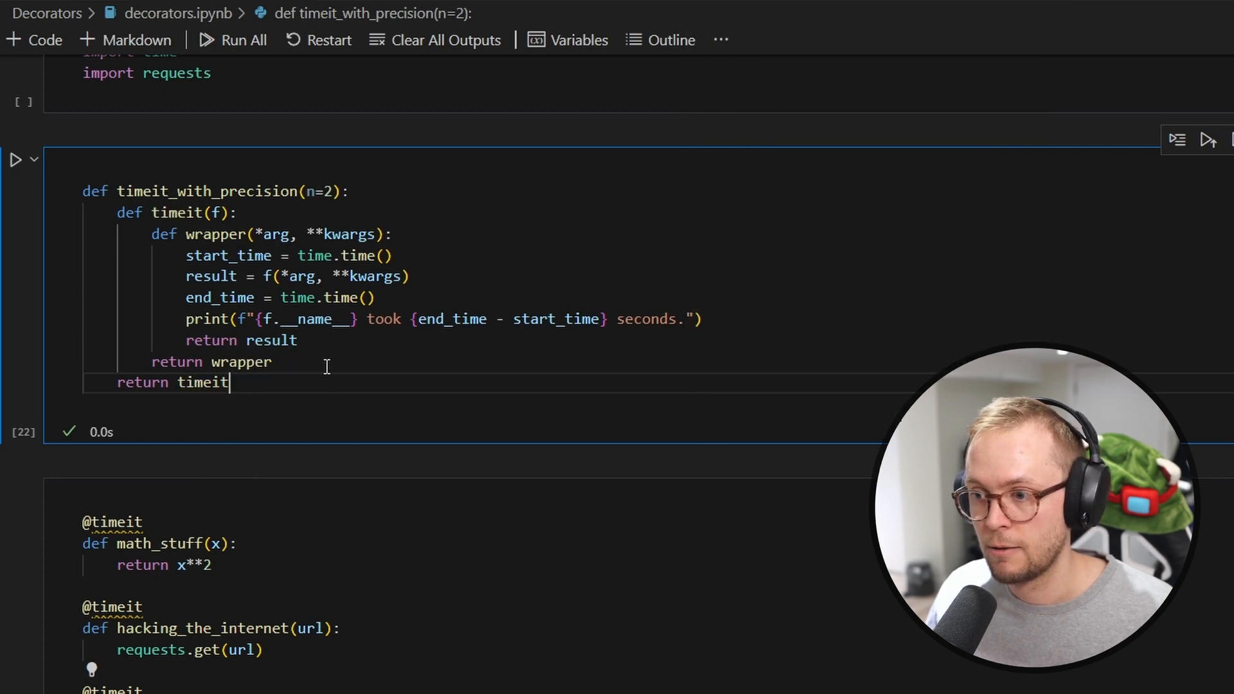
Wrap the elapsed time in round(..., n) in the print and run the definition cell
click(241, 213)
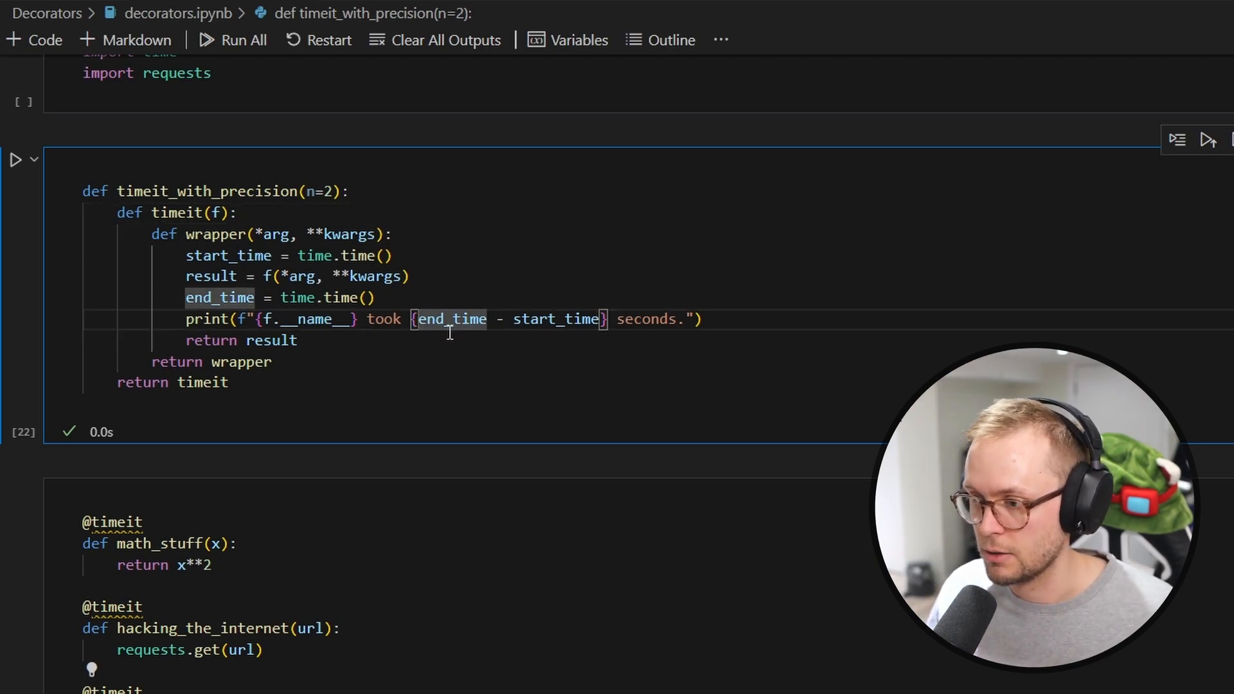
text(round()
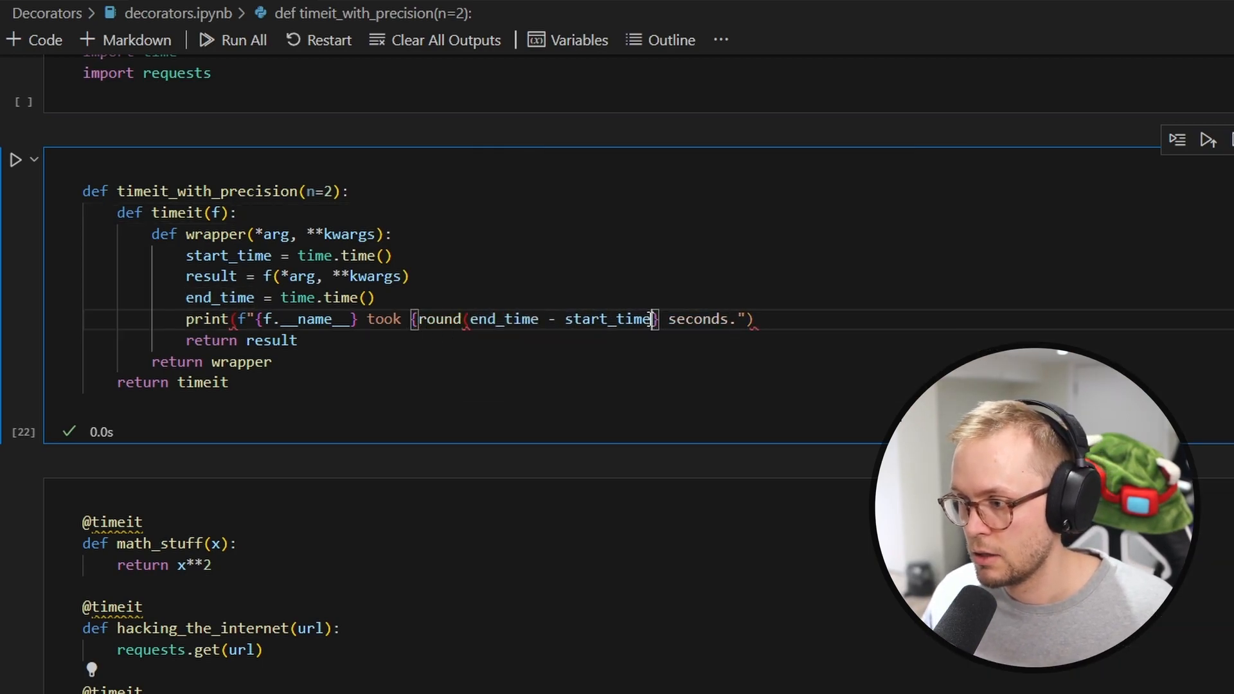
text(, n))
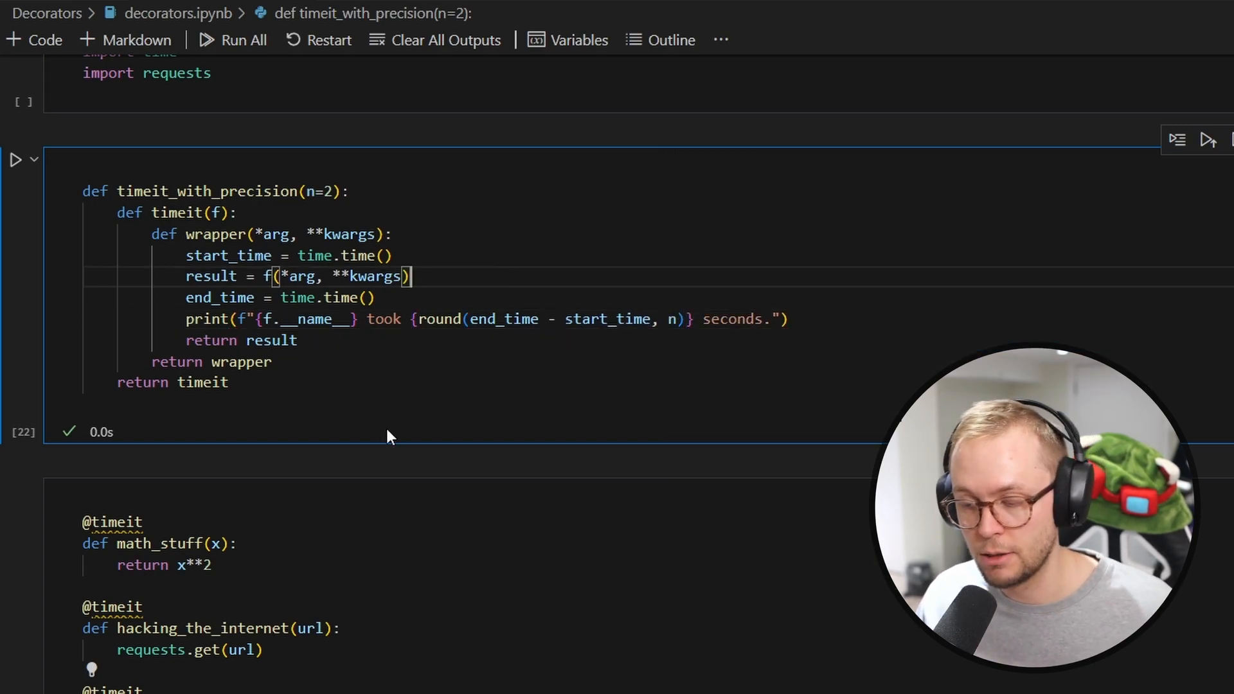
click(18, 160)
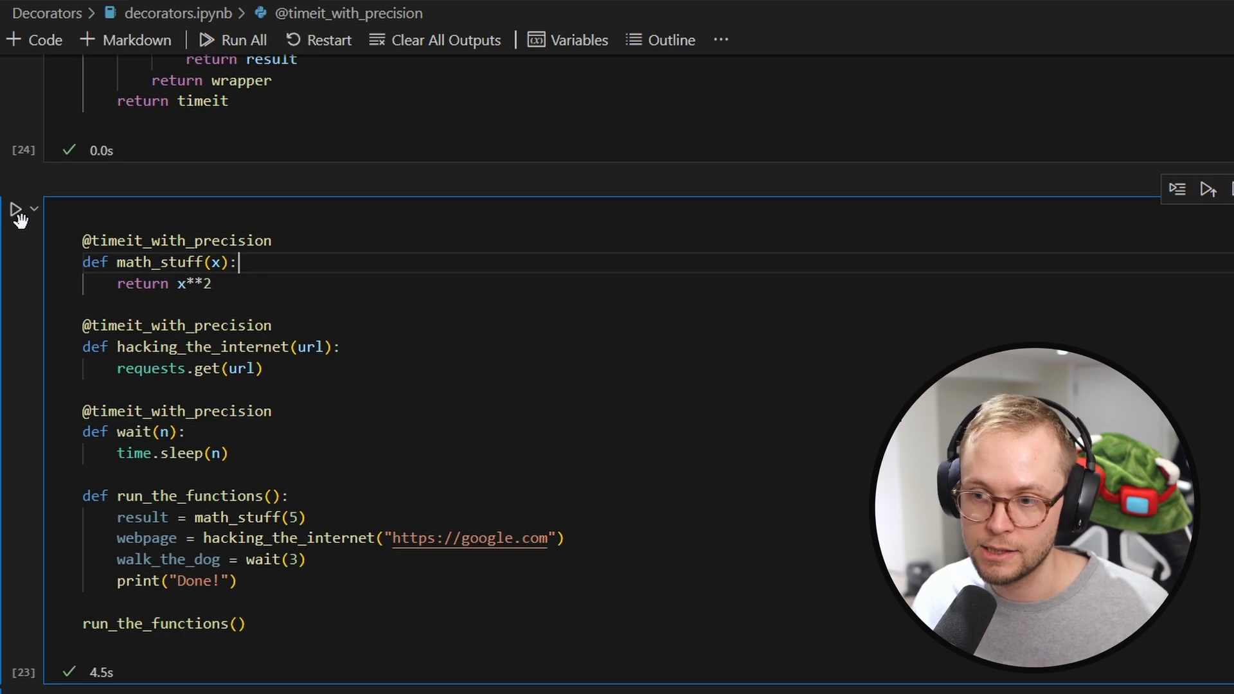
mouse_move(520, 347)
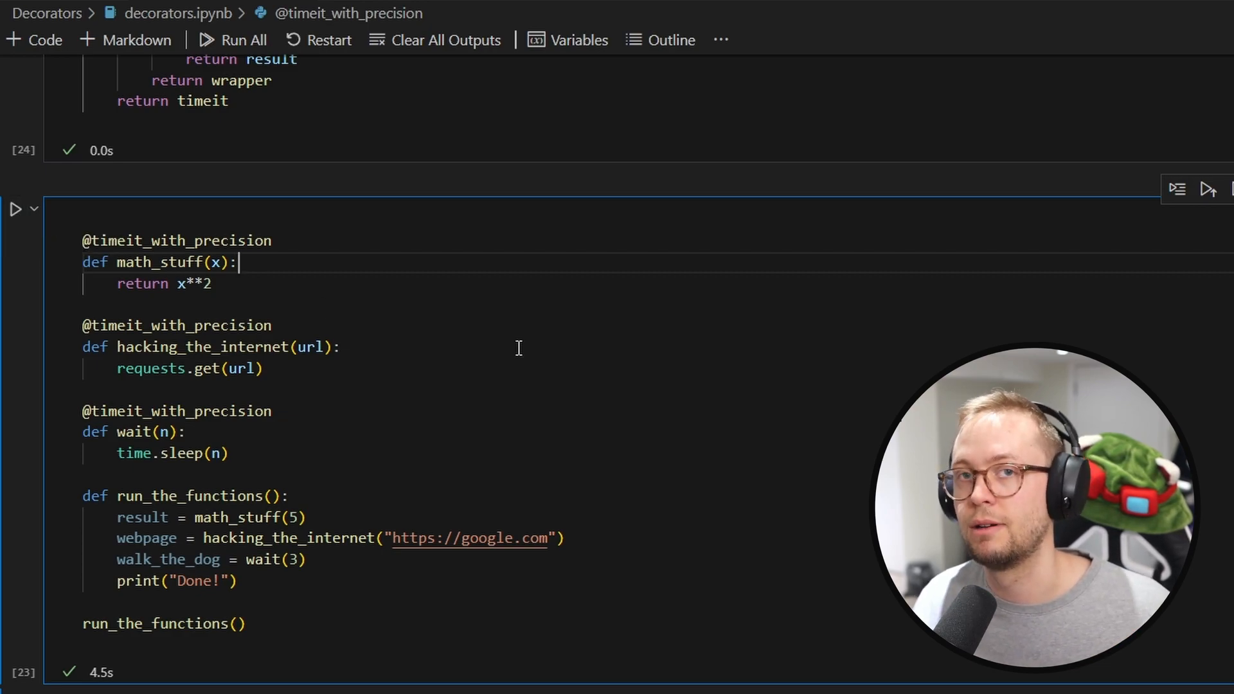
mouse_move(426, 345)
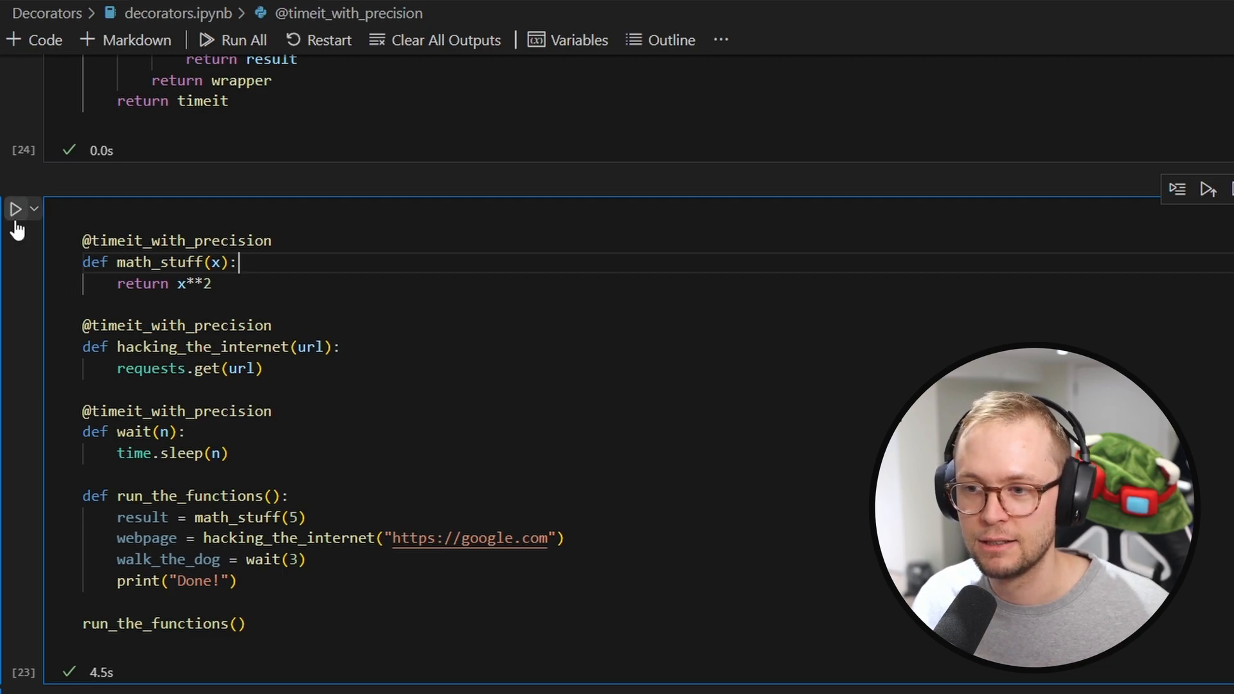
mouse_move(14, 209)
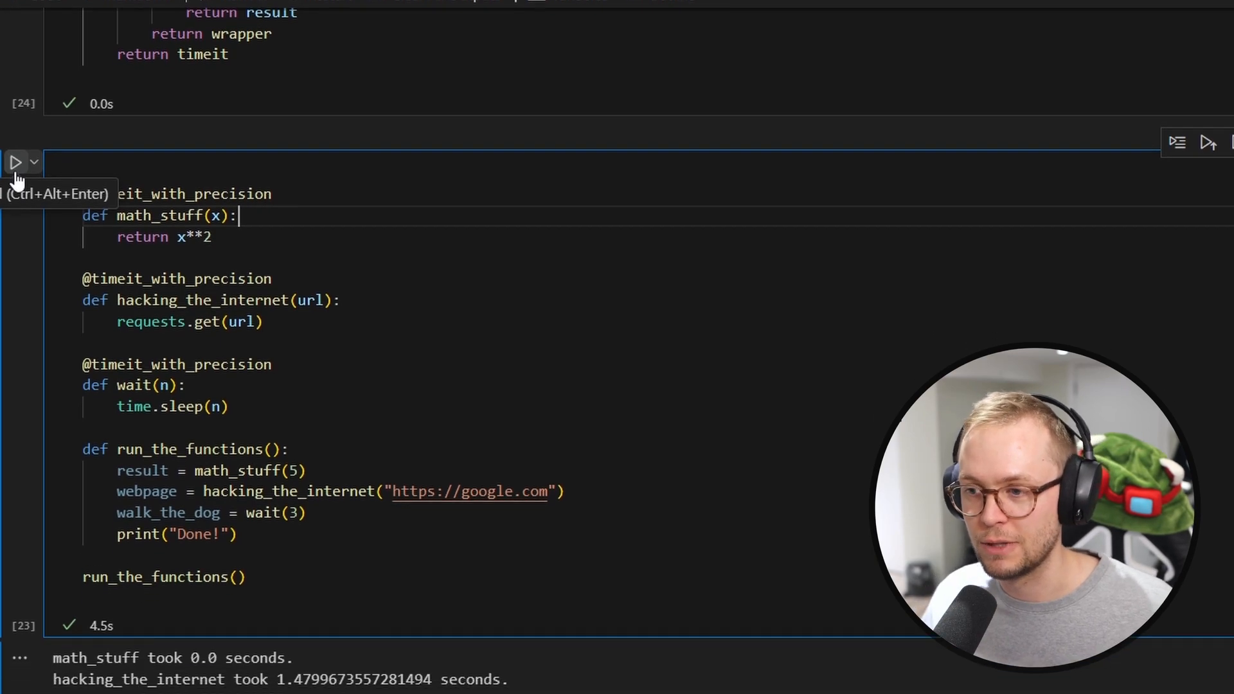
click(21, 162)
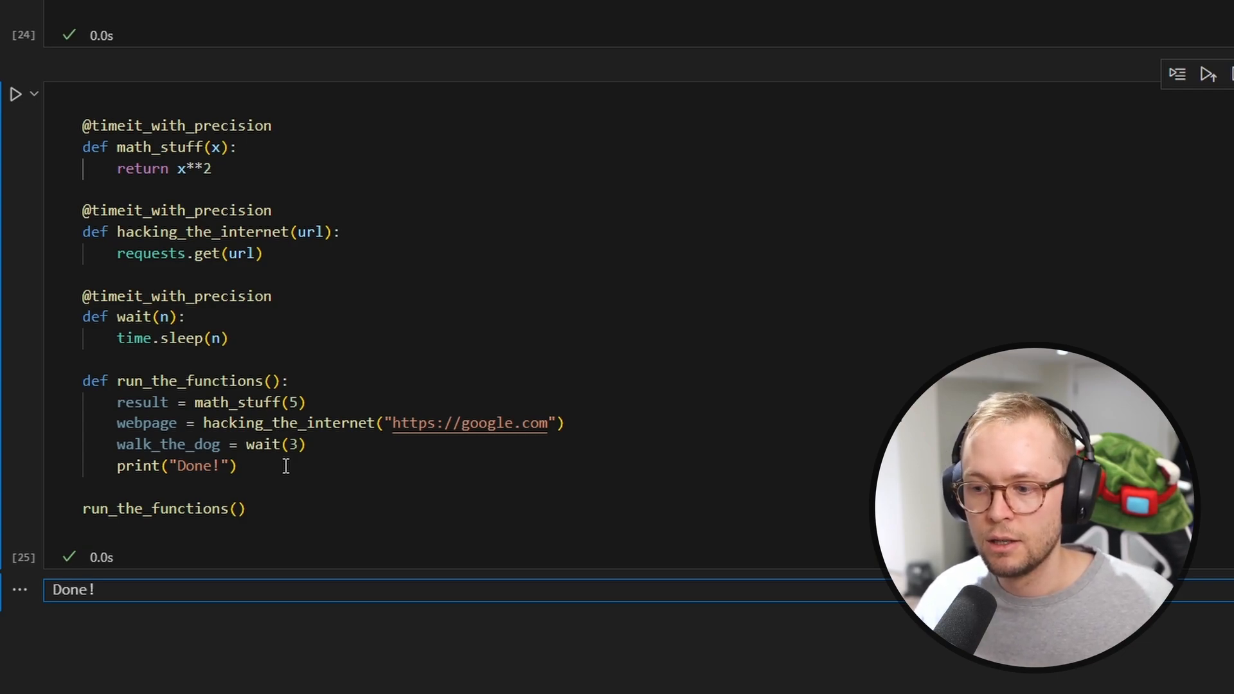
Add print(n) as the first line of timeit_with_precision and rerun the decorator cell
scroll(up, 3)
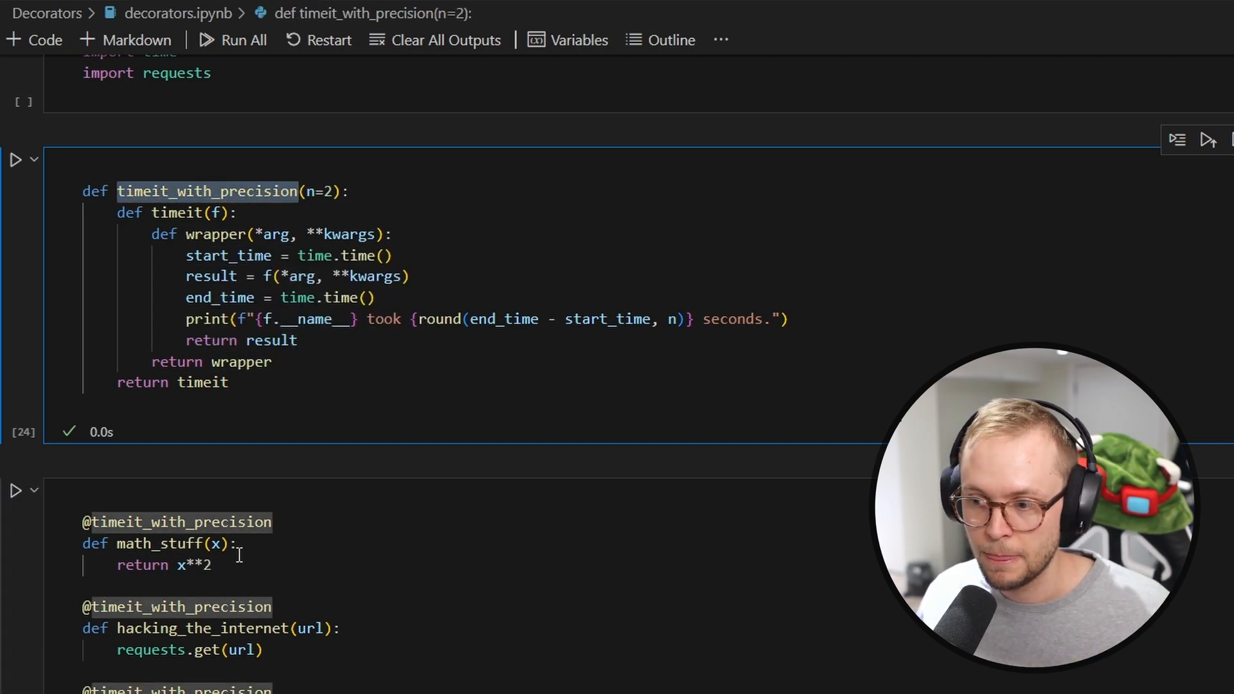
scroll(down, 3)
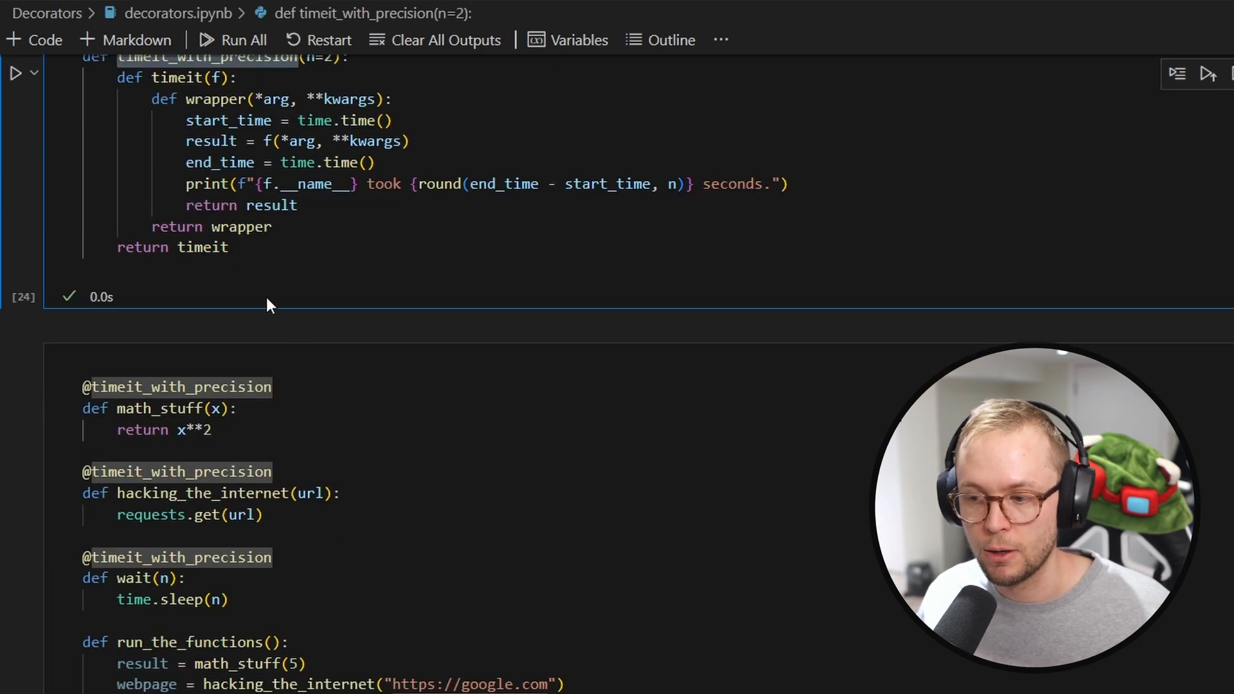
drag(117, 77, 274, 227)
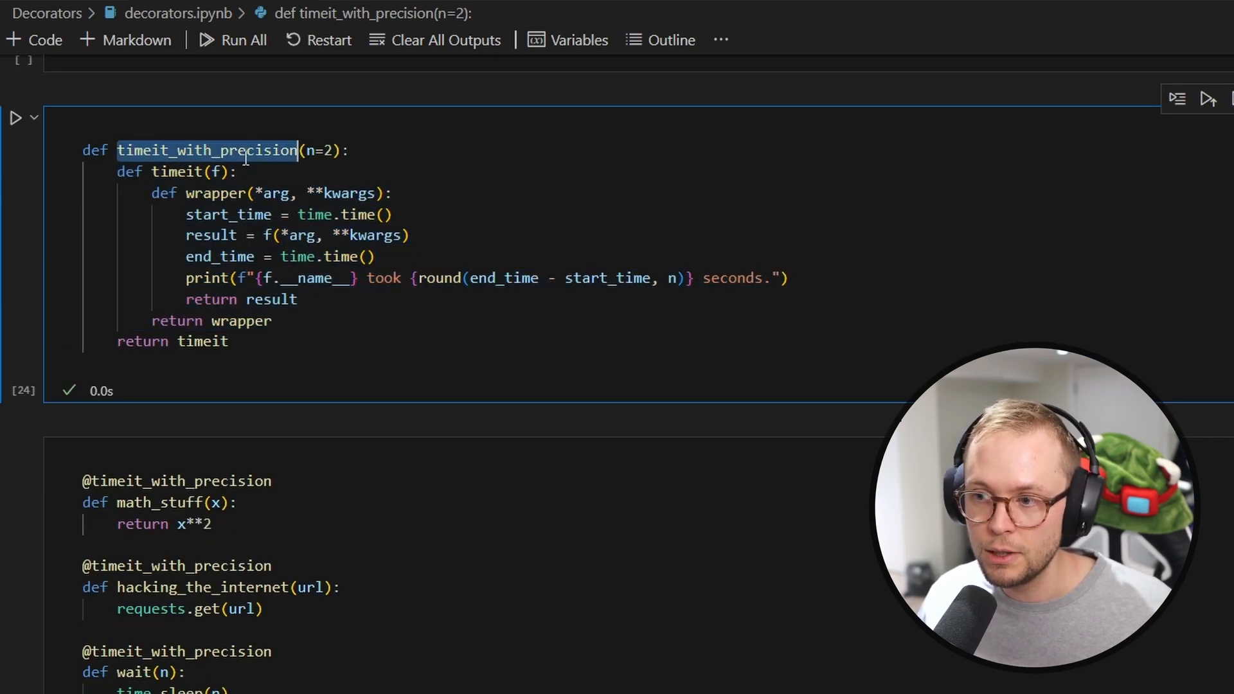
click(239, 173)
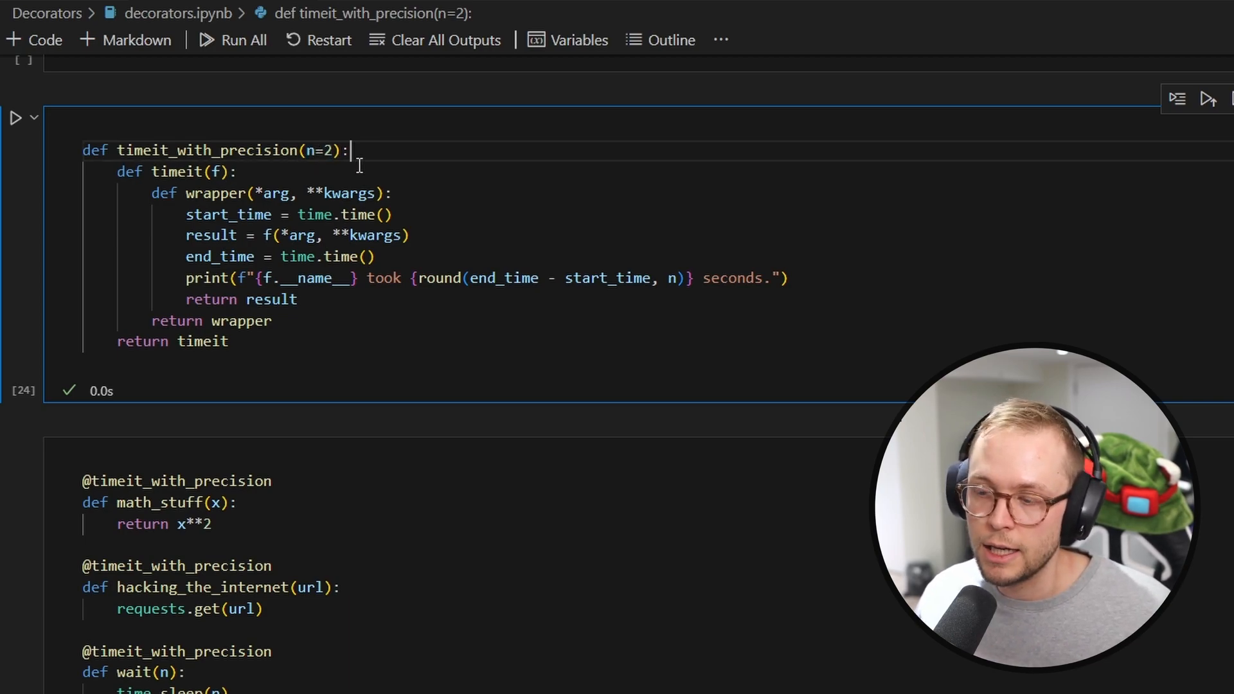
text(print(n))
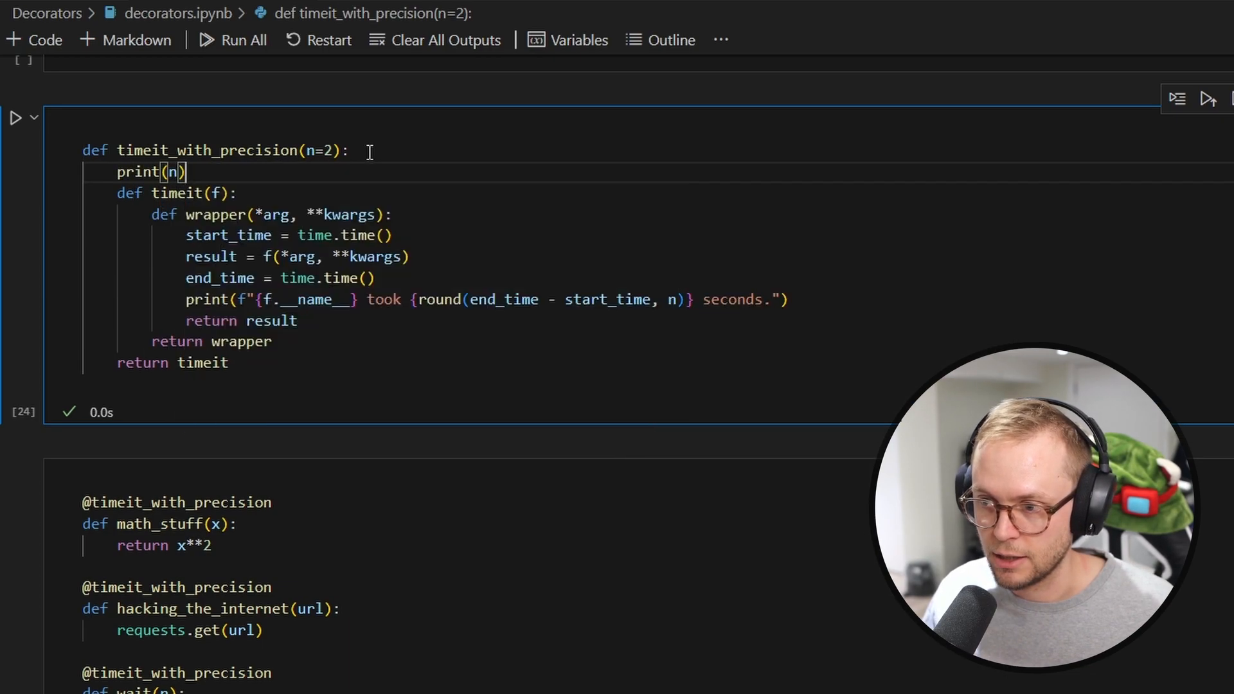
click(17, 117)
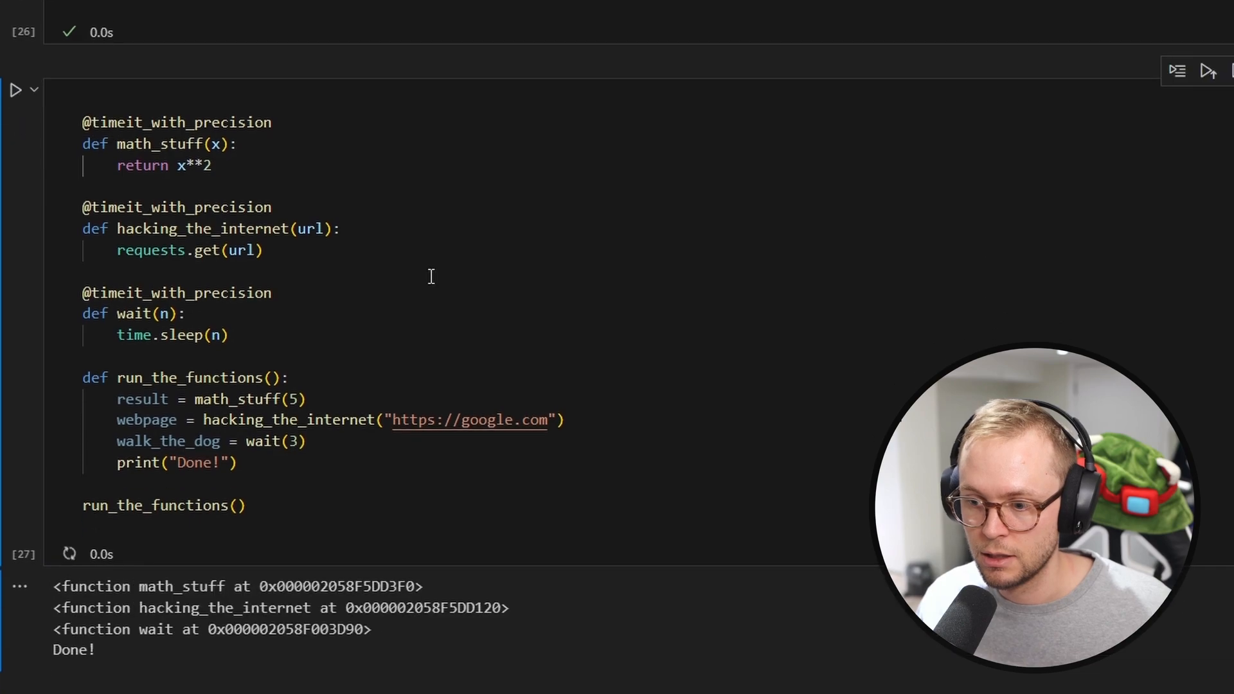
Inspect the wrapped-function call and returned timeit, then start a print line inside timeit
double_click(225, 608)
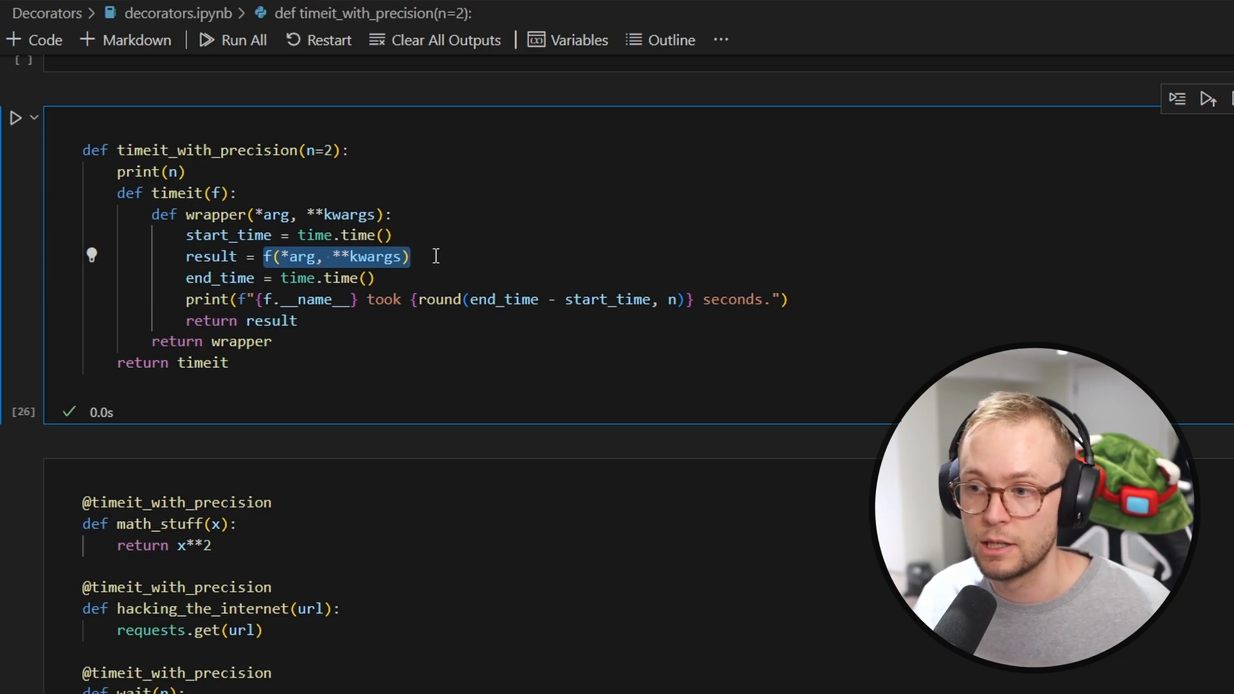
double_click(203, 363)
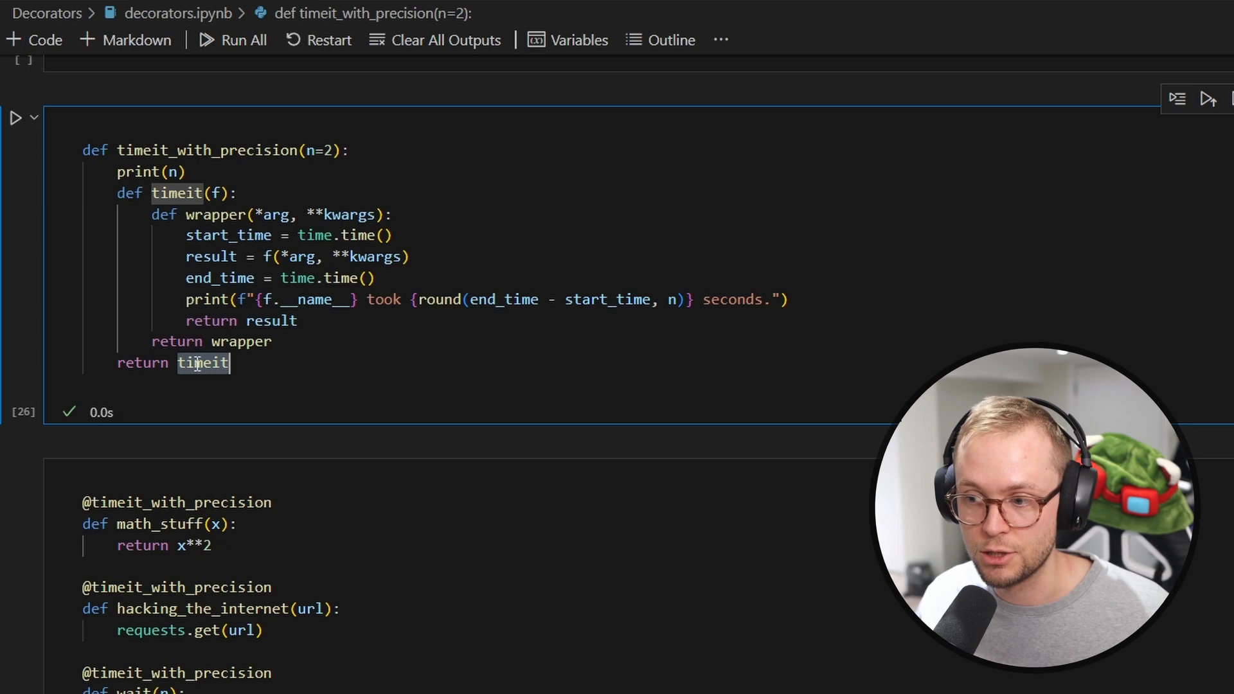
click(239, 193)
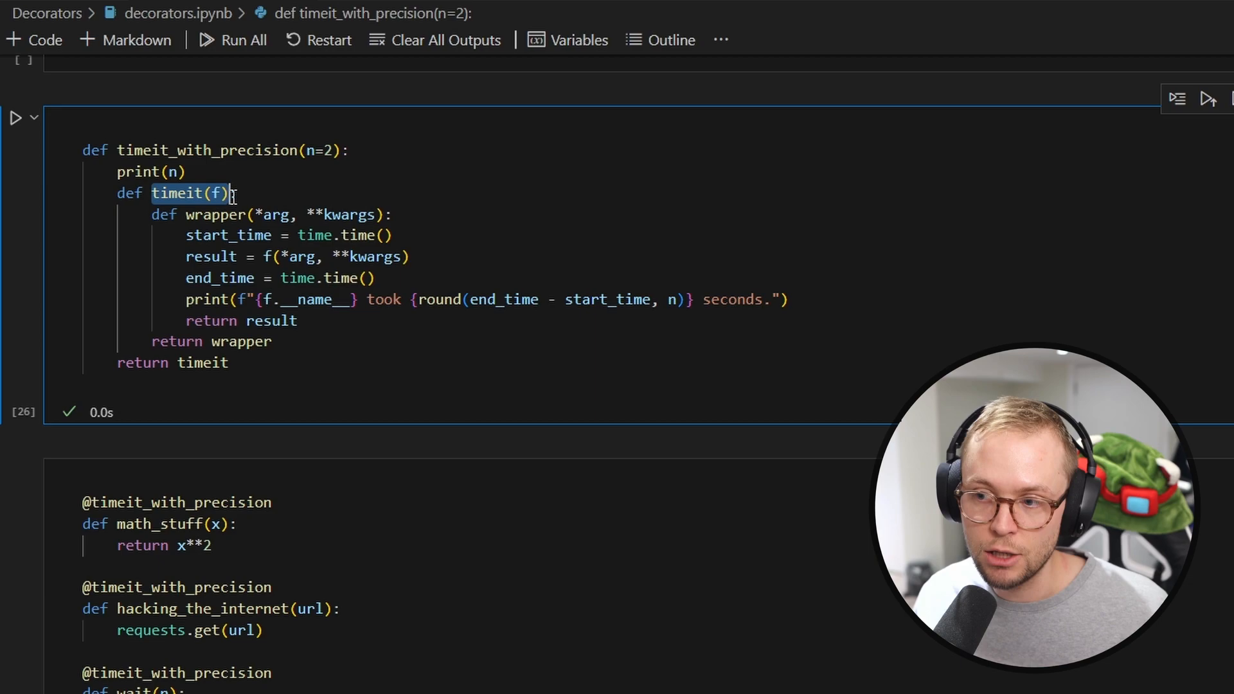
text(priont("Done!)
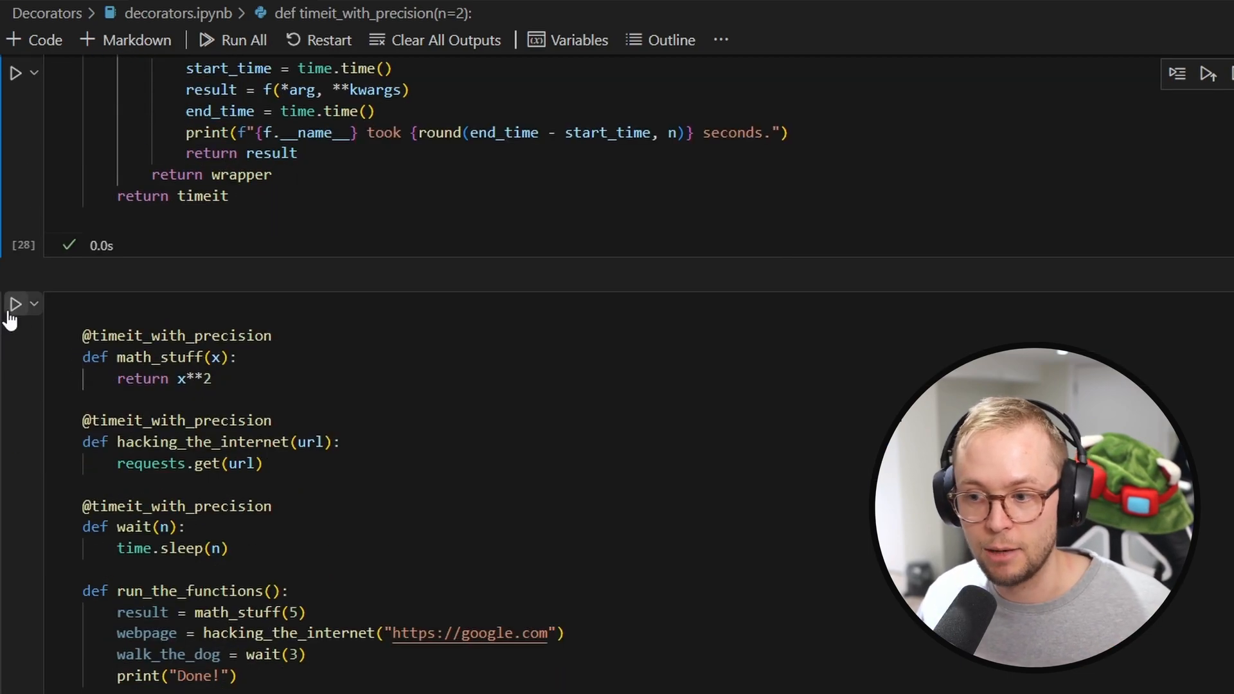
Run the functions cell and inspect the printed function objects against the decorator's prints
click(18, 303)
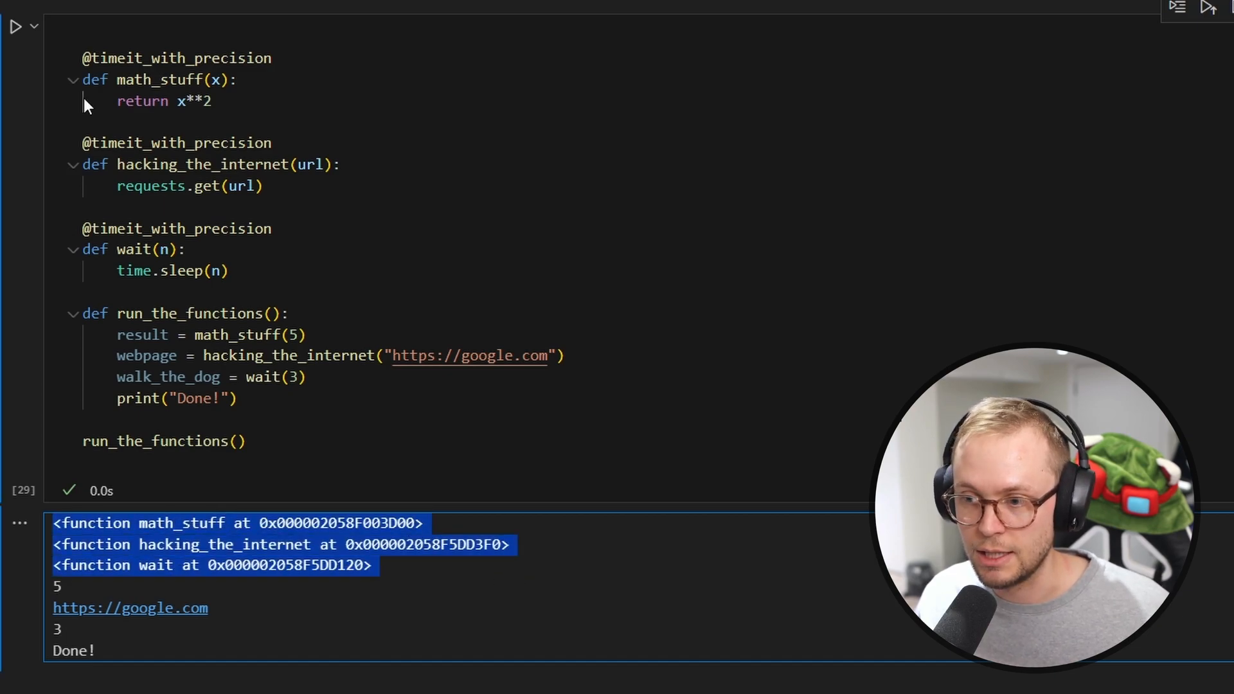
double_click(183, 524)
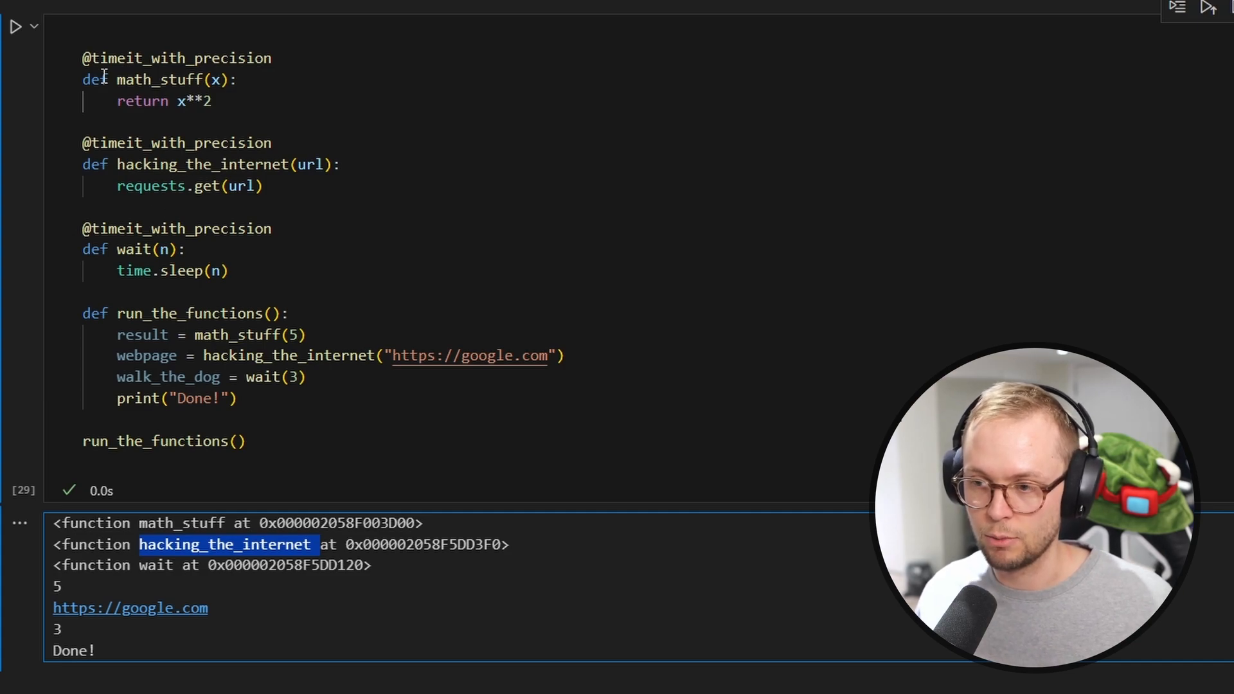
mouse_move(131, 414)
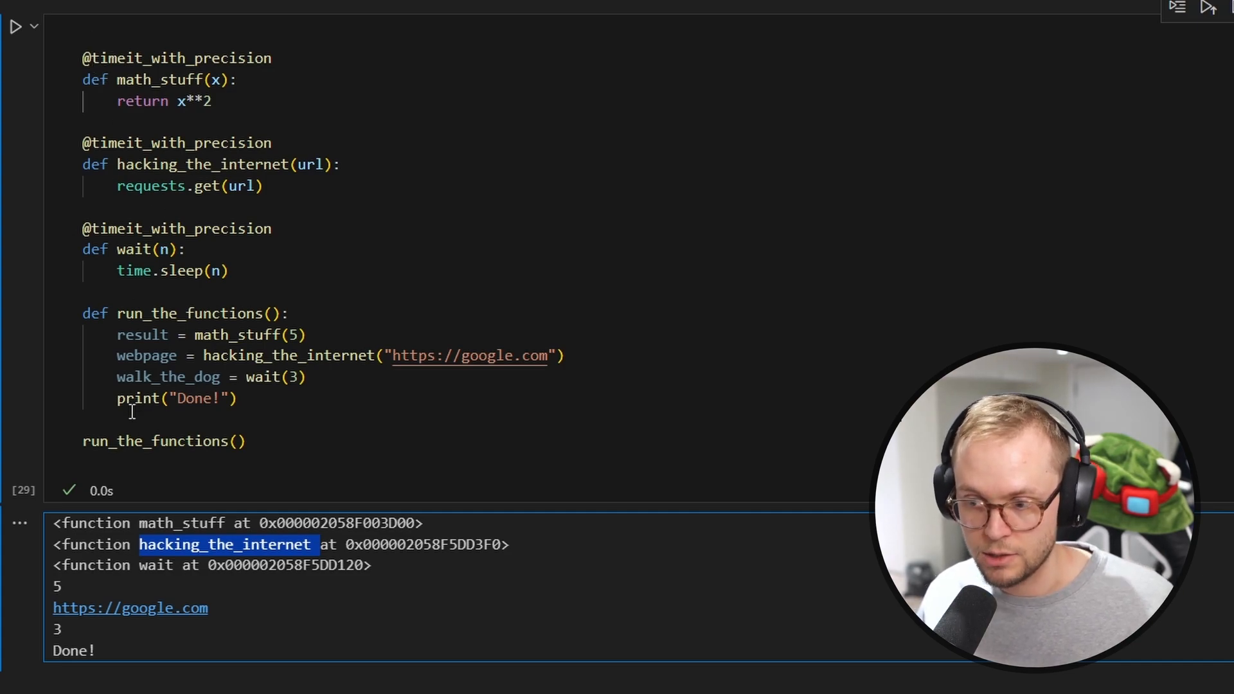
double_click(154, 441)
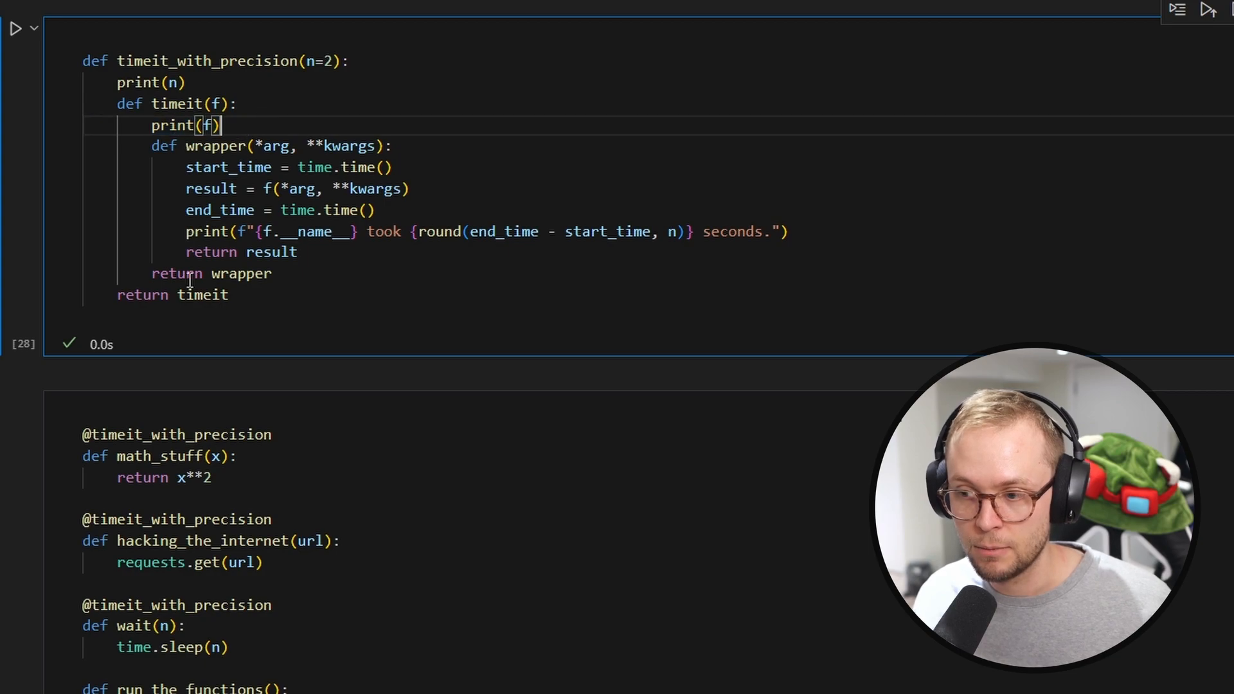
double_click(239, 274)
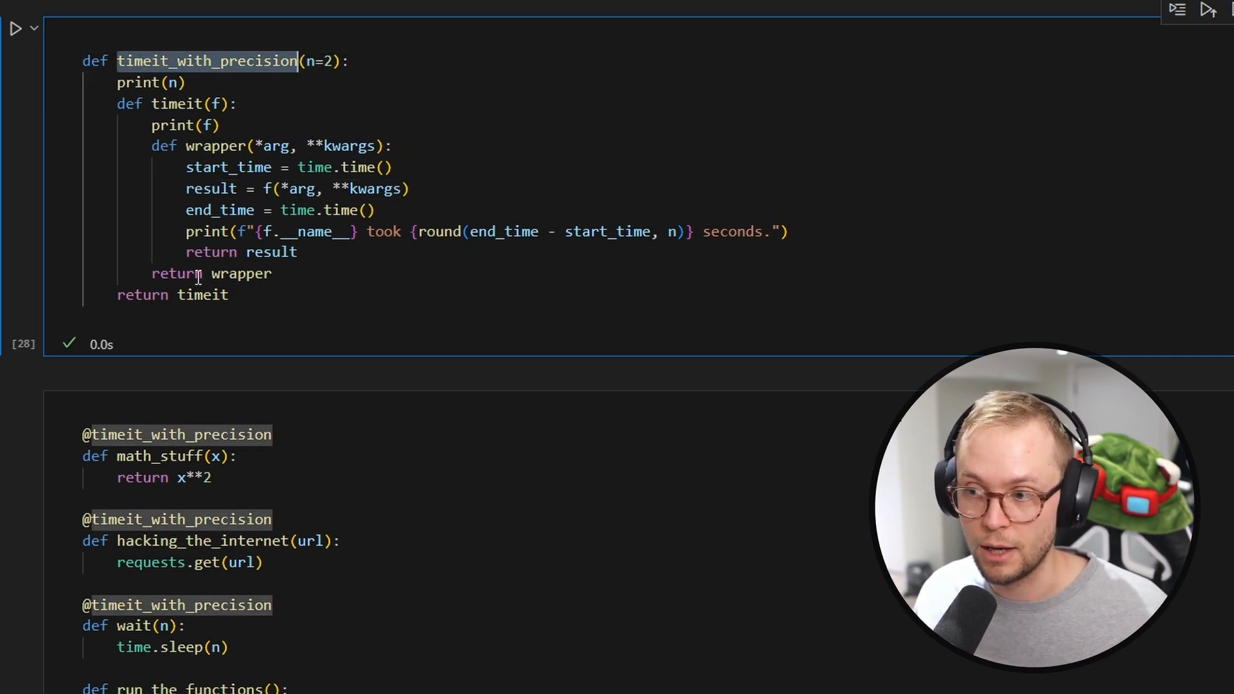
click(239, 102)
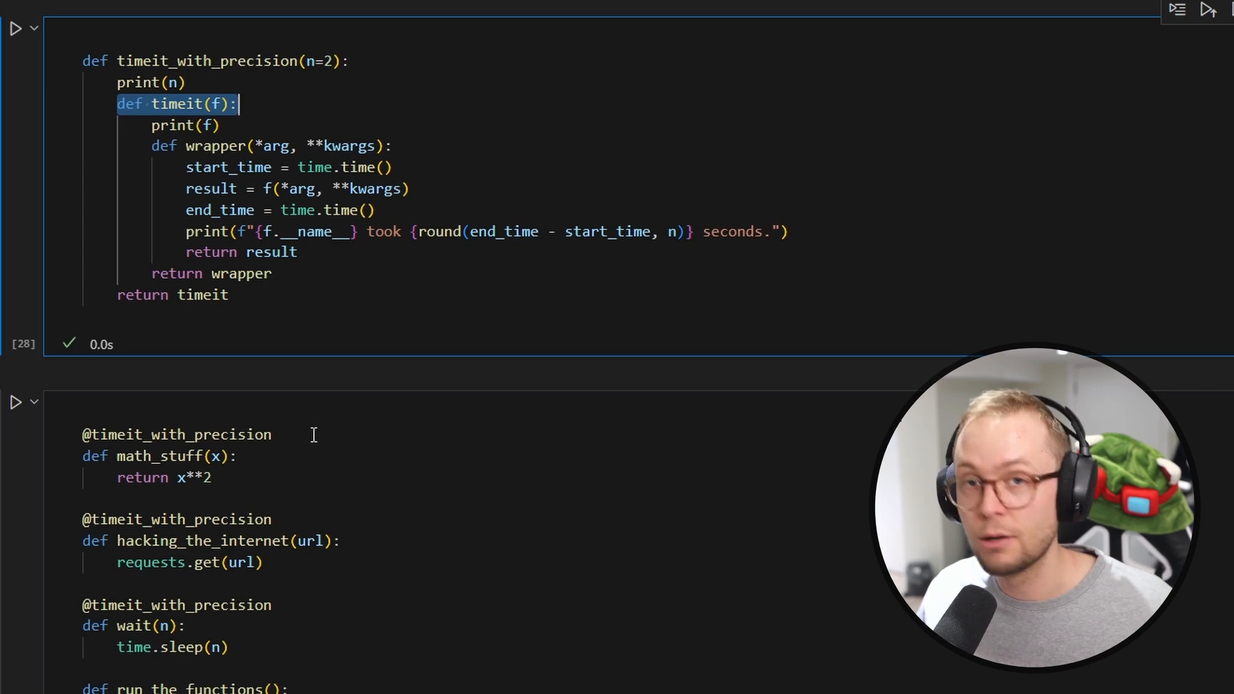
text(())
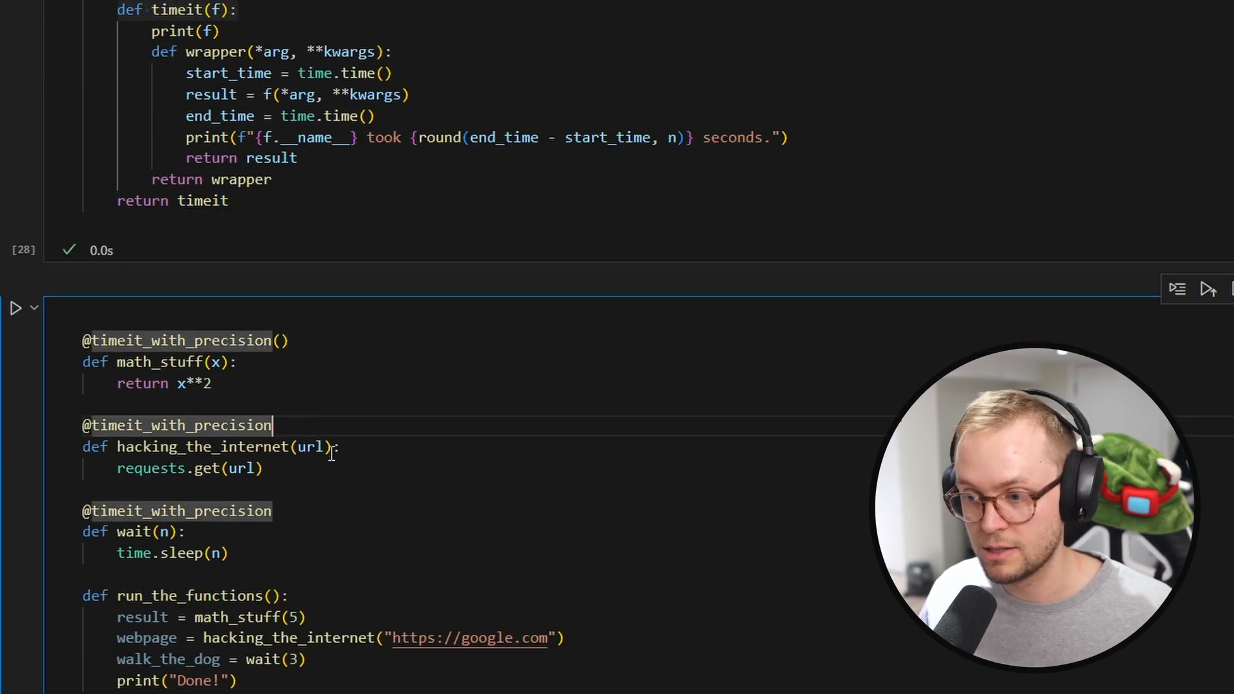
text(())
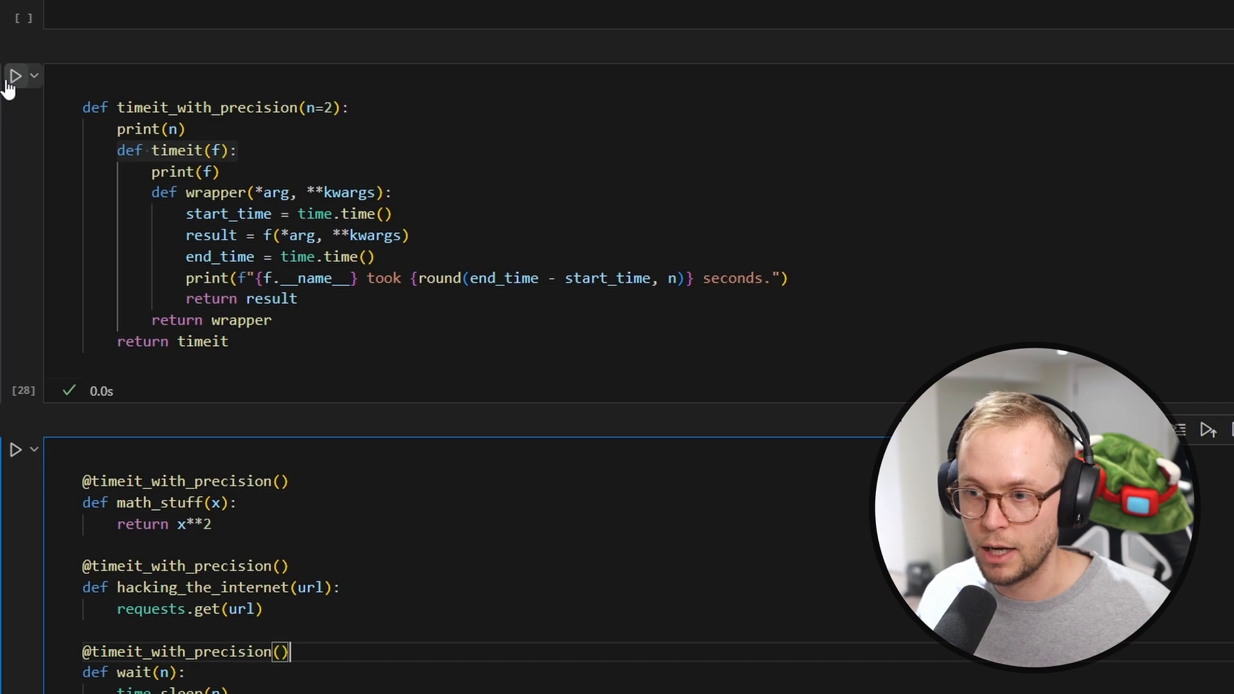
click(19, 450)
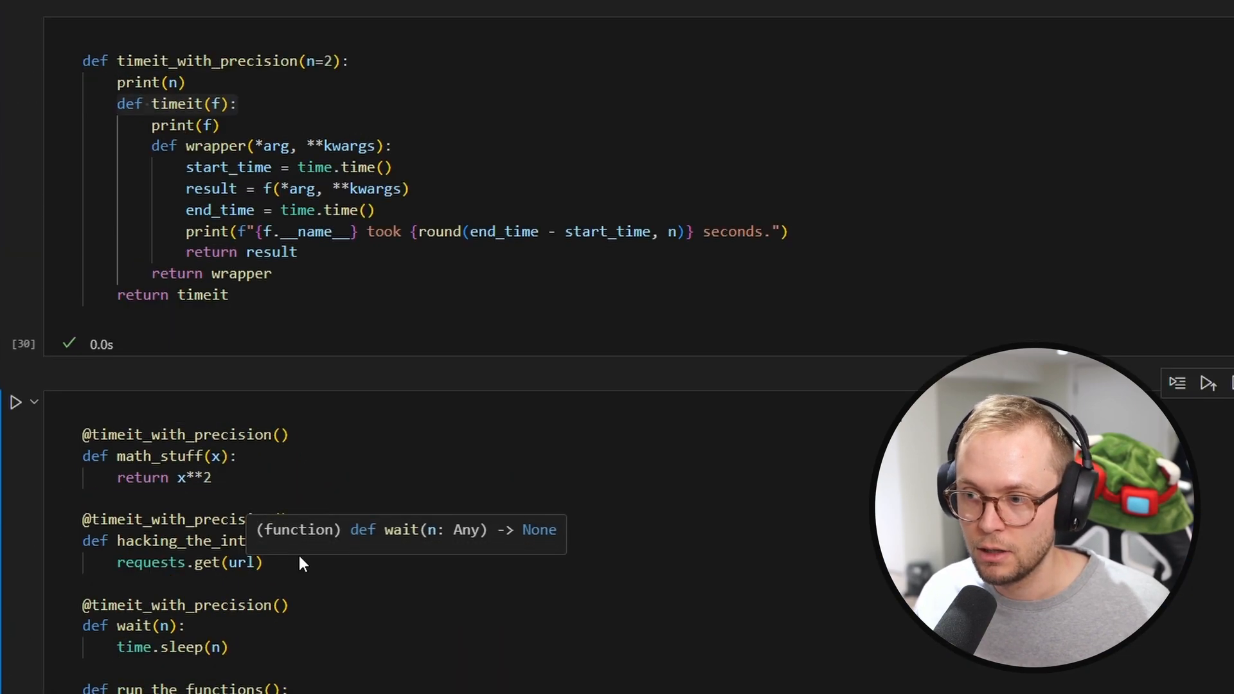
Return to the decorator definition and select the debug print line for removal
click(146, 103)
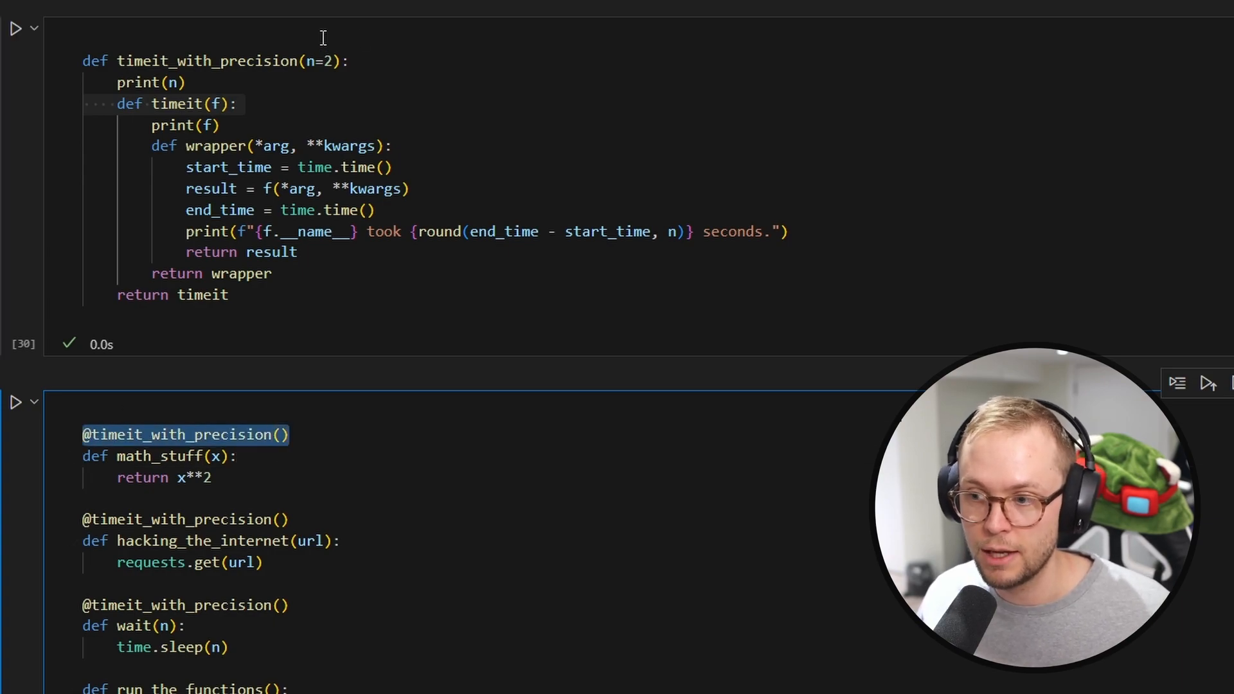
click(247, 103)
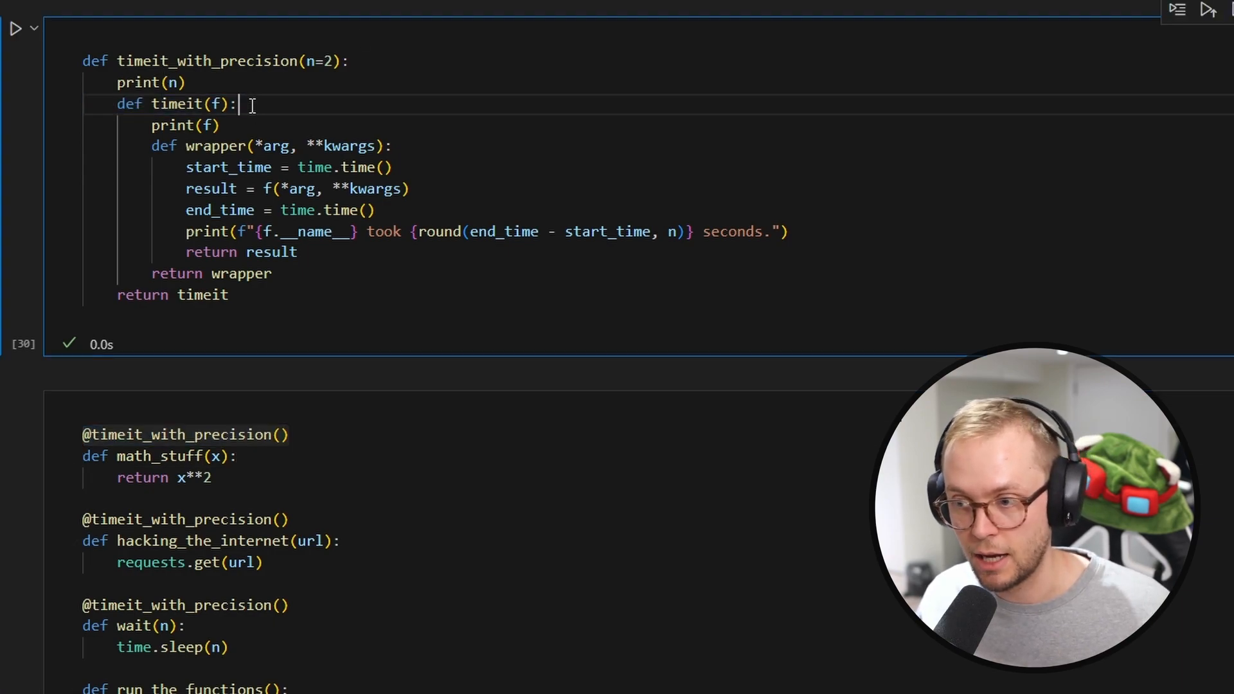
double_click(206, 61)
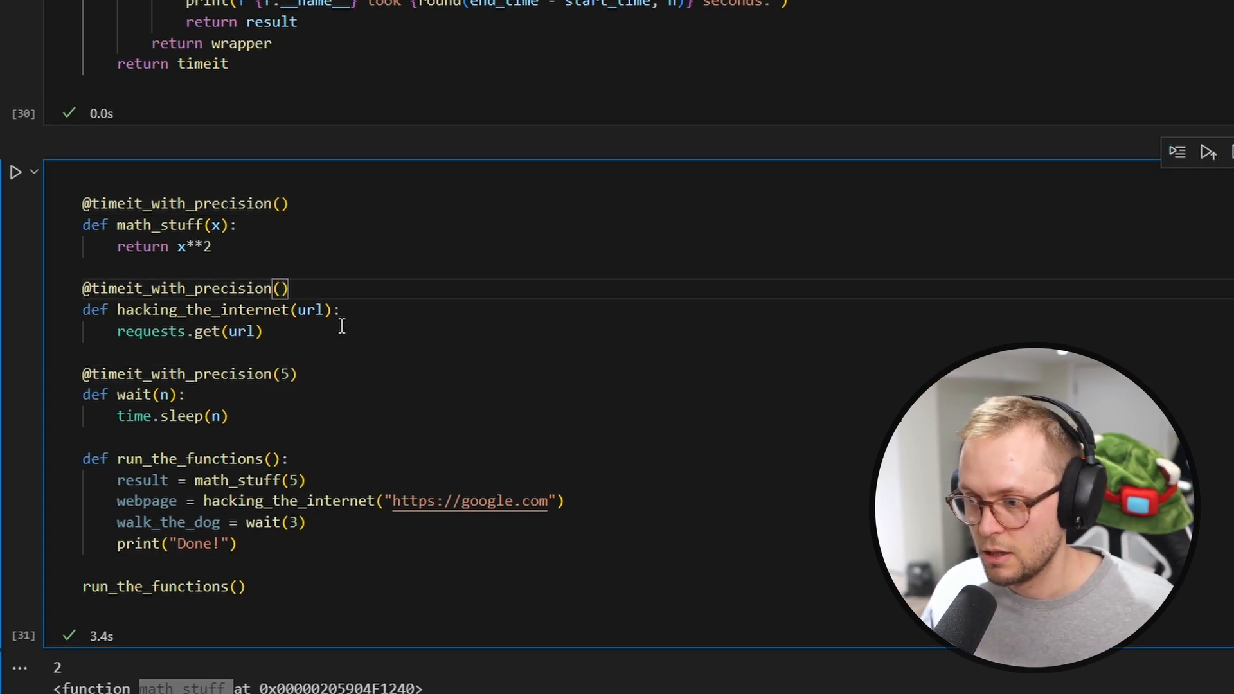
mouse_move(383, 316)
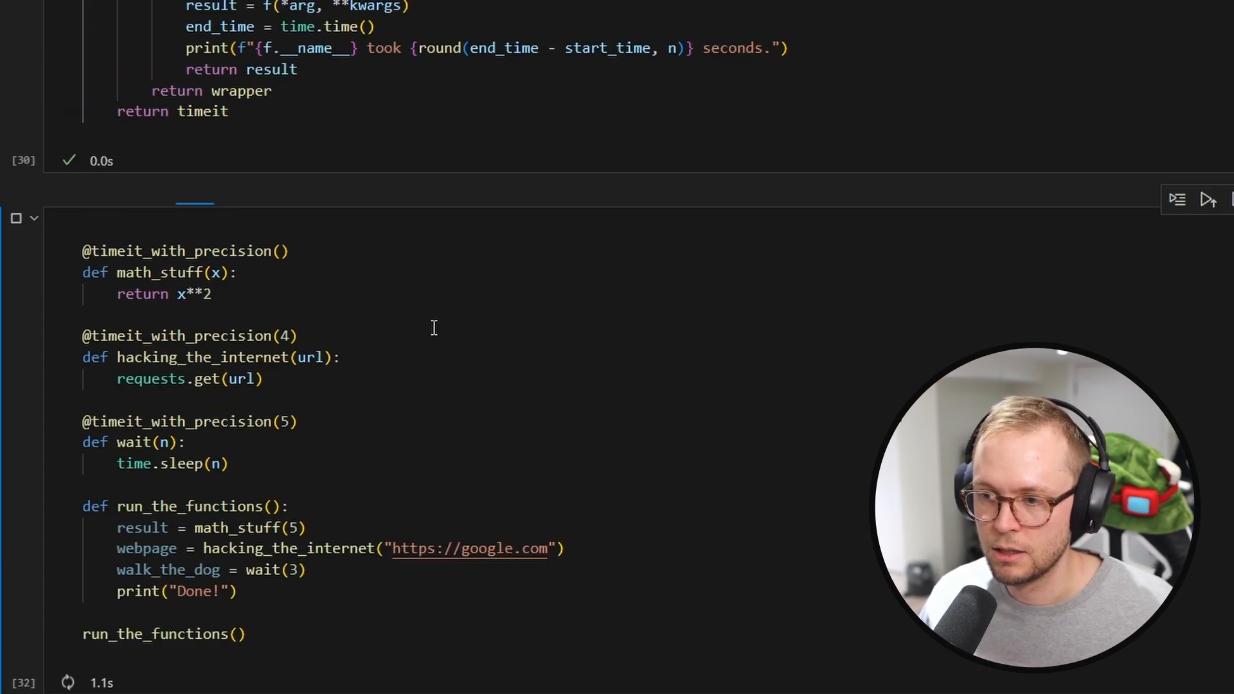
Rerun the cleaned decorator and functions cells, printing timings 0.0, 0.3299 and 3.01009 seconds
scroll(up, 3)
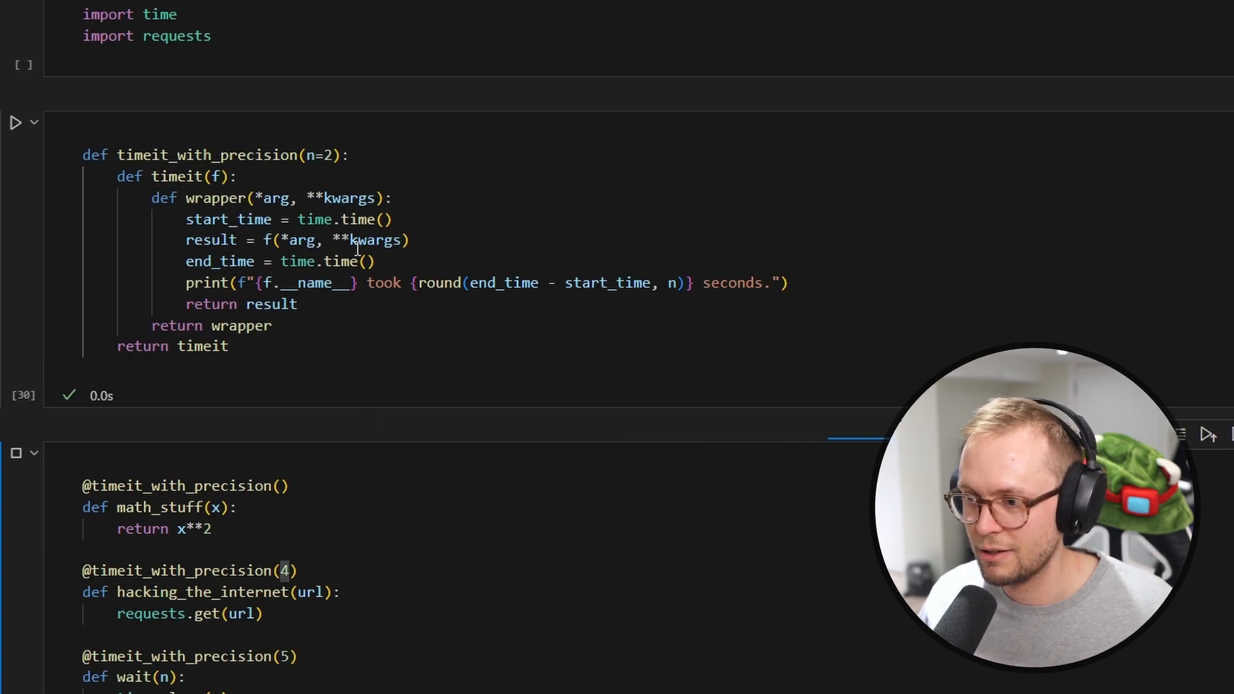
click(18, 124)
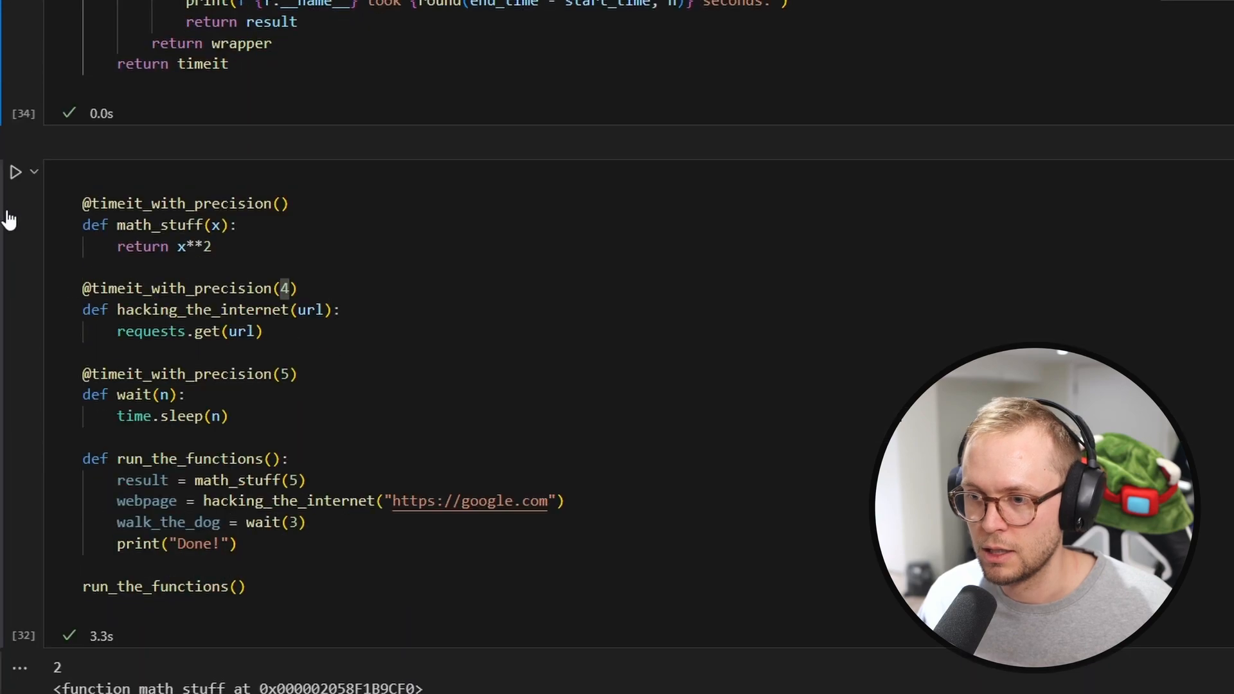
click(18, 170)
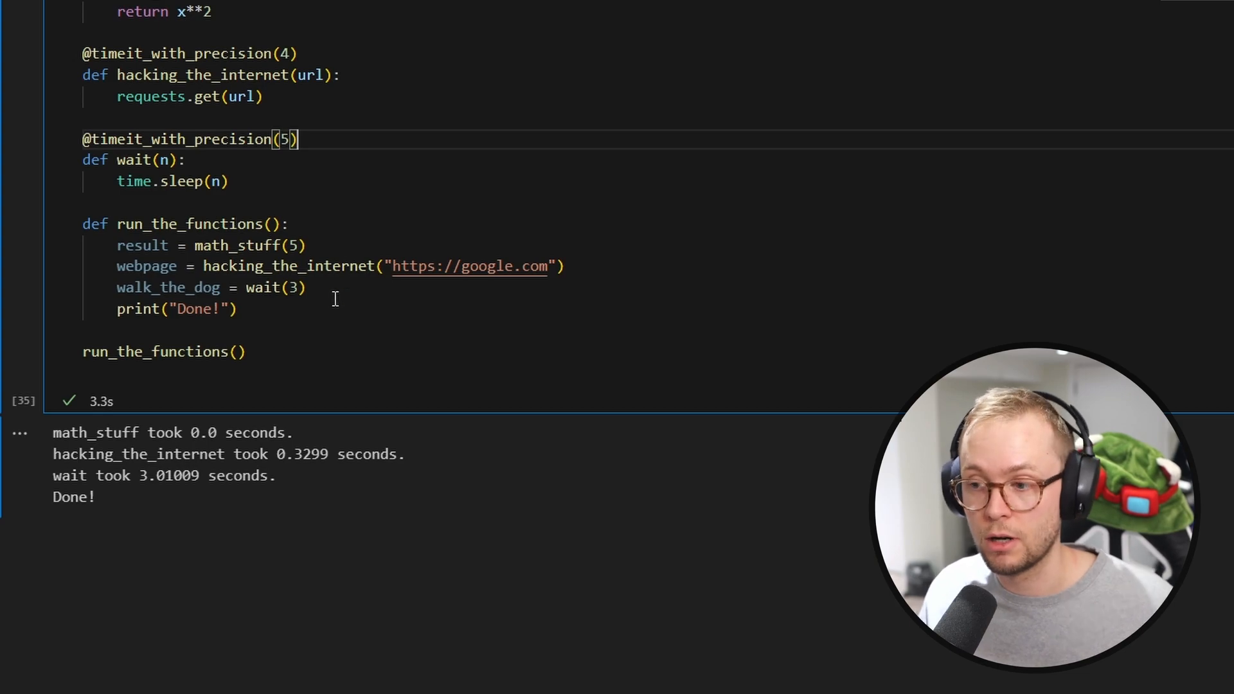
mouse_move(264, 288)
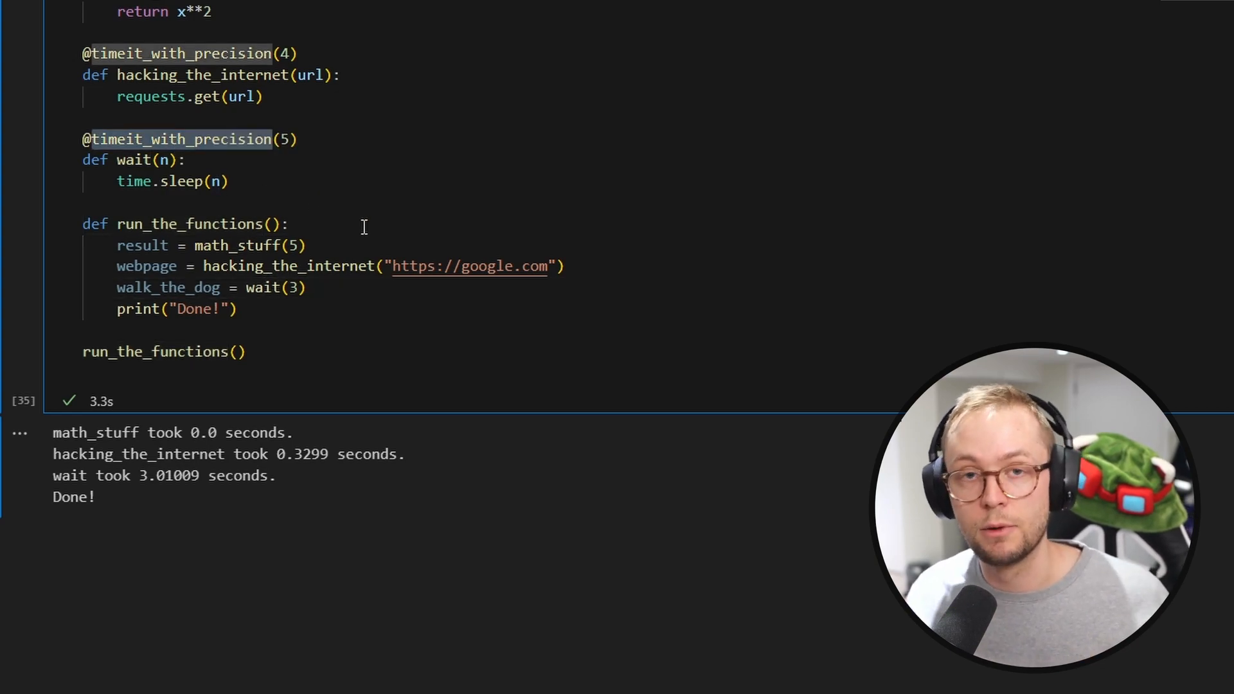
scroll(up, 3)
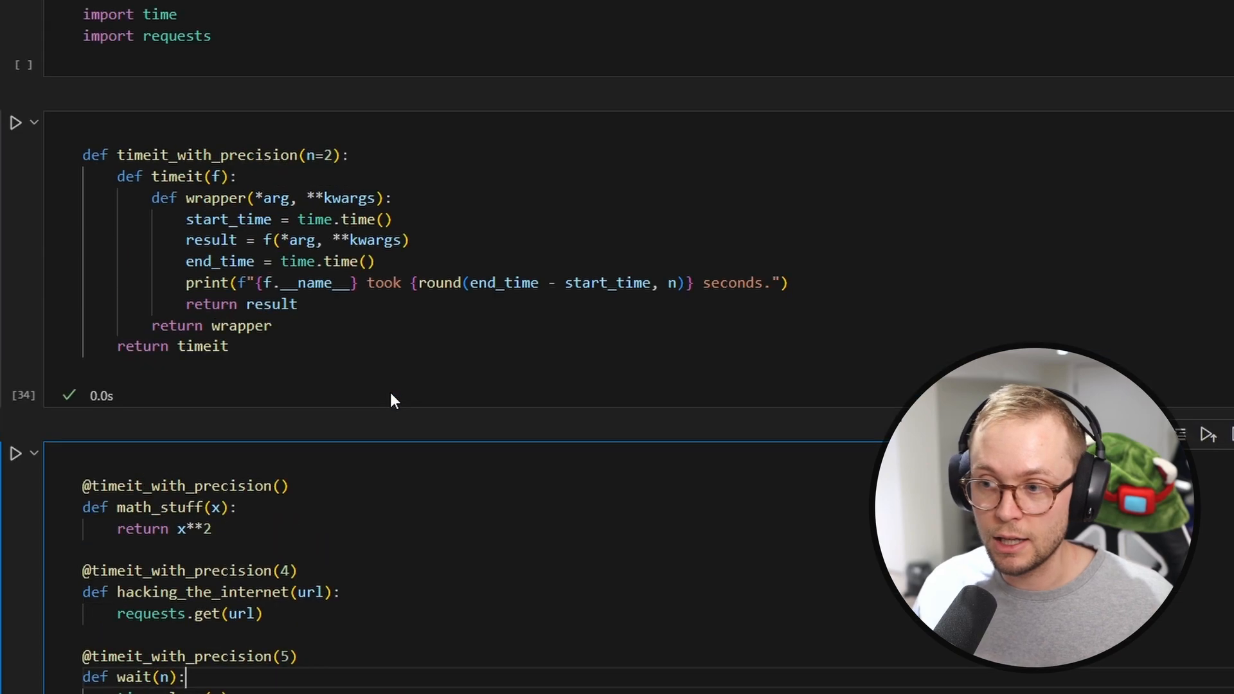